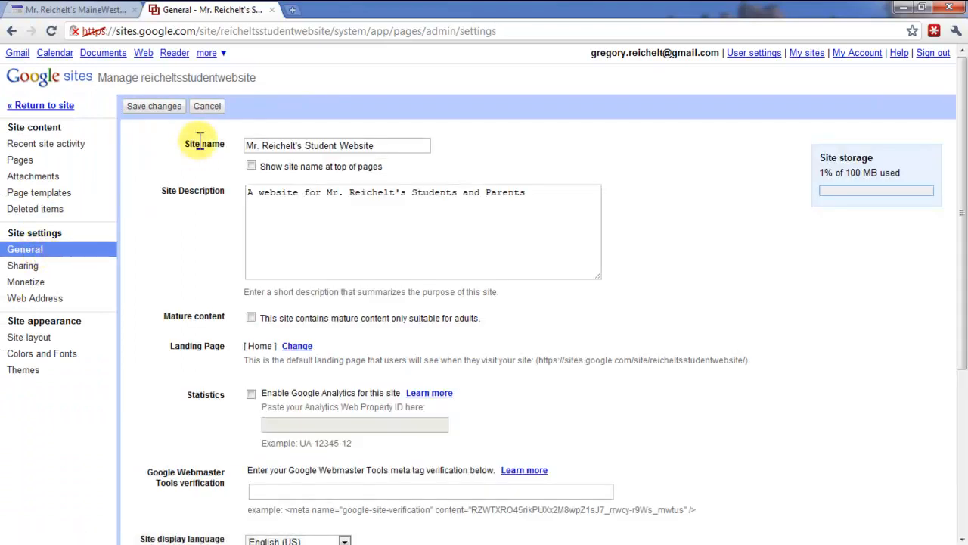
mouse_move(206, 189)
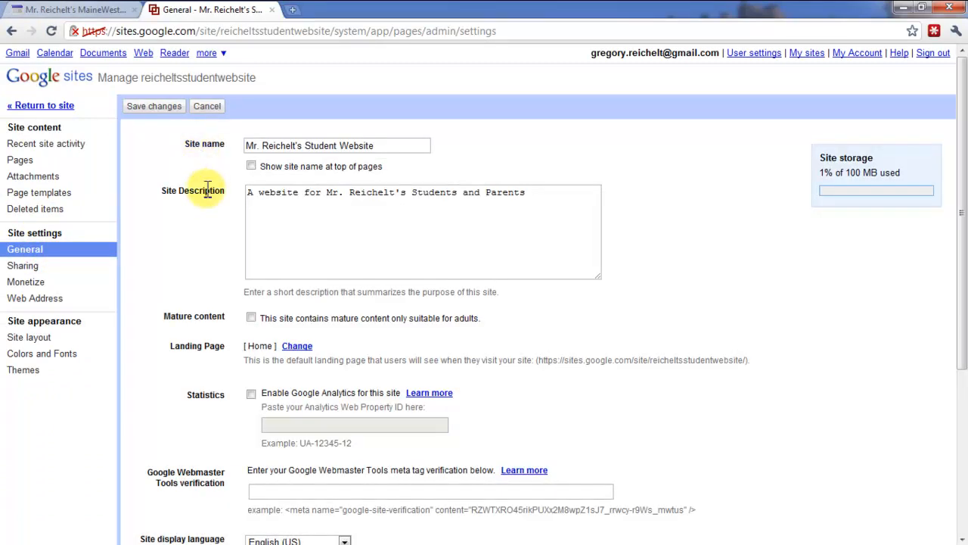
mouse_move(135, 369)
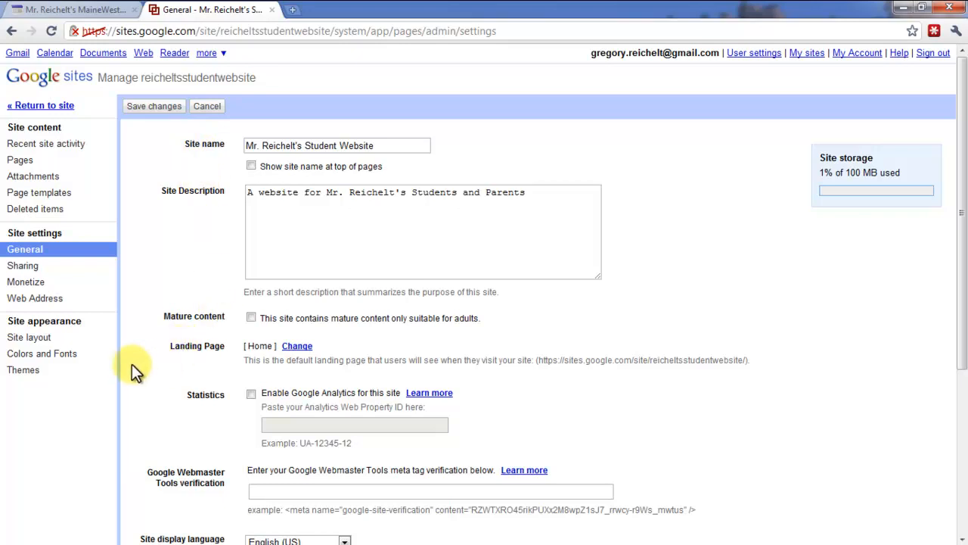
Check who can access the site's revision history options
scroll(down, 3)
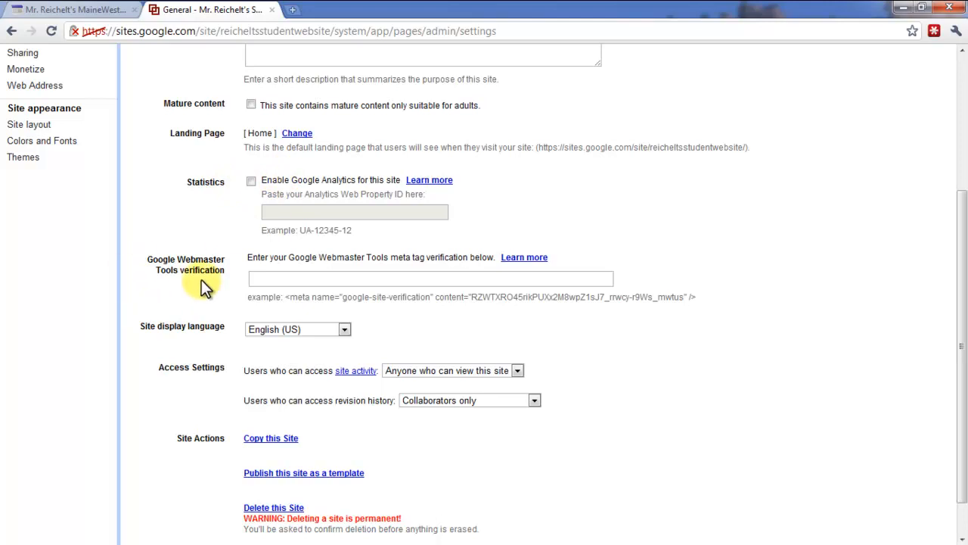
scroll(down, 3)
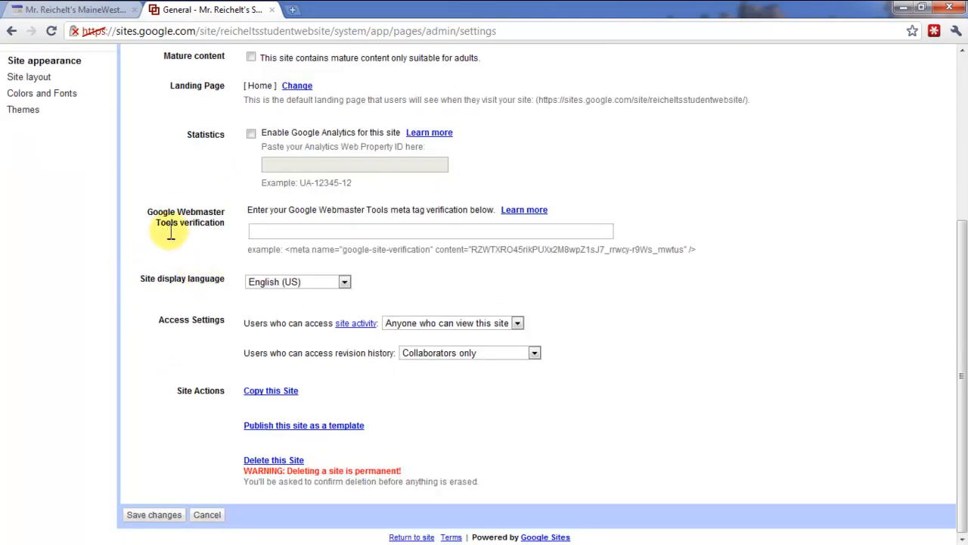
mouse_move(195, 212)
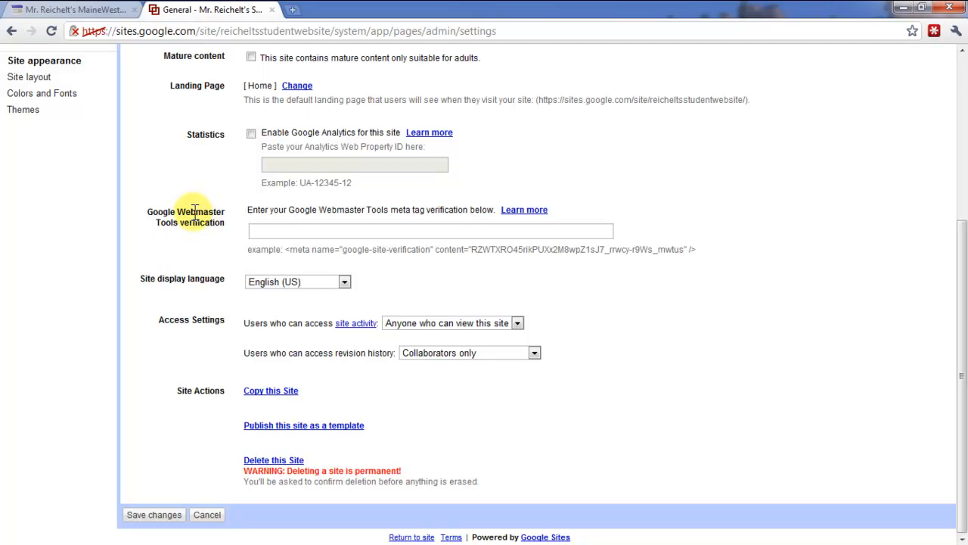
mouse_move(264, 249)
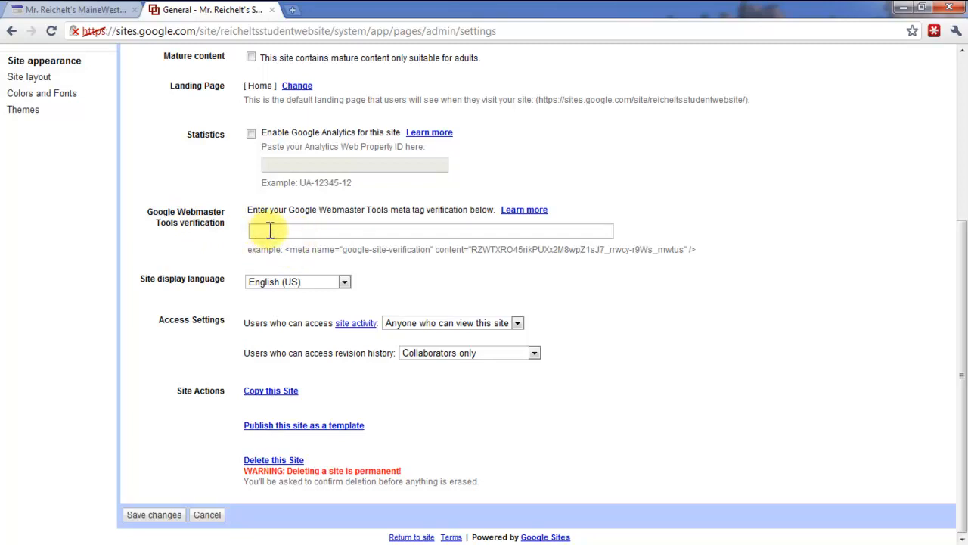
mouse_move(223, 282)
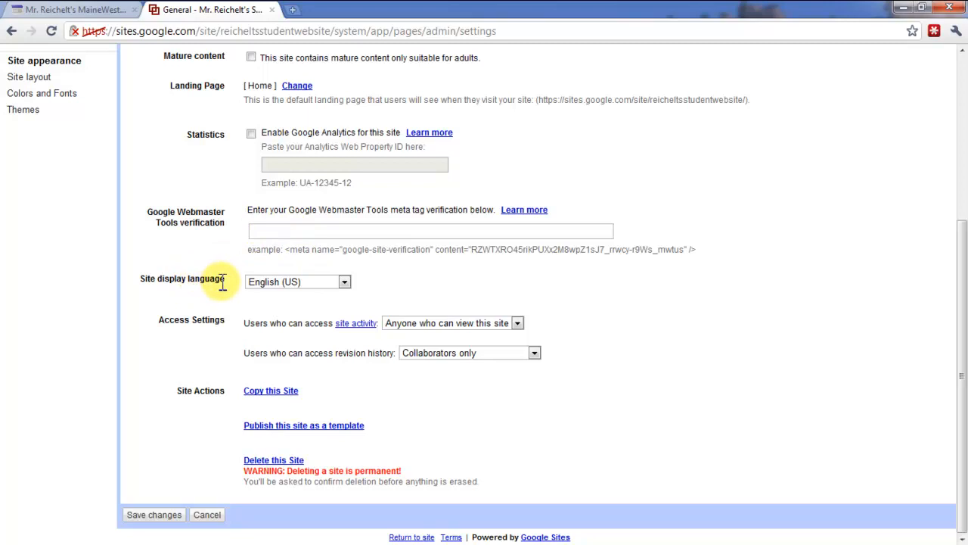
mouse_move(296, 338)
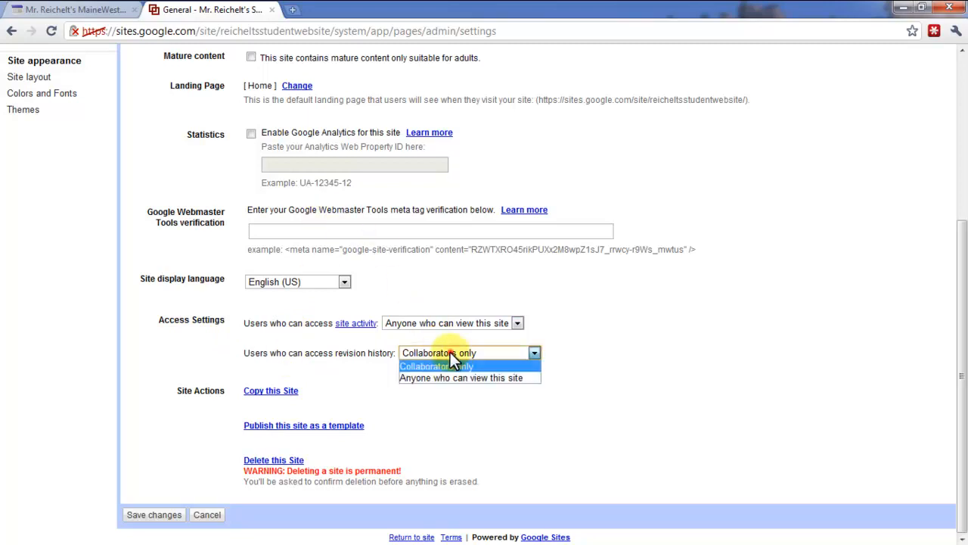
click(451, 365)
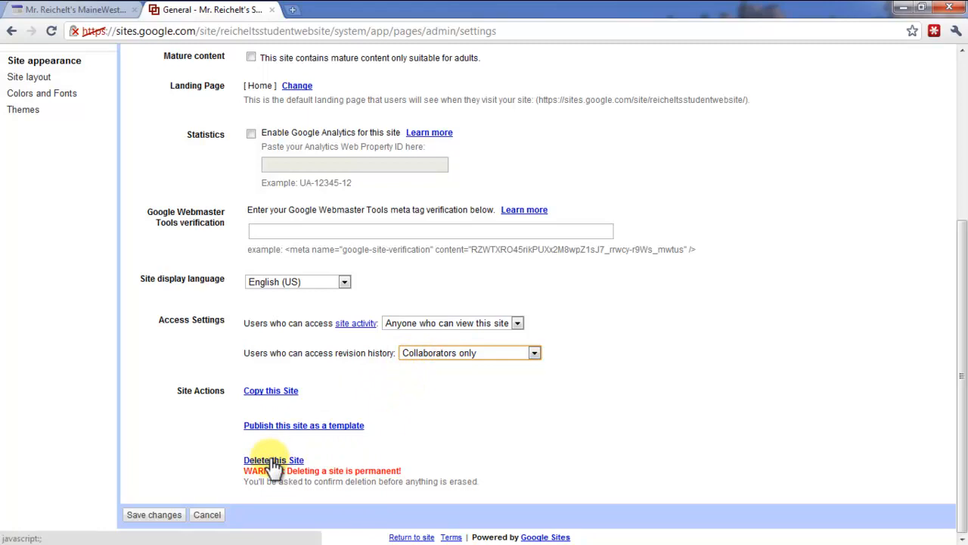
mouse_move(270, 433)
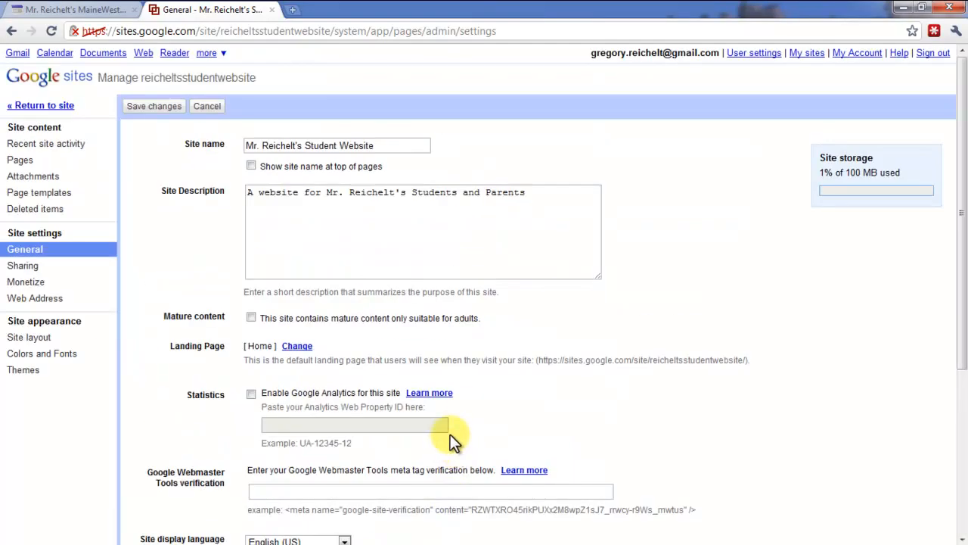
Review sharing settings: one owner, no collaborators or viewers, publicly viewable
scroll(down, 3)
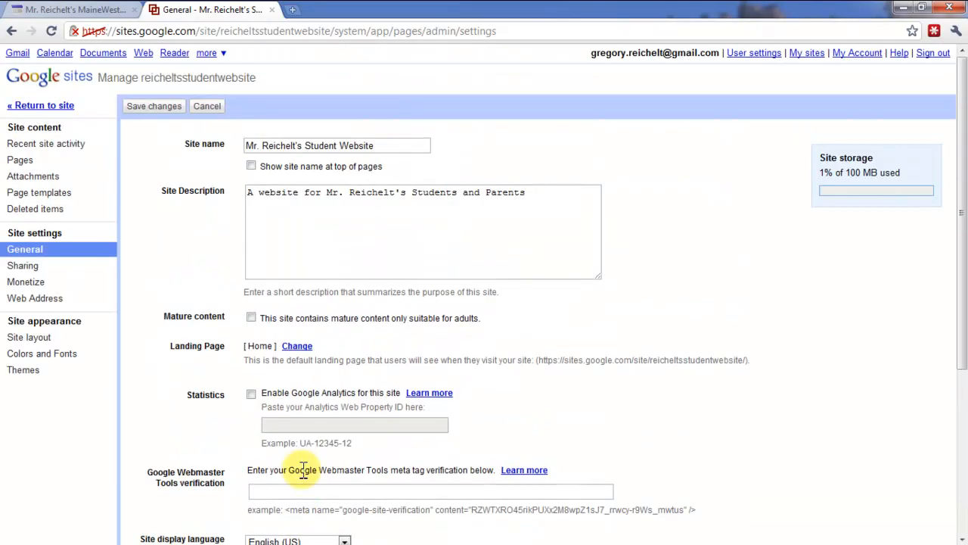
scroll(down, 3)
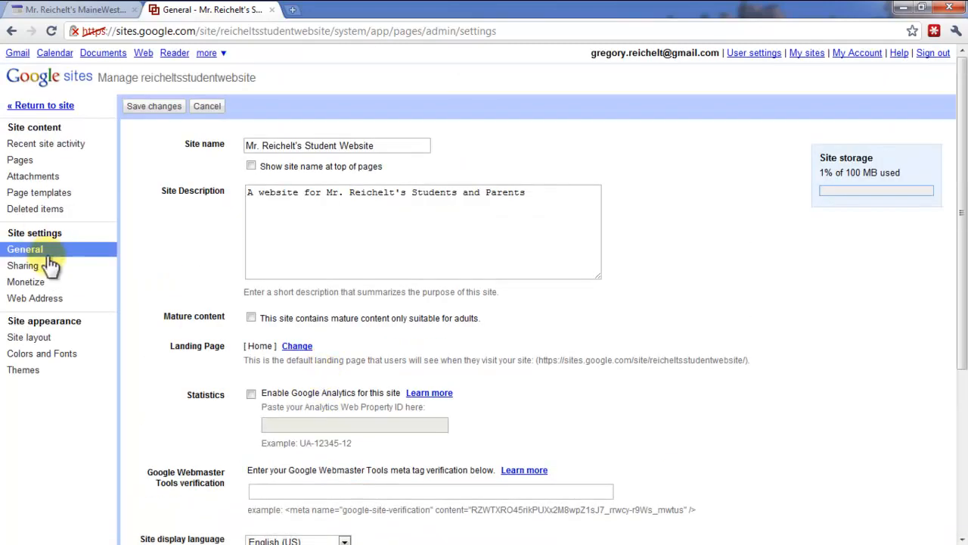
click(26, 265)
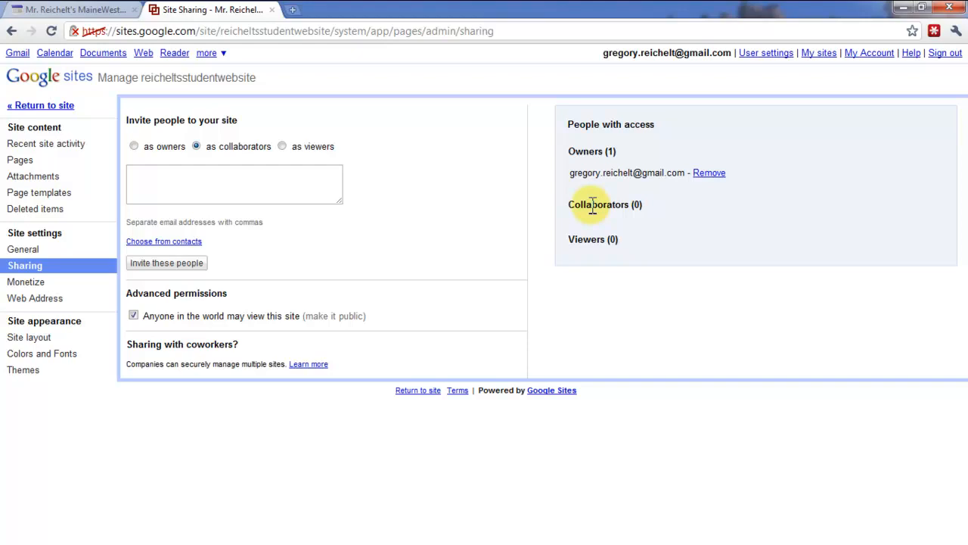
click(26, 281)
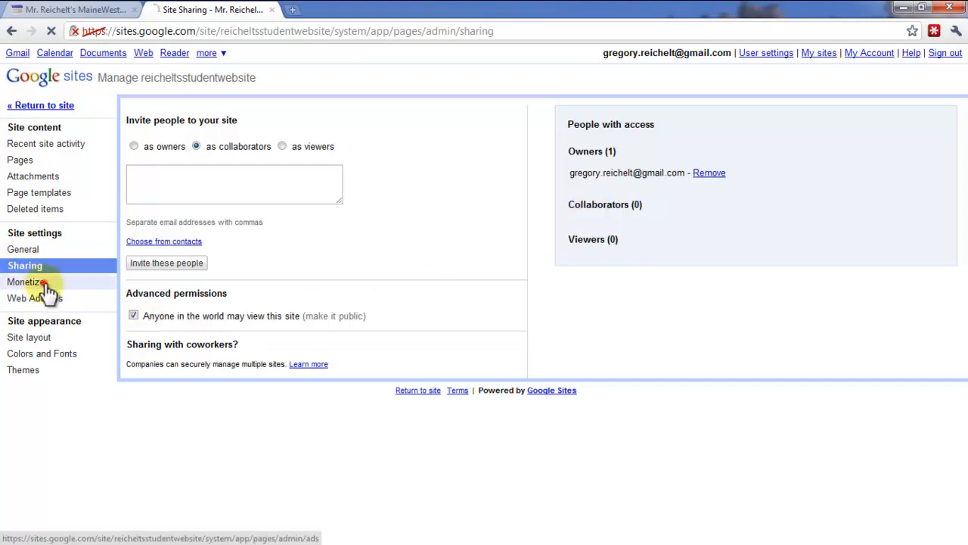
Show the AdSense monetization page, where ads are not yet configured
click(25, 281)
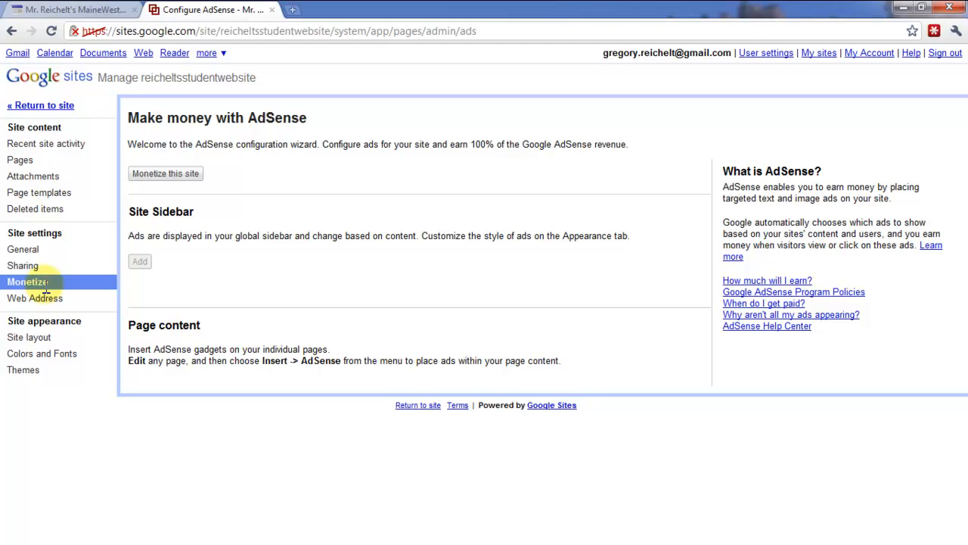
click(34, 298)
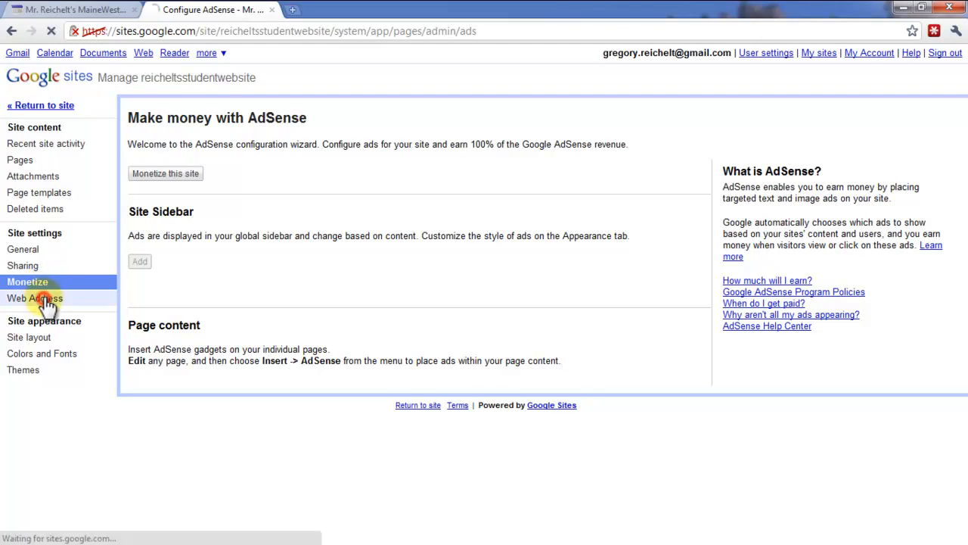
View web address settings listing only the default sites.google.com address
click(35, 298)
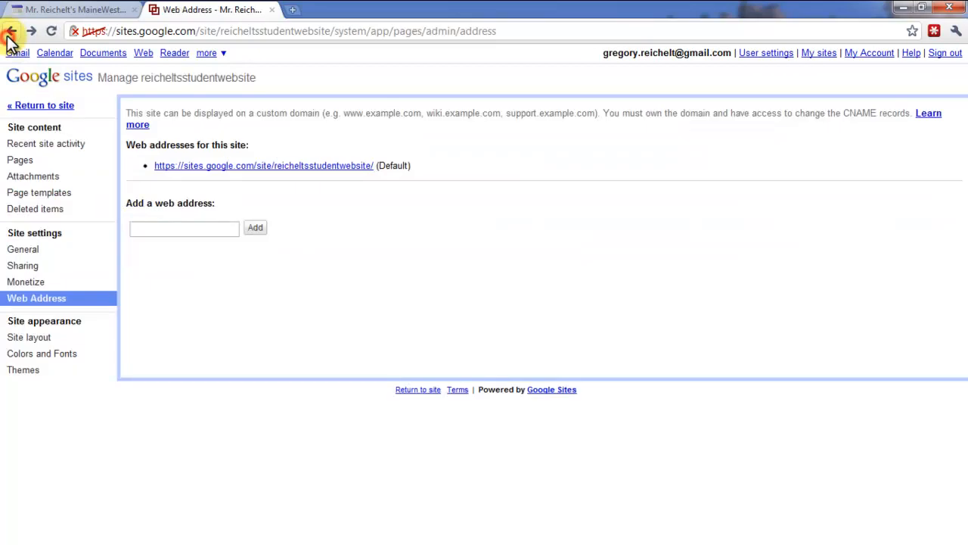
mouse_move(288, 165)
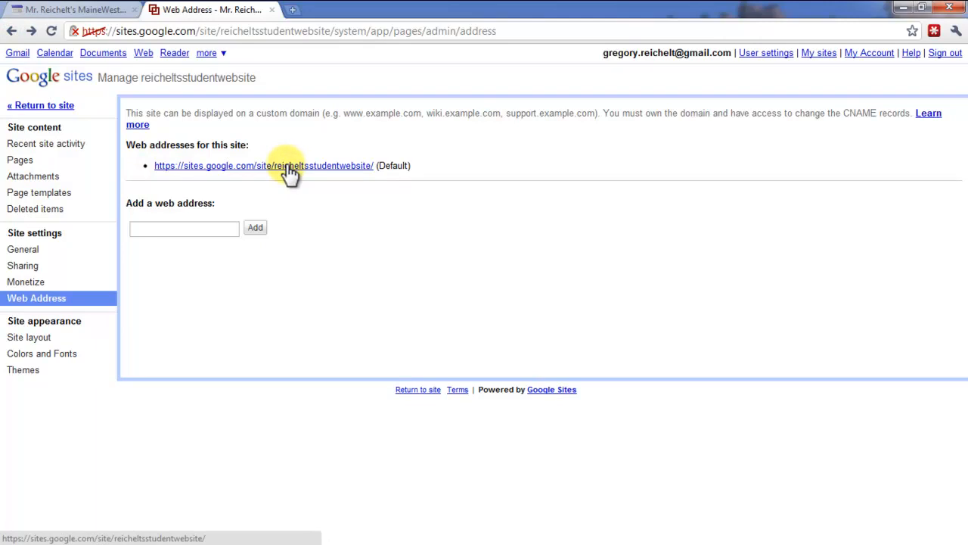
mouse_move(285, 181)
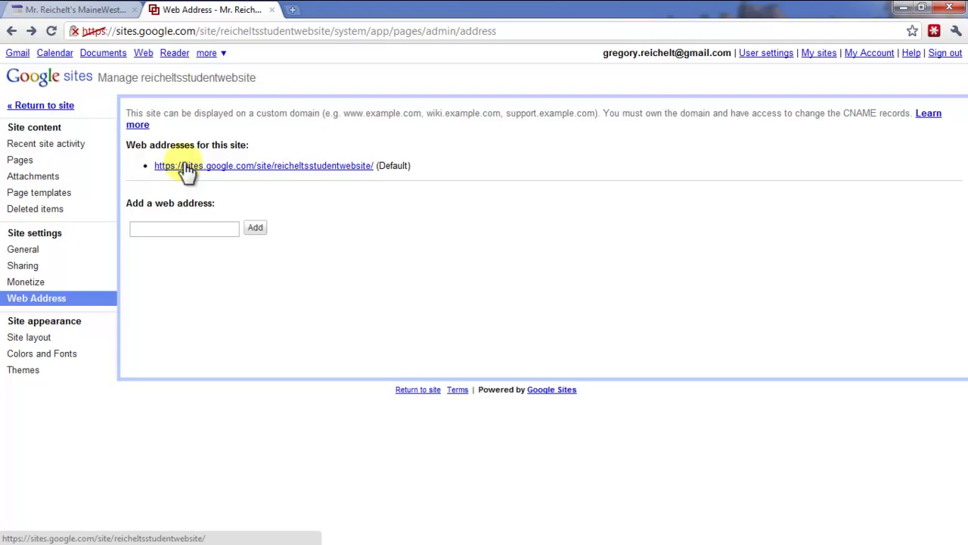
mouse_move(182, 333)
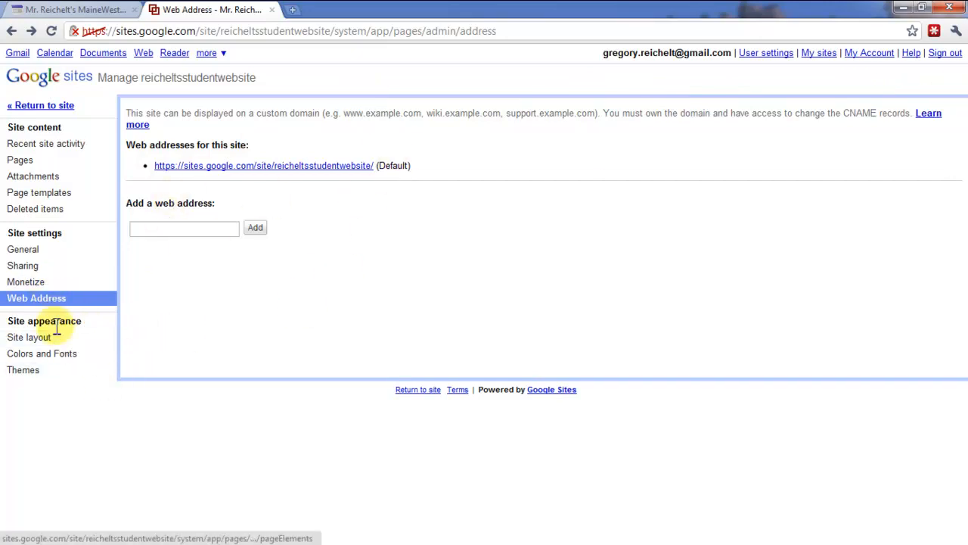
mouse_move(30, 337)
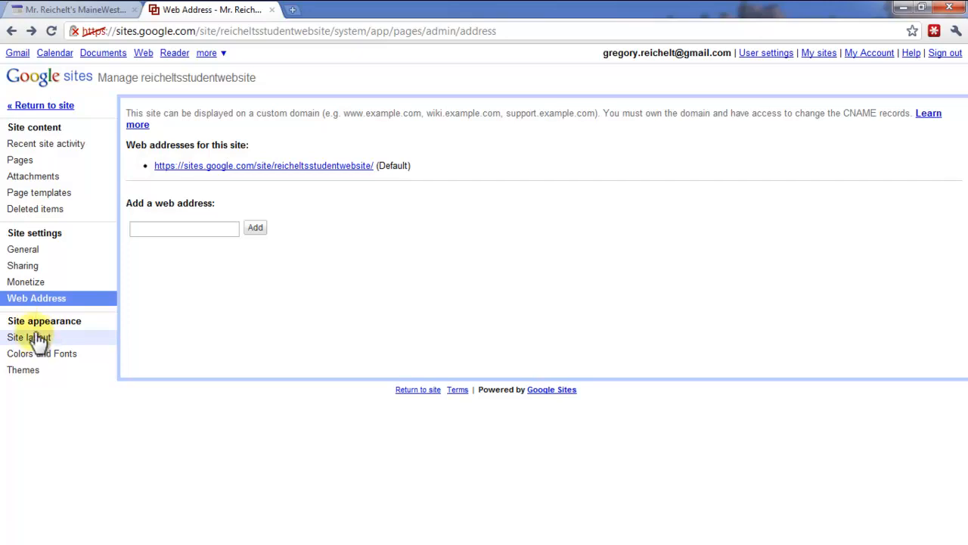
View the site layout: header, sidebar with Navigation and Text, page content
click(28, 337)
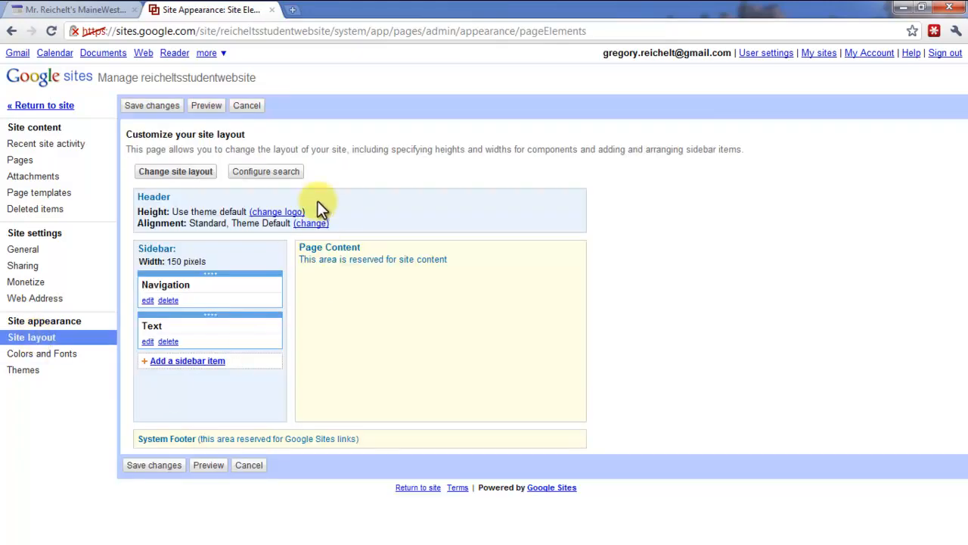
mouse_move(467, 249)
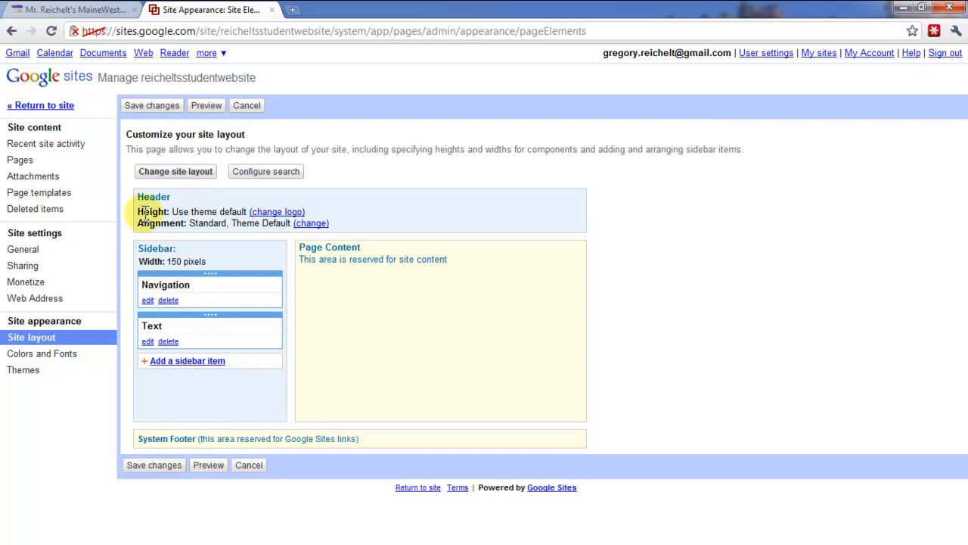
mouse_move(265, 227)
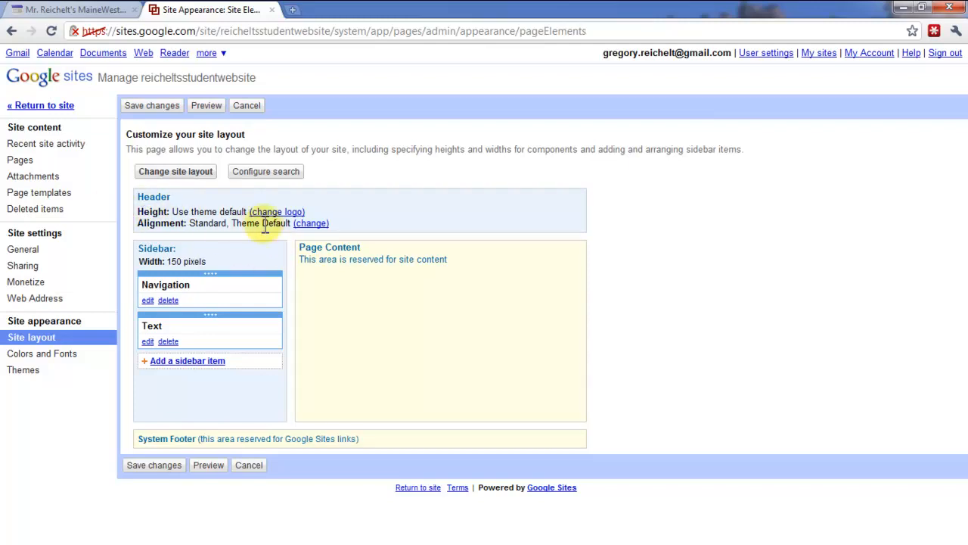
mouse_move(313, 376)
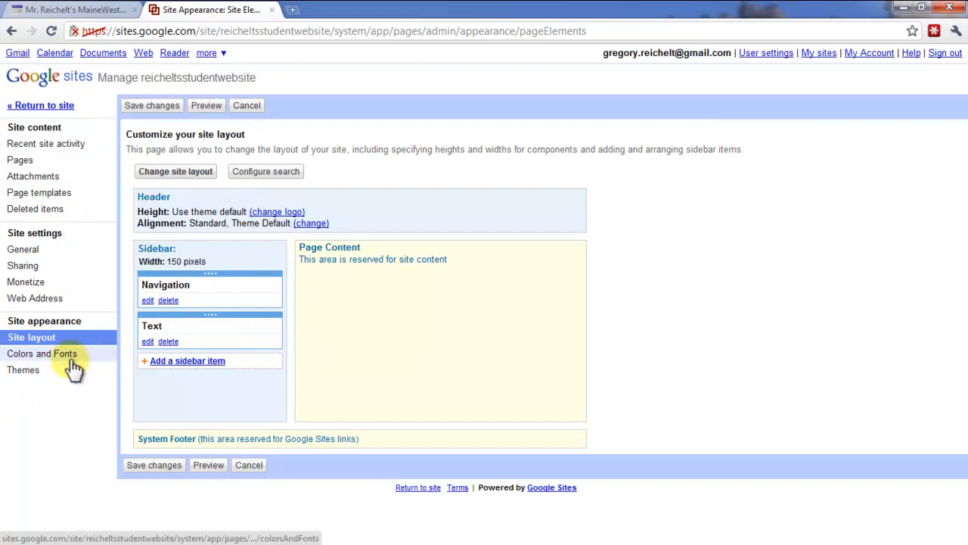
Review colors and fonts: Blank Slate base theme with custom colour #e1d6a9
click(38, 354)
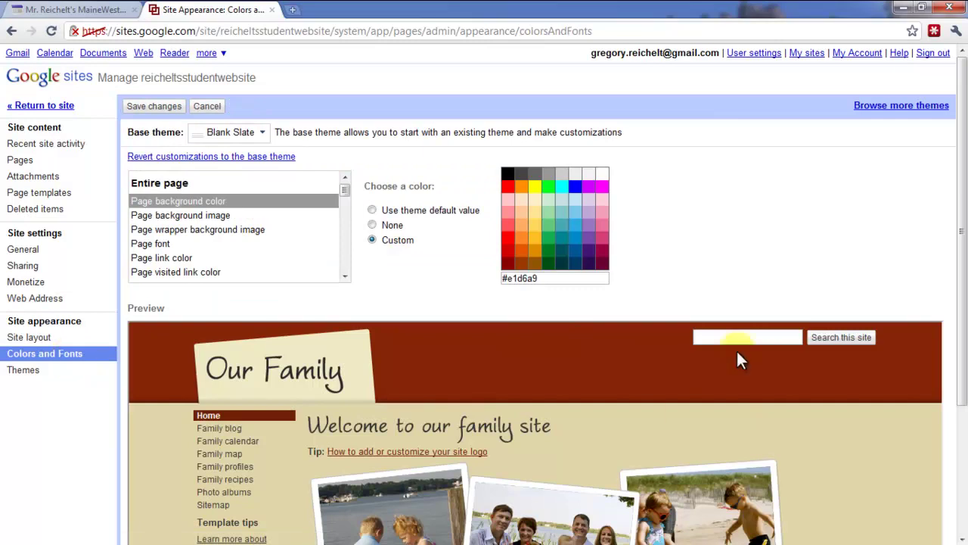
mouse_move(211, 230)
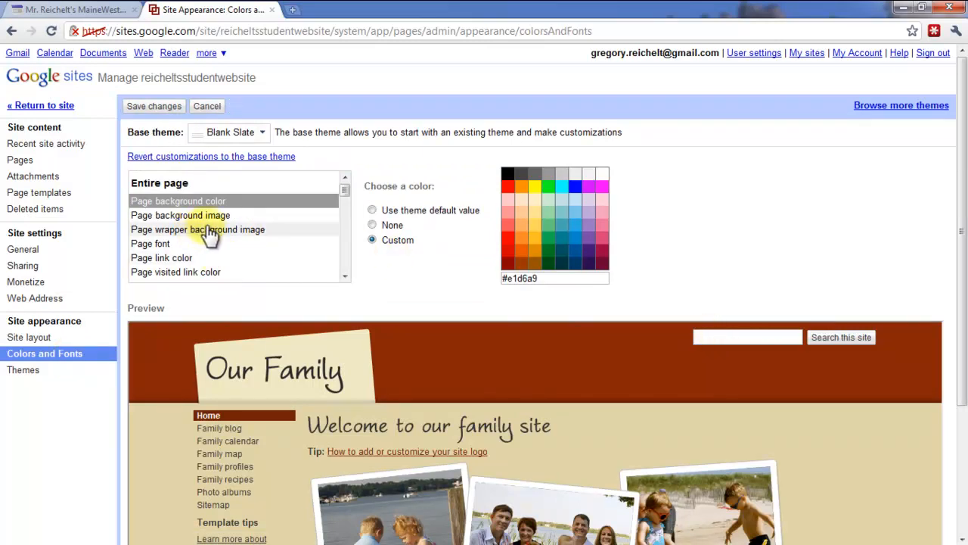
mouse_move(208, 258)
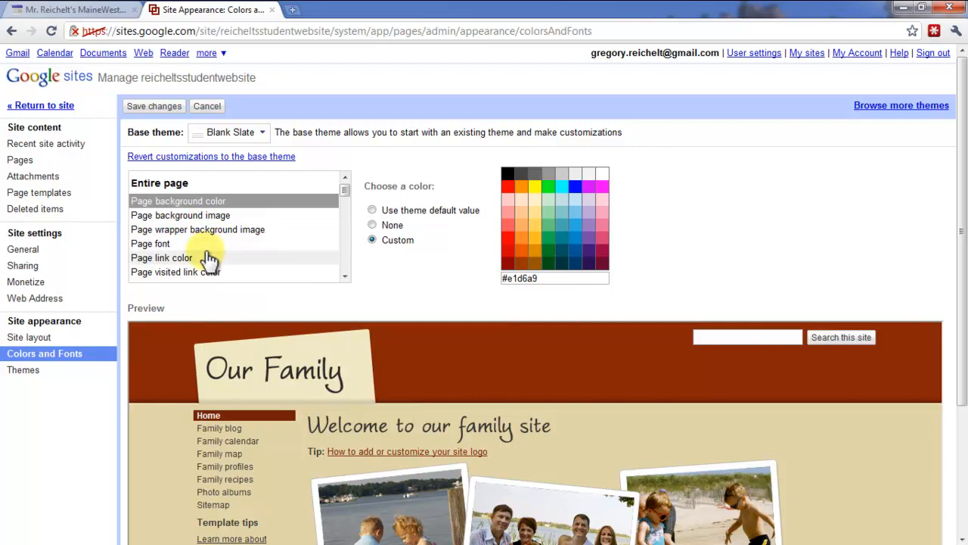
mouse_move(210, 269)
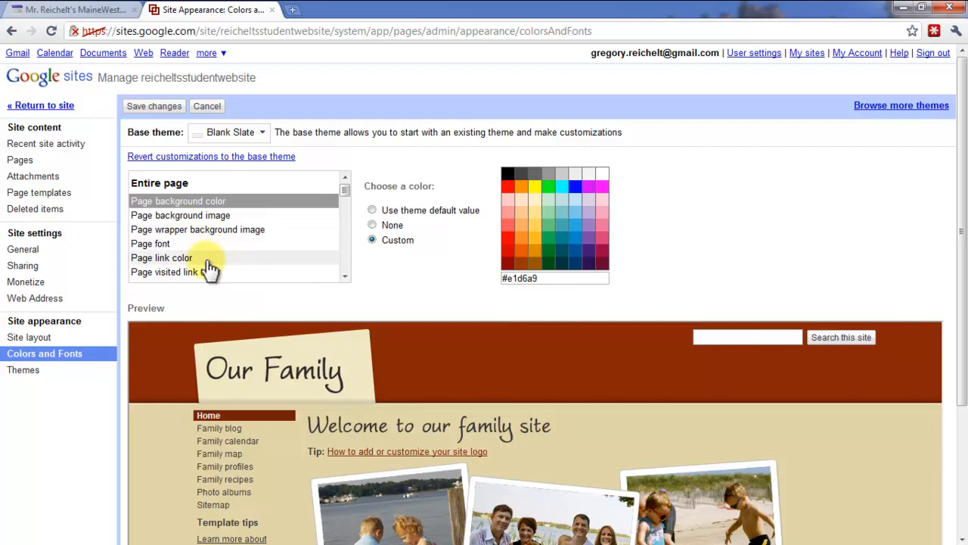
scroll(down, 3)
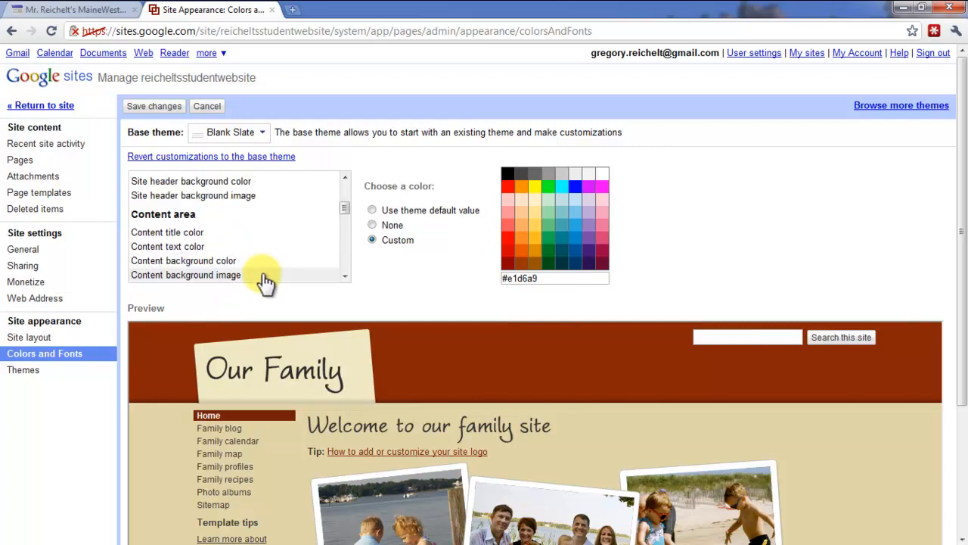
mouse_move(345, 272)
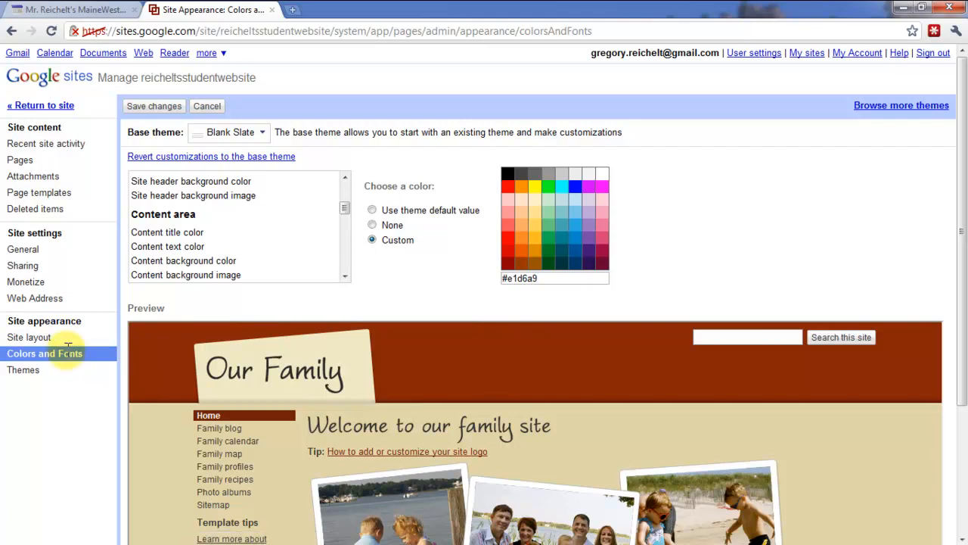
click(24, 370)
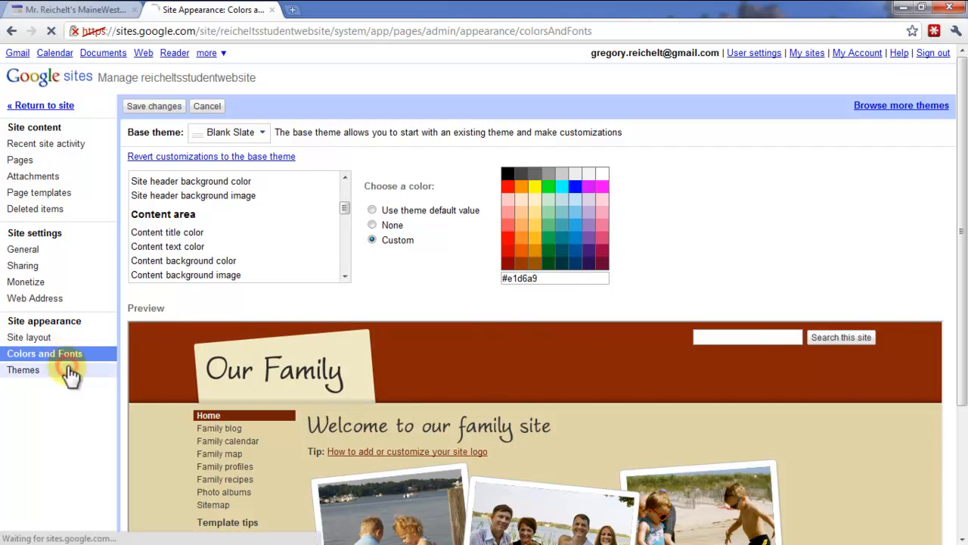
Browse the theme gallery, keeping Blank Slate as the current theme
click(23, 370)
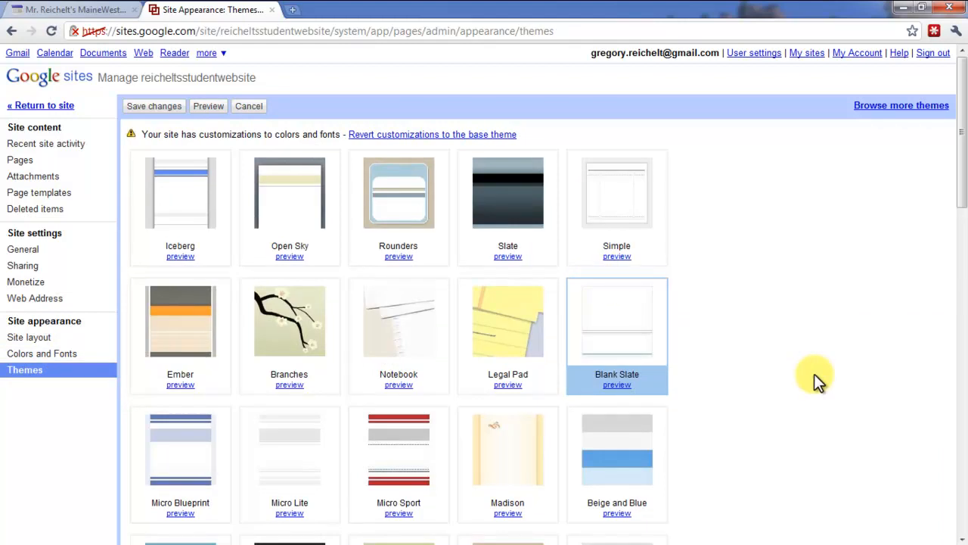
mouse_move(756, 351)
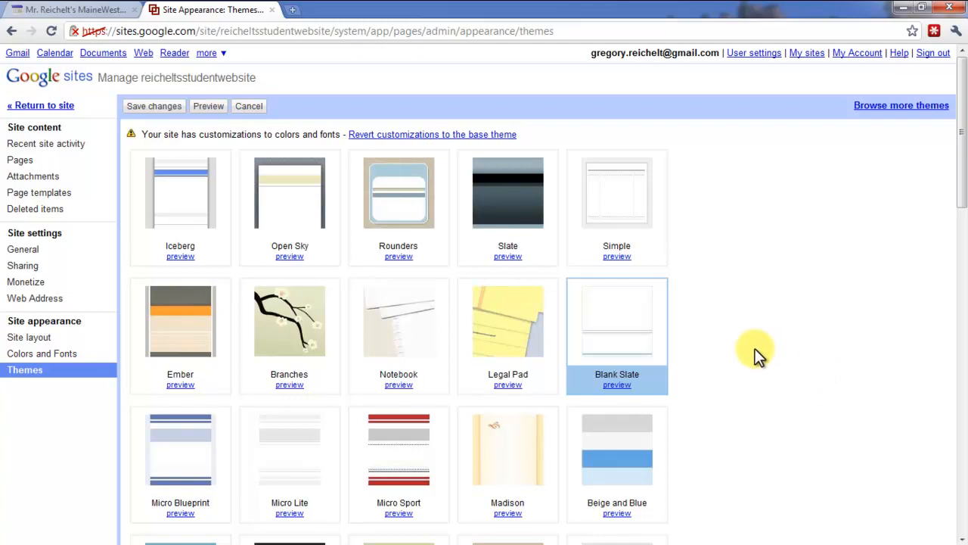
scroll(down, 3)
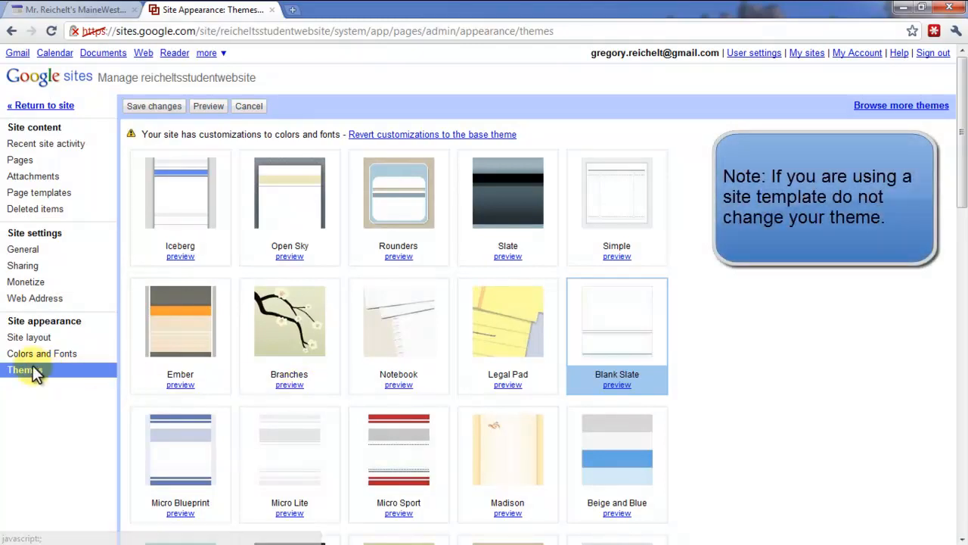
mouse_move(36, 360)
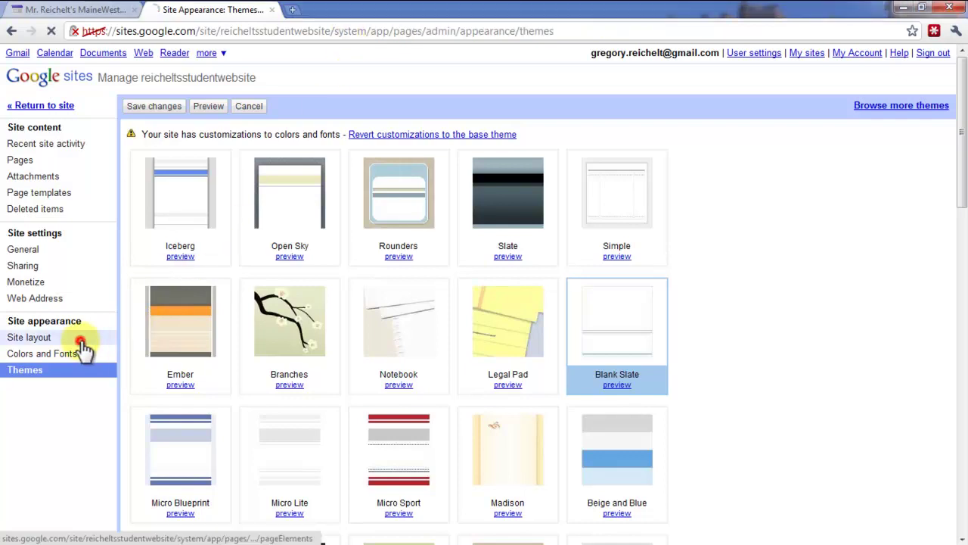
Return to the site layout page showing Navigation above Text in the sidebar
click(28, 338)
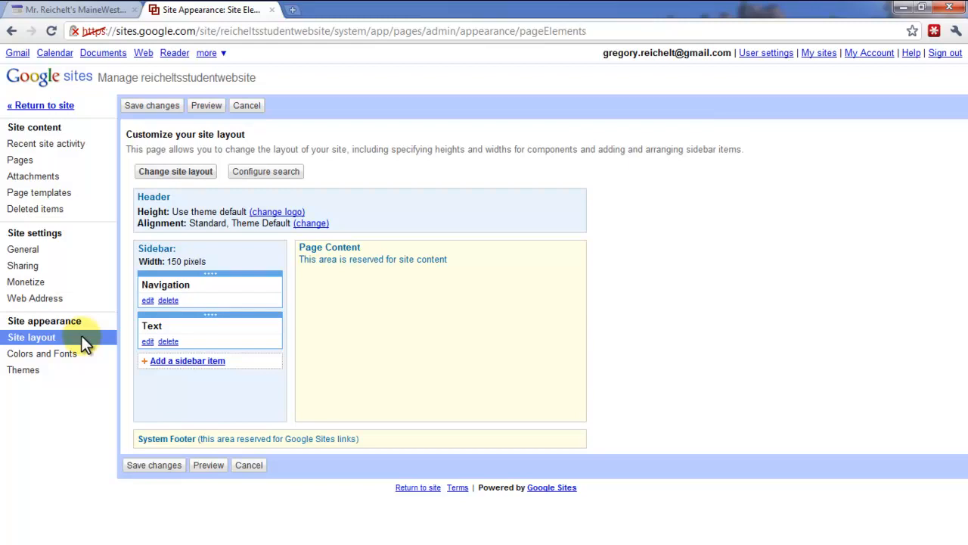
mouse_move(72, 337)
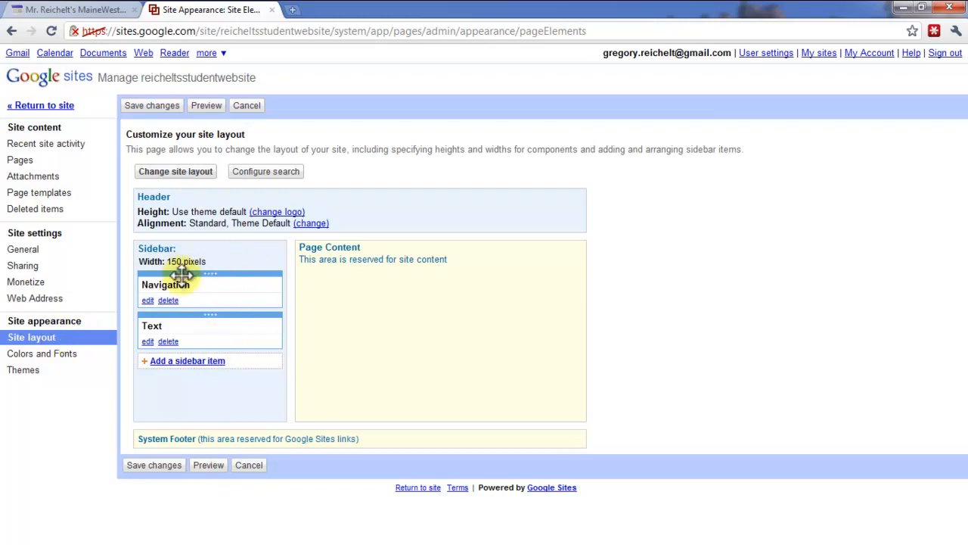
mouse_move(147, 393)
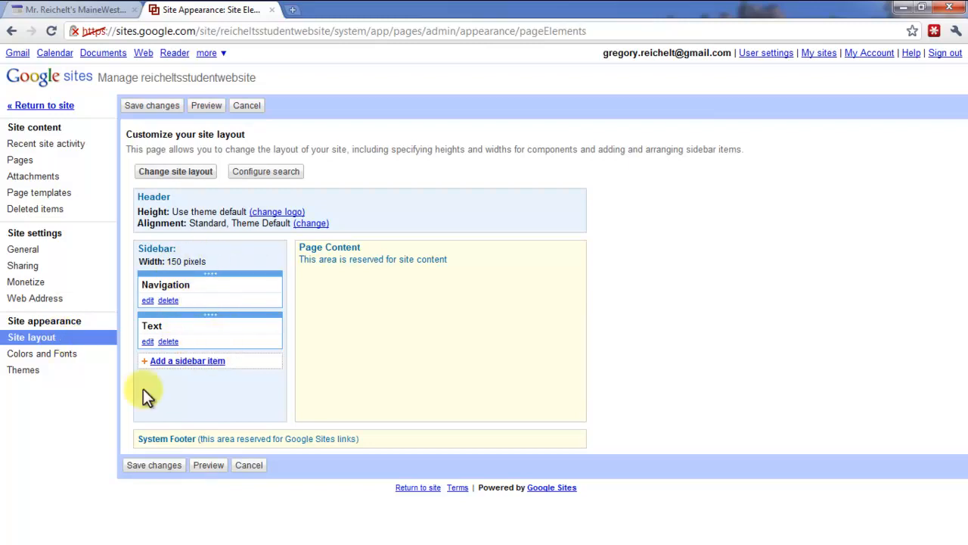
mouse_move(172, 393)
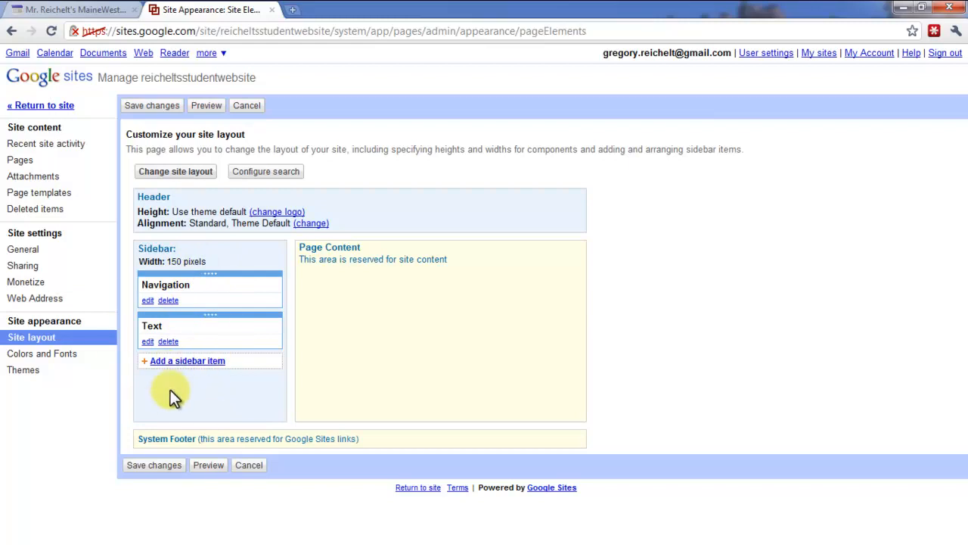
mouse_move(29, 298)
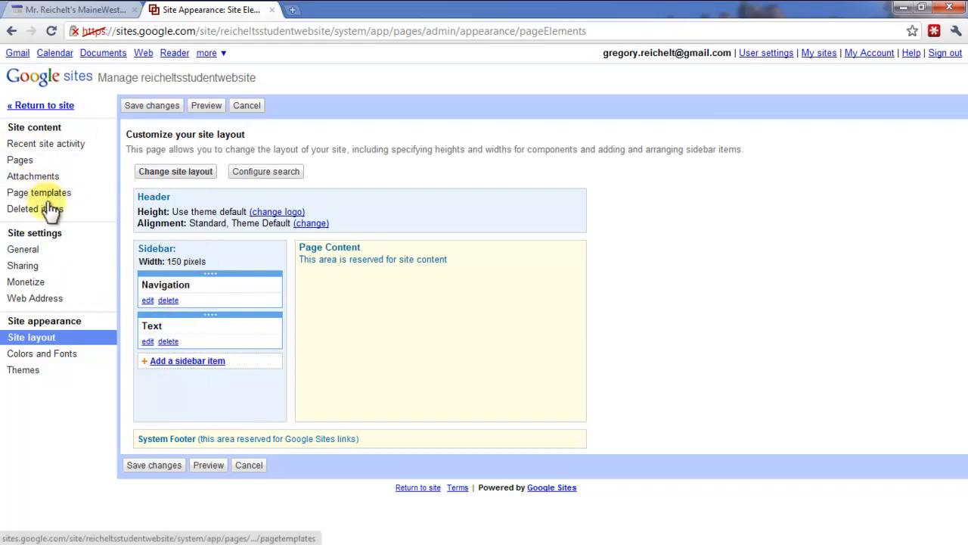
mouse_move(188, 312)
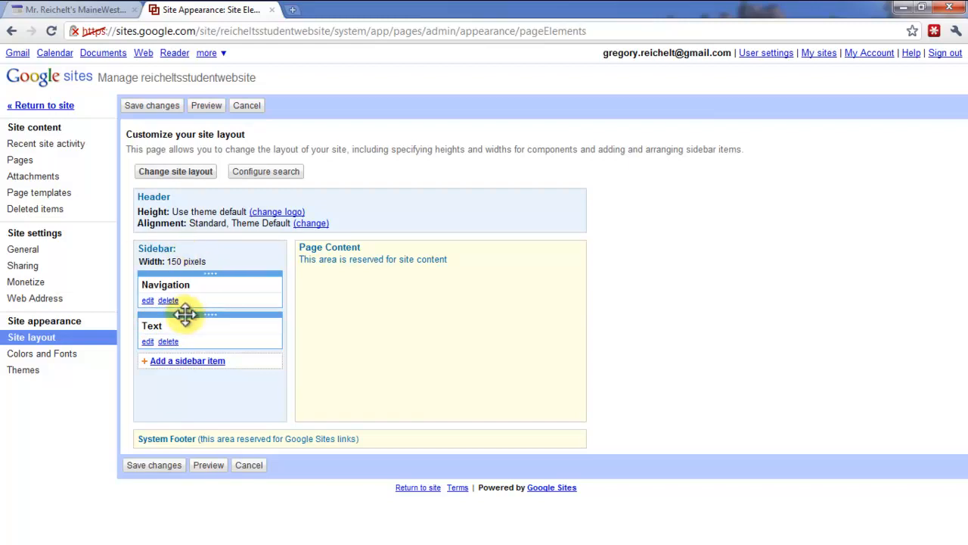
mouse_move(109, 375)
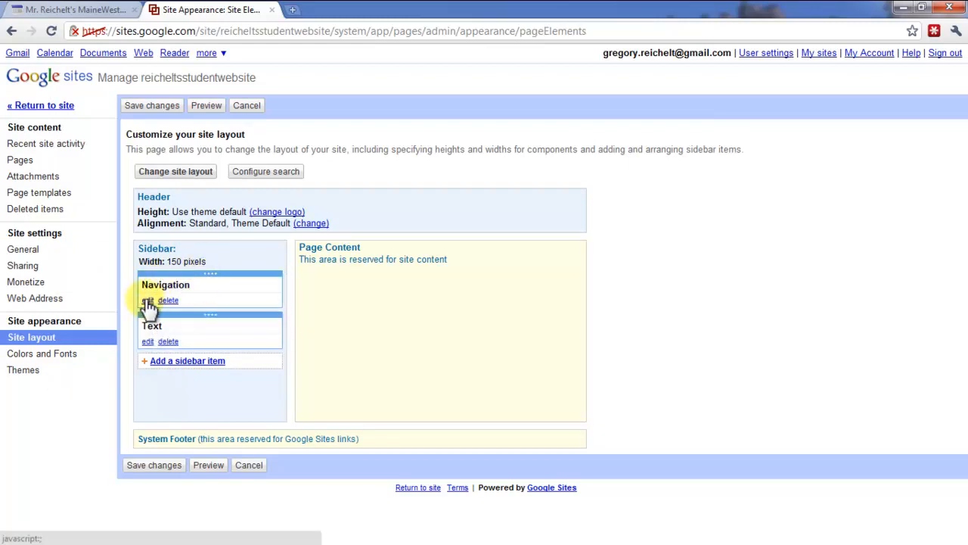
Move the sidebar Text box above Navigation, leaving navigation settings unchanged
click(147, 300)
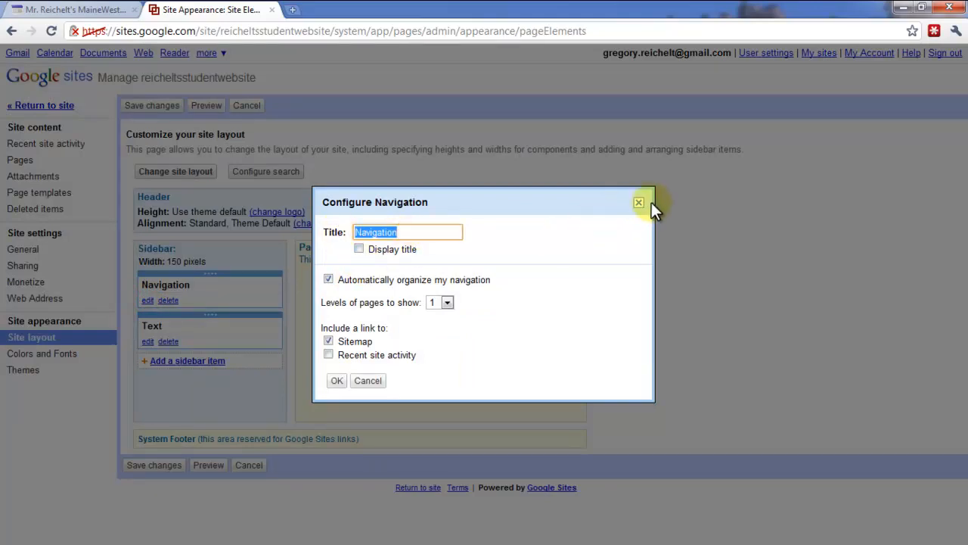
click(638, 202)
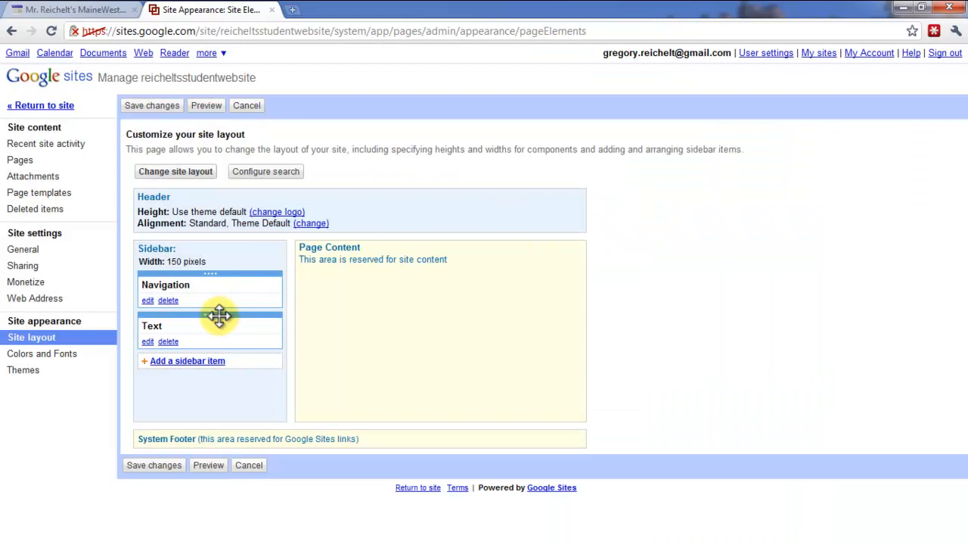
drag(218, 316, 210, 284)
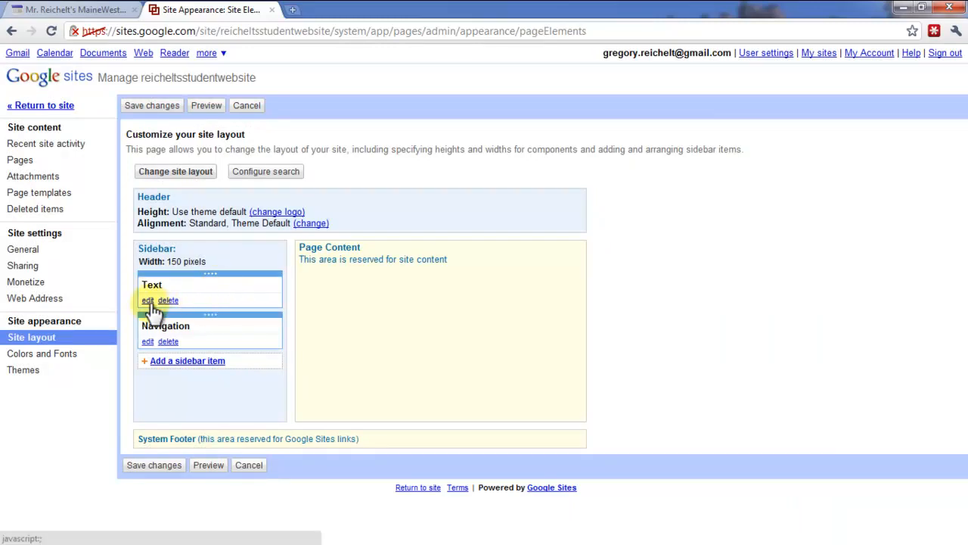
Title the sidebar text box Welcome, reading 'Welcome Students This is YOUR Website!'
click(147, 300)
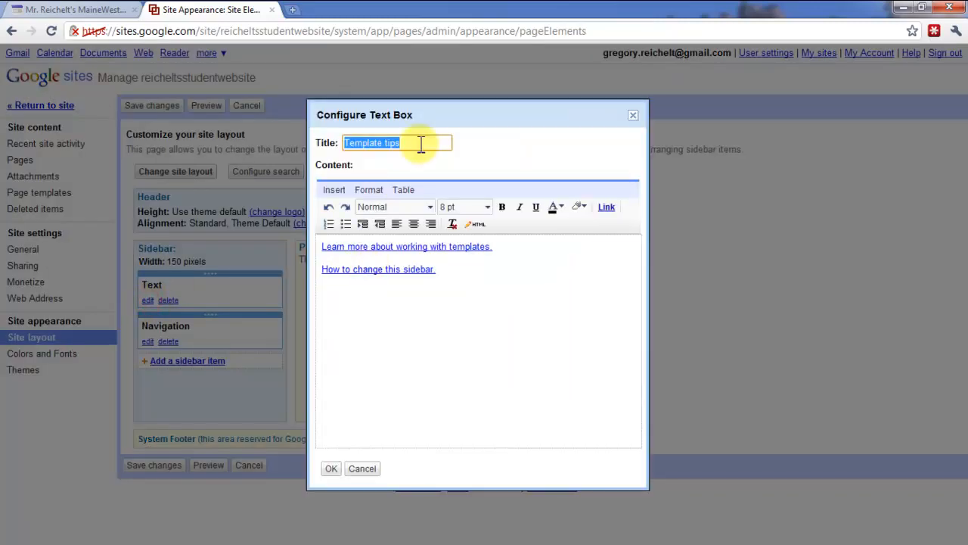
text(Welcome)
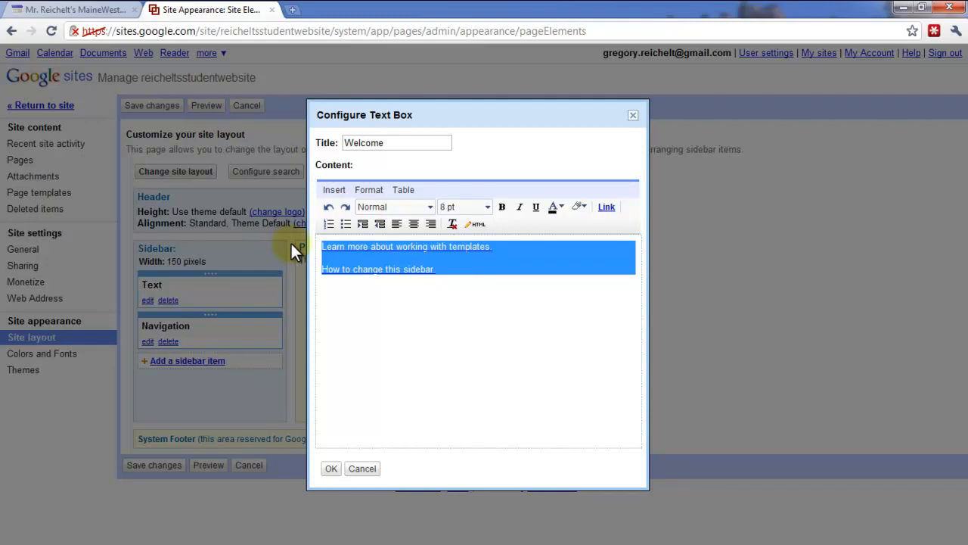
text(WEl)
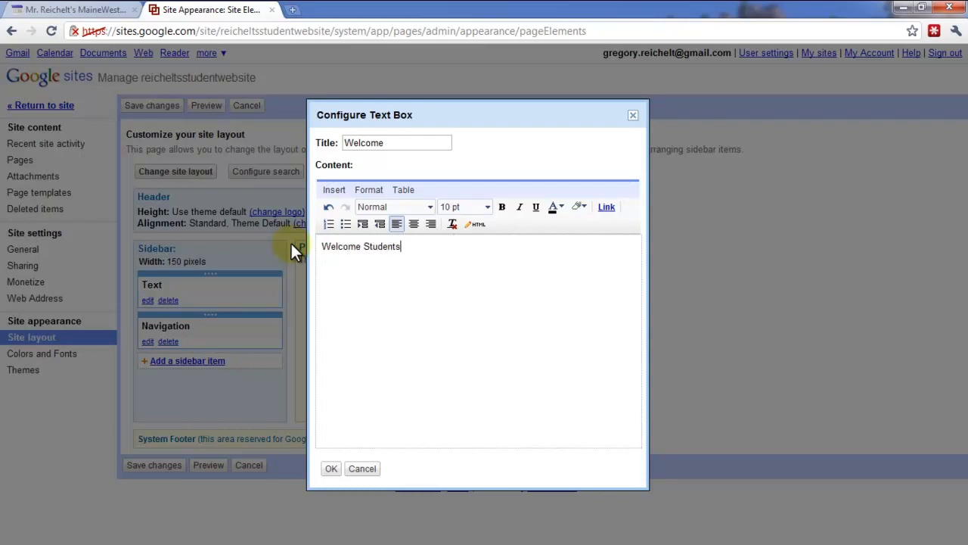
text(Thsi)
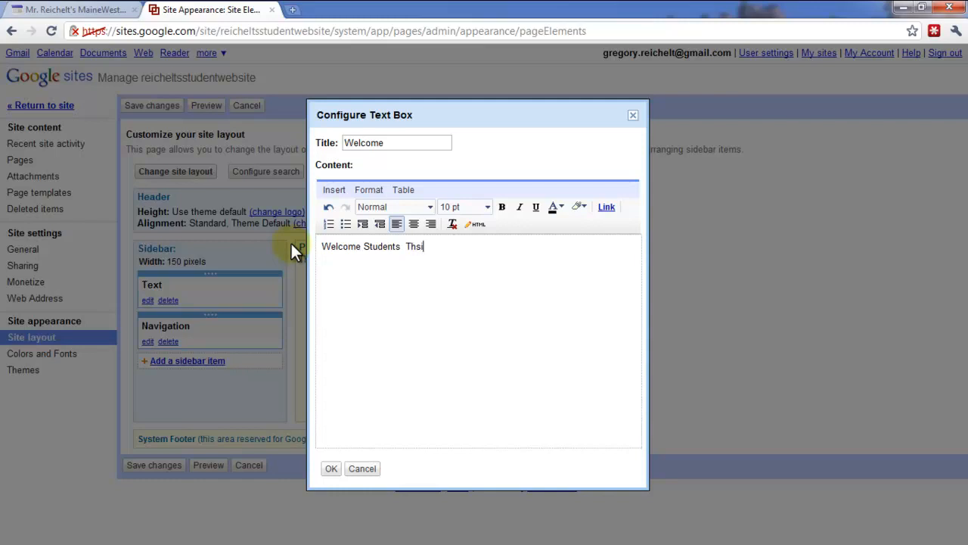
text(This is YOUR)
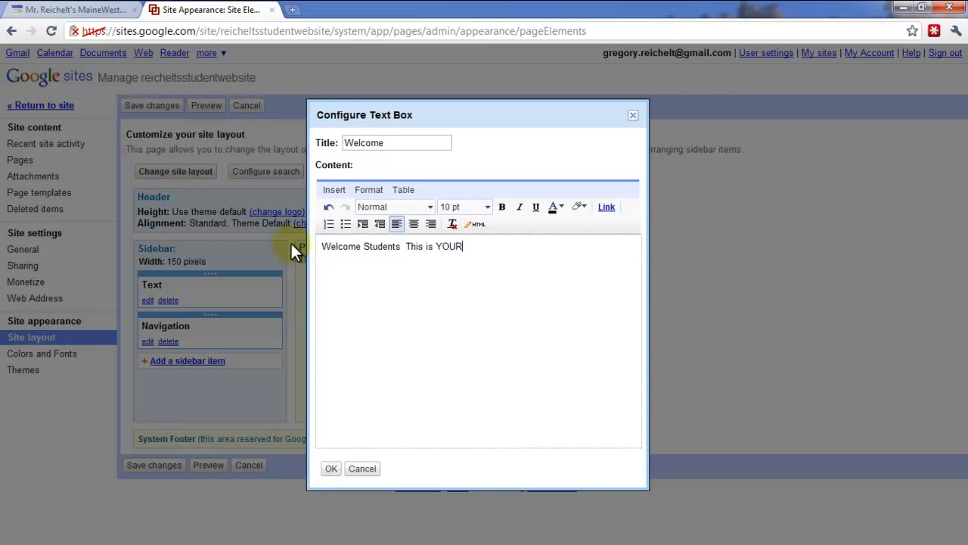
text(Website!)
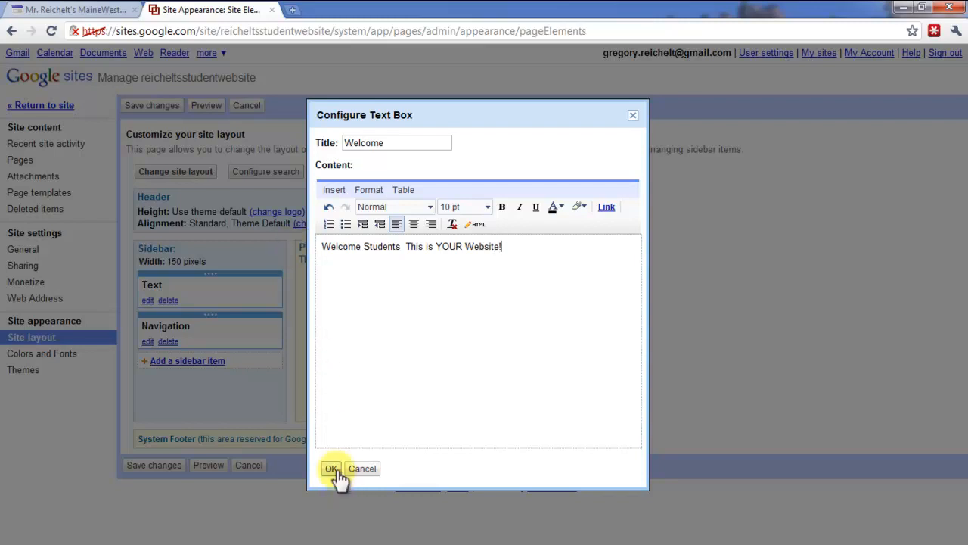
click(331, 468)
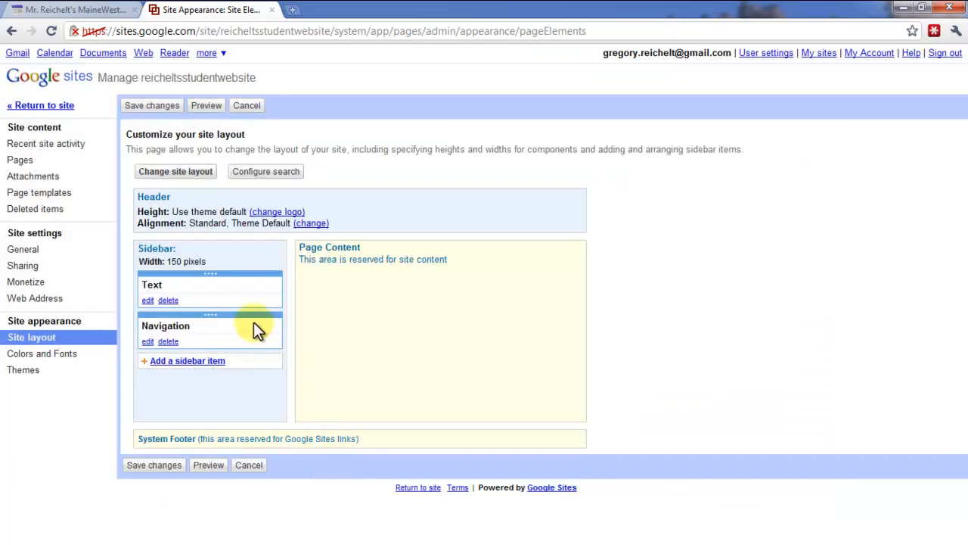
mouse_move(350, 343)
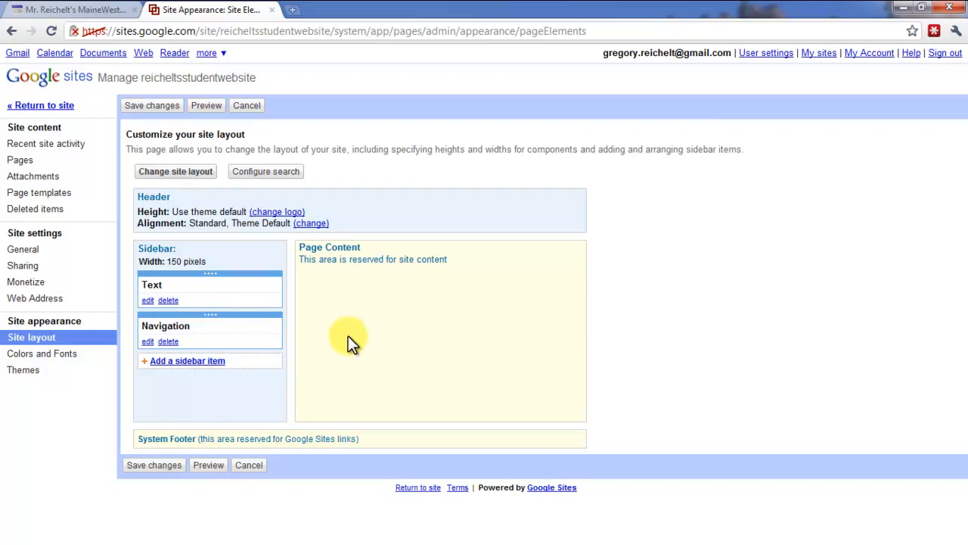
mouse_move(343, 285)
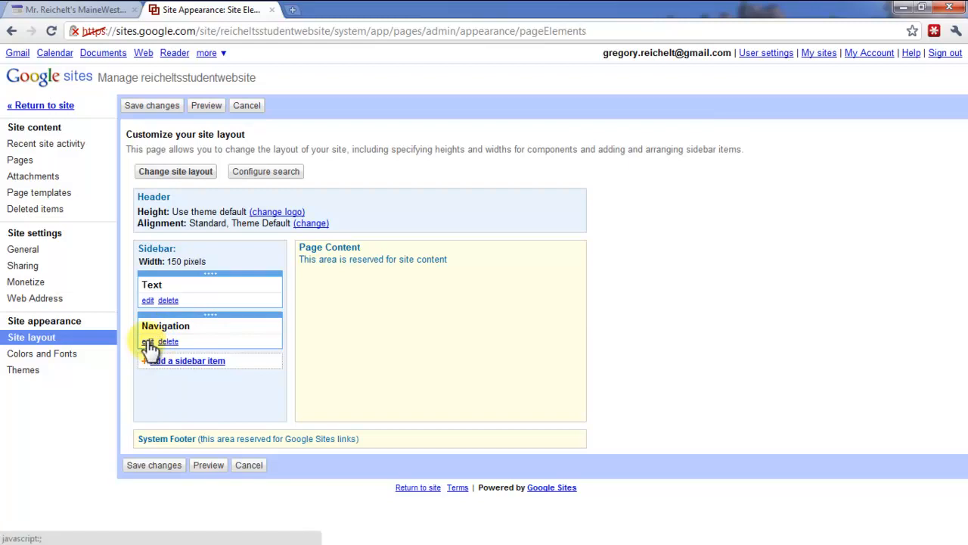
Retitle the sidebar navigation box 'Navigation' and turn on Display title
click(148, 341)
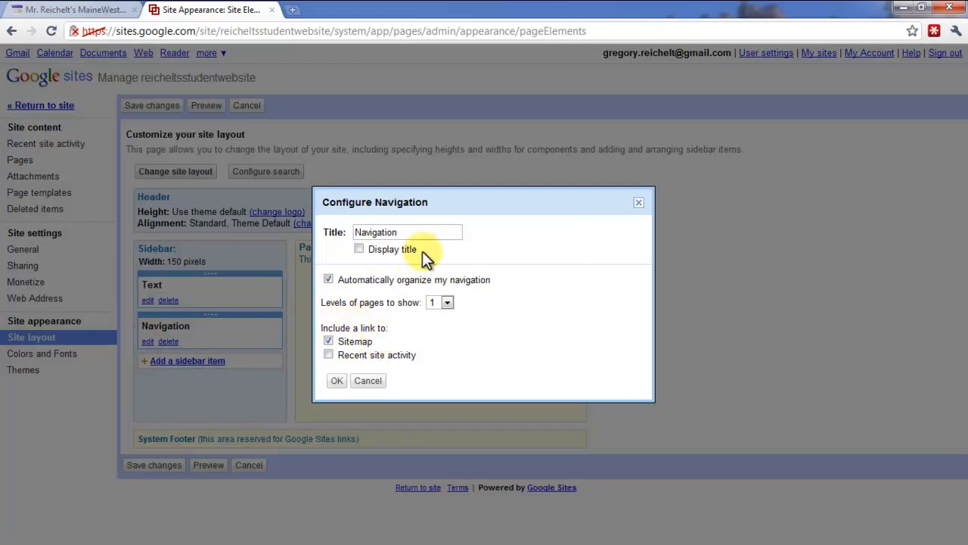
double_click(406, 231)
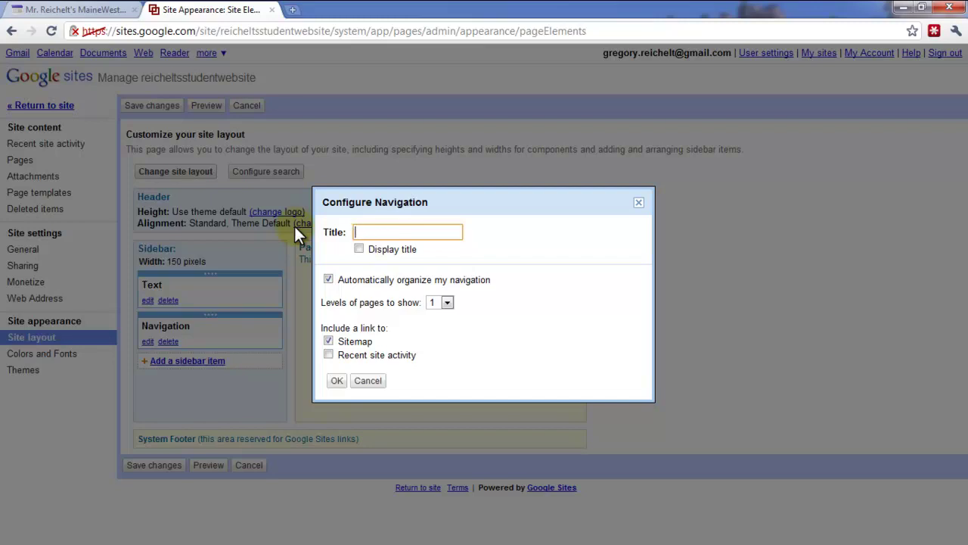
text(Navigation)
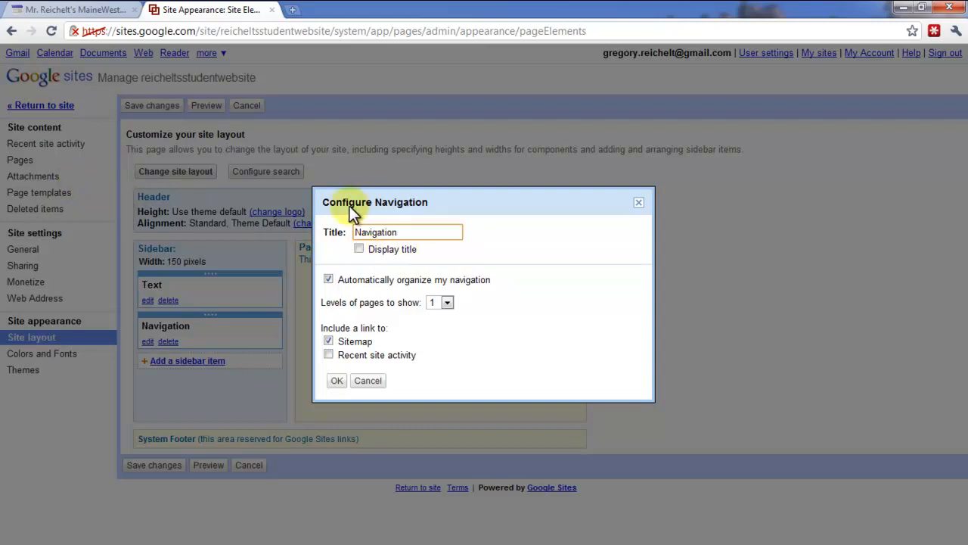
click(72, 12)
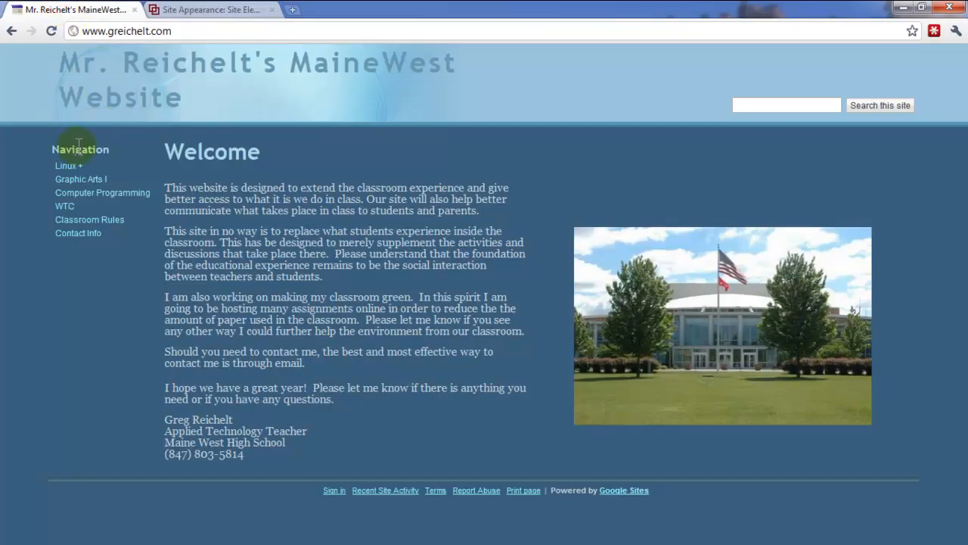
click(212, 10)
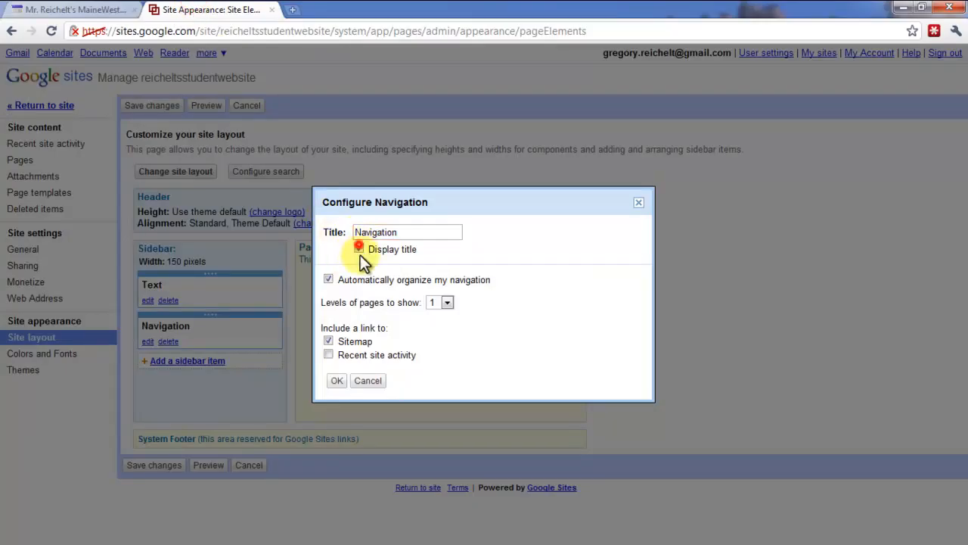
click(357, 248)
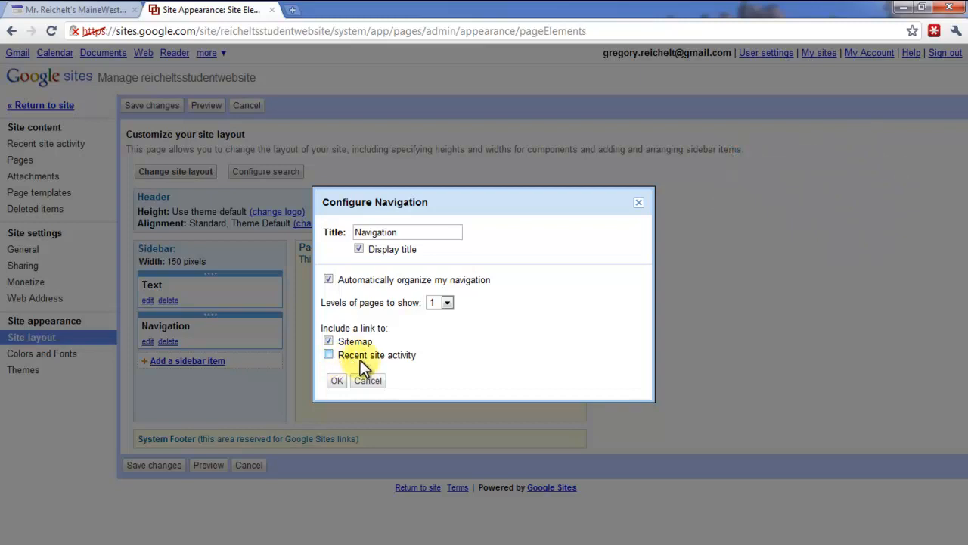
click(337, 381)
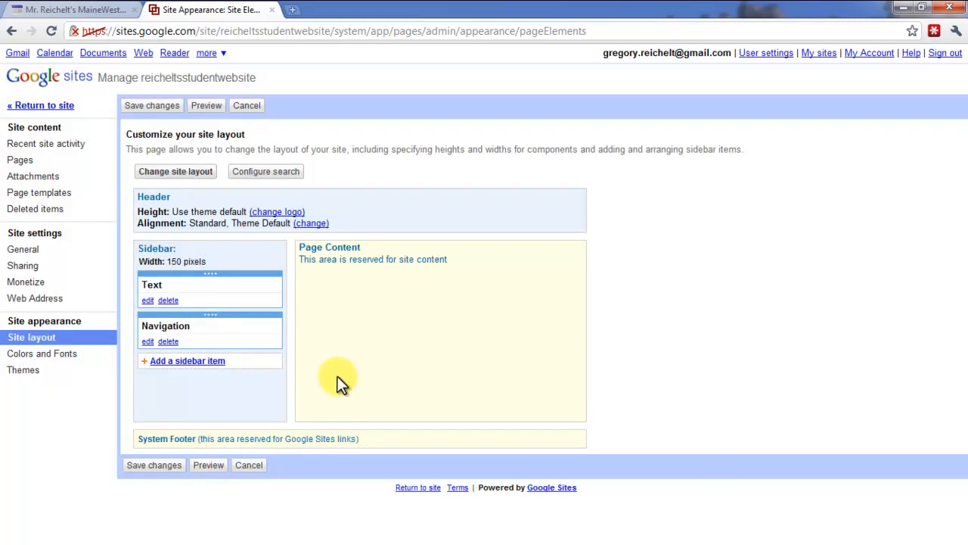
mouse_move(186, 361)
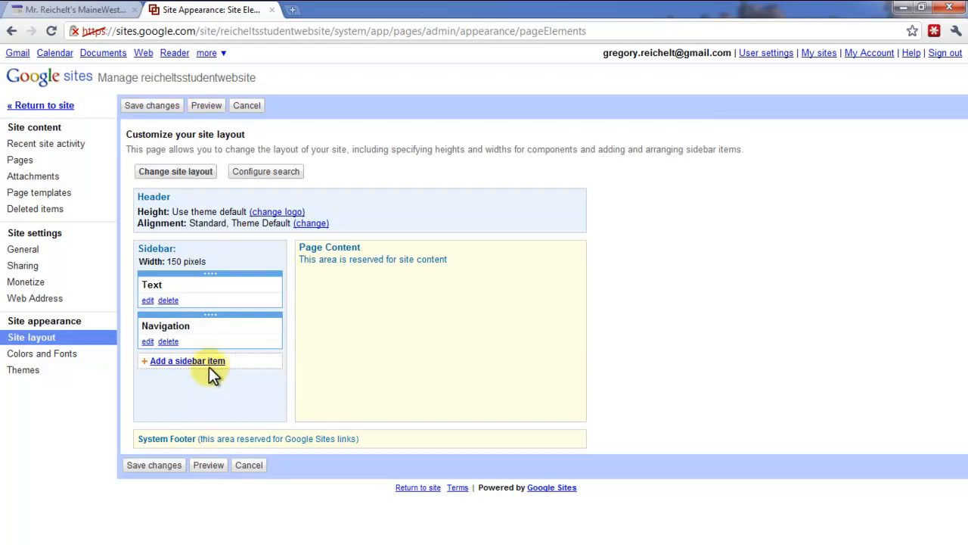
Add a Countdown element to the sidebar beneath Navigation
click(187, 361)
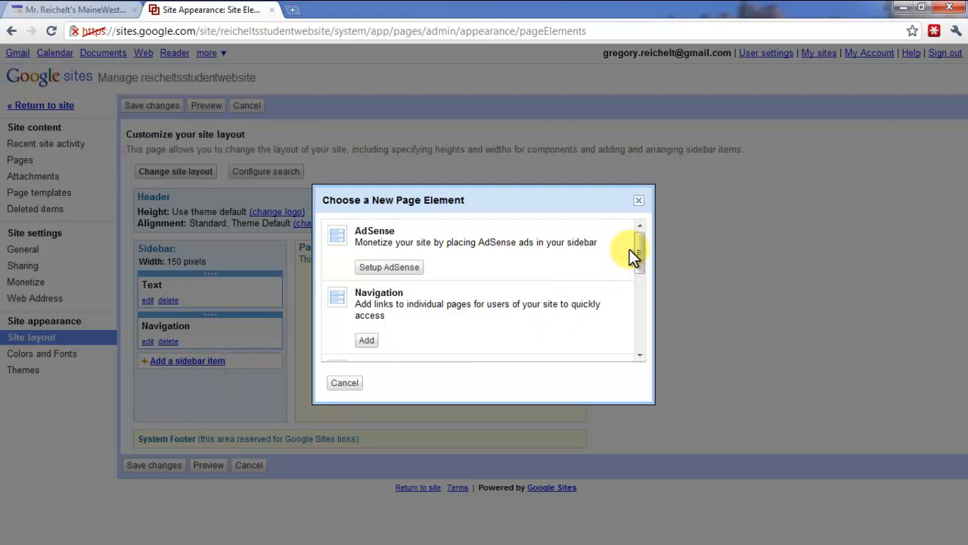
mouse_move(474, 240)
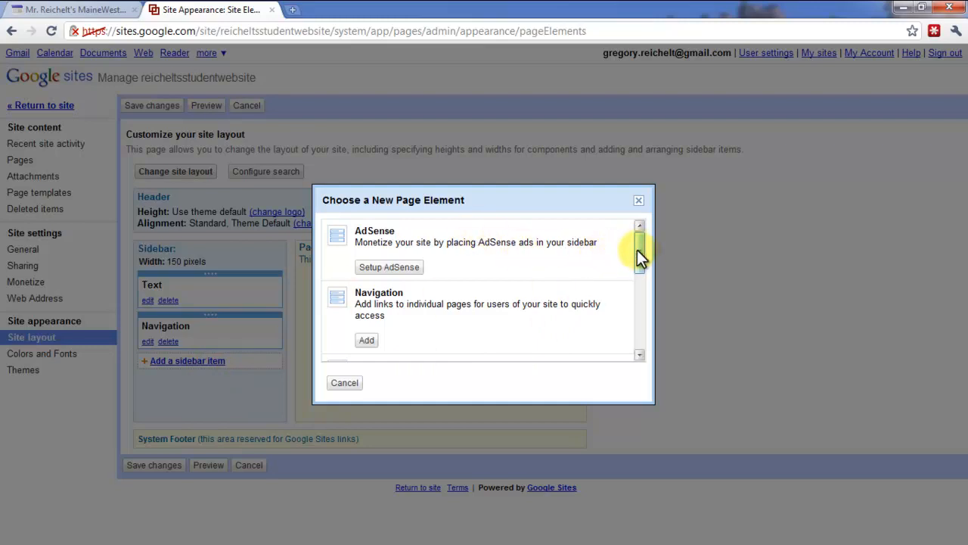
scroll(down, 3)
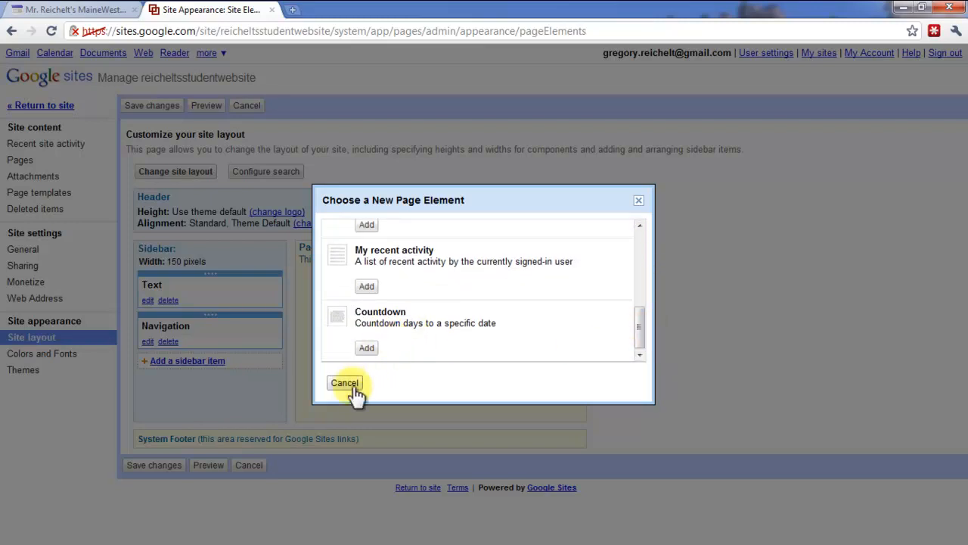
click(365, 347)
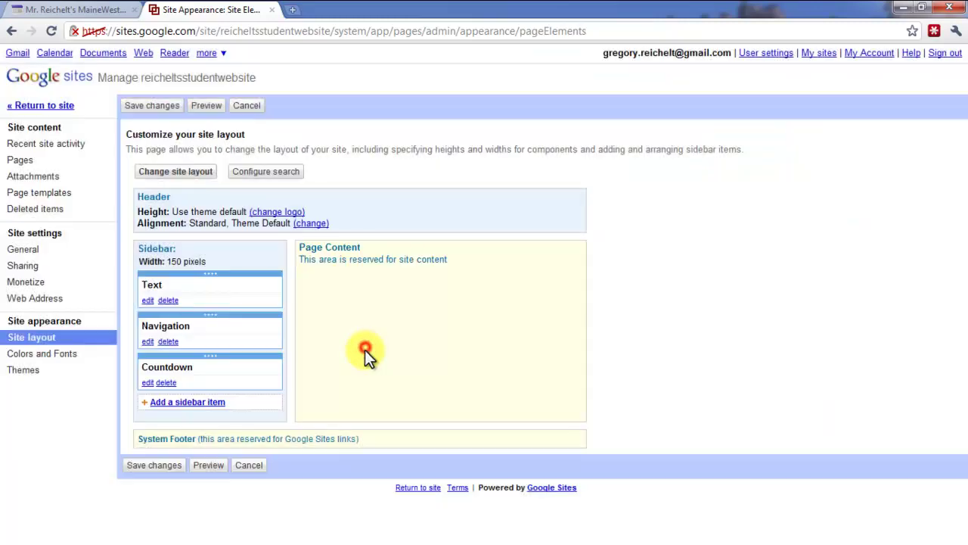
Set the sidebar countdown event to 'Last Day of School' on June 6, 2011
click(146, 383)
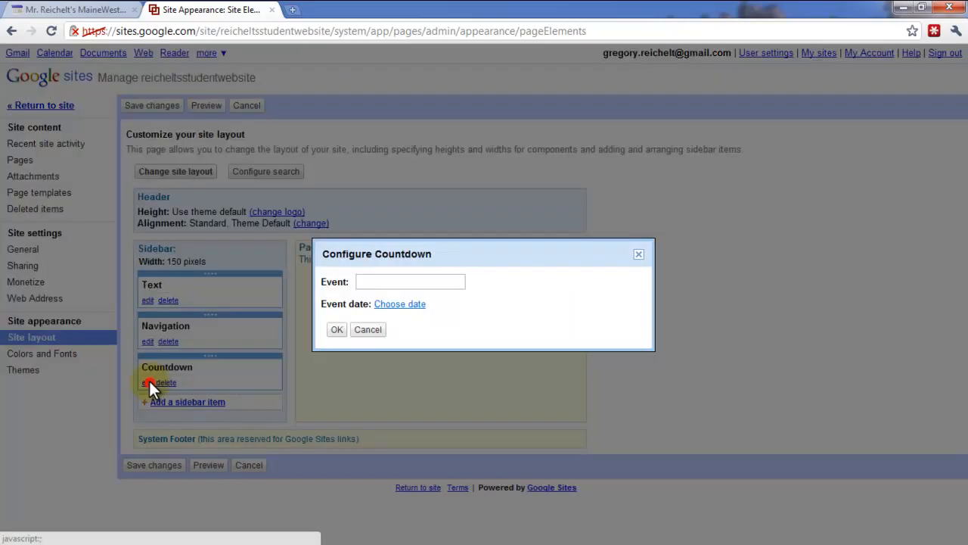
click(410, 281)
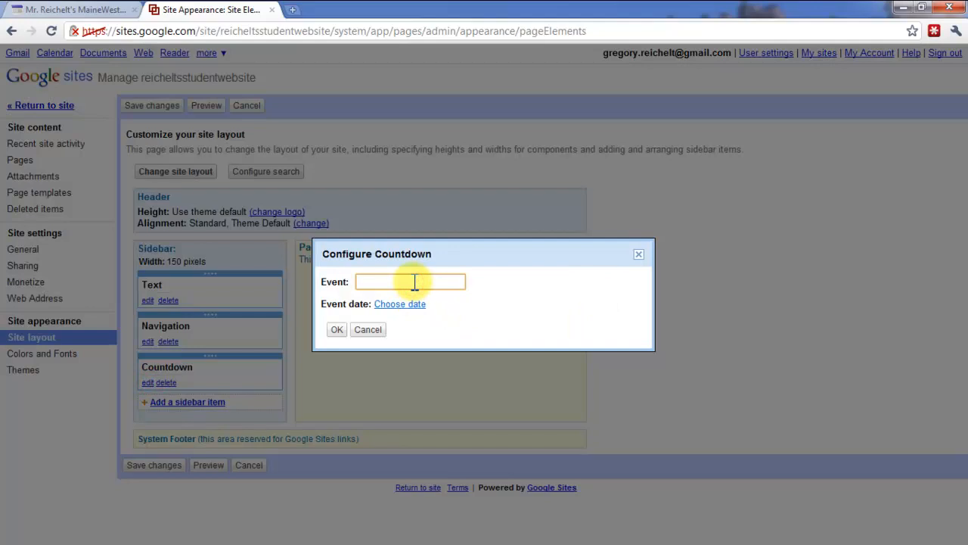
text(Last d)
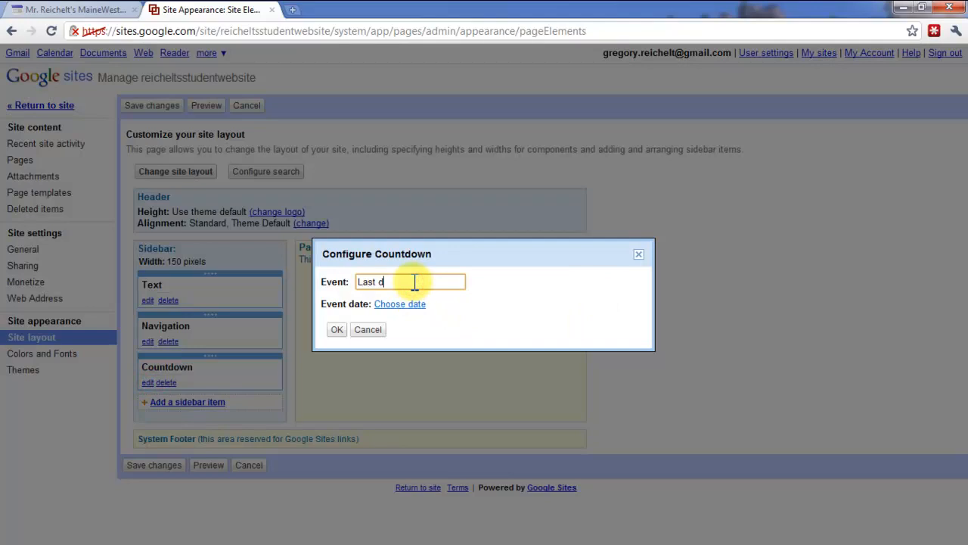
text(Day of Sch)
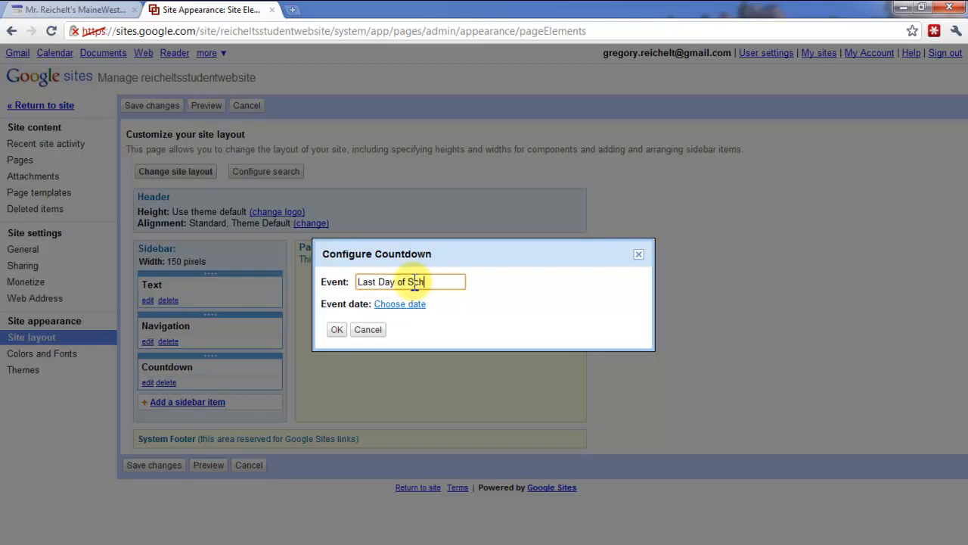
click(399, 303)
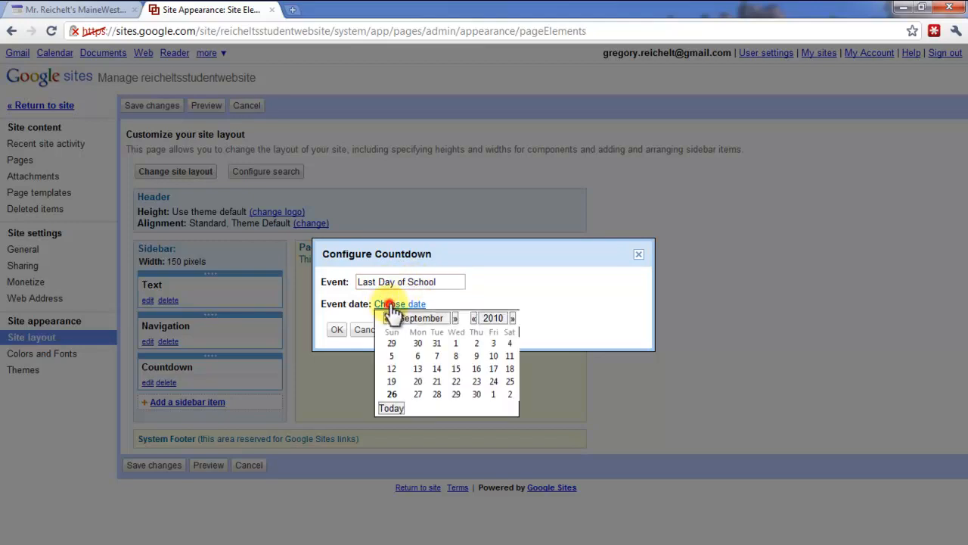
click(456, 317)
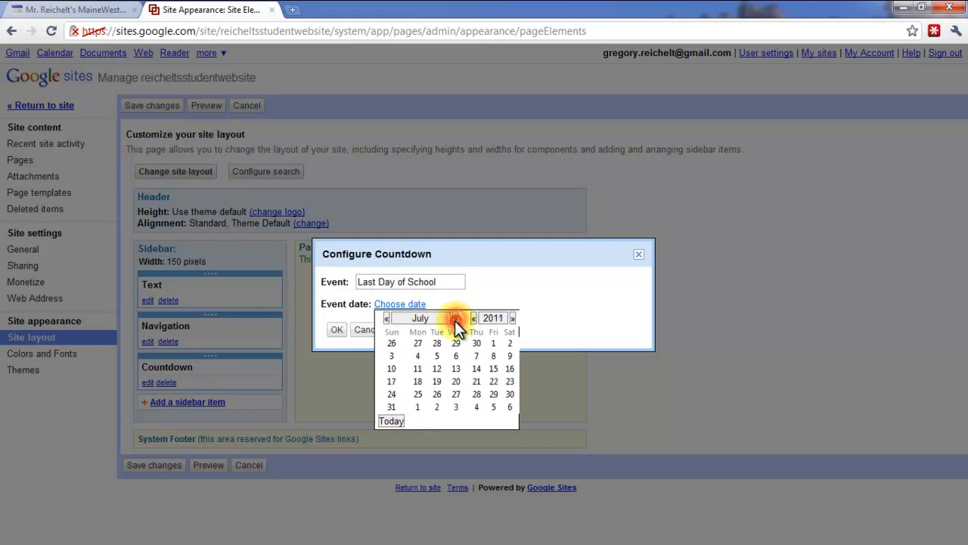
click(386, 317)
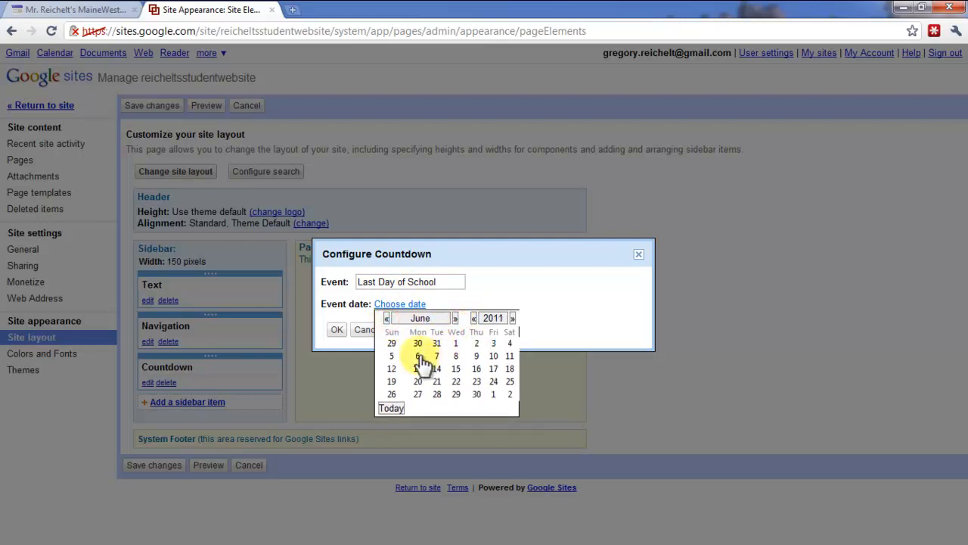
click(336, 329)
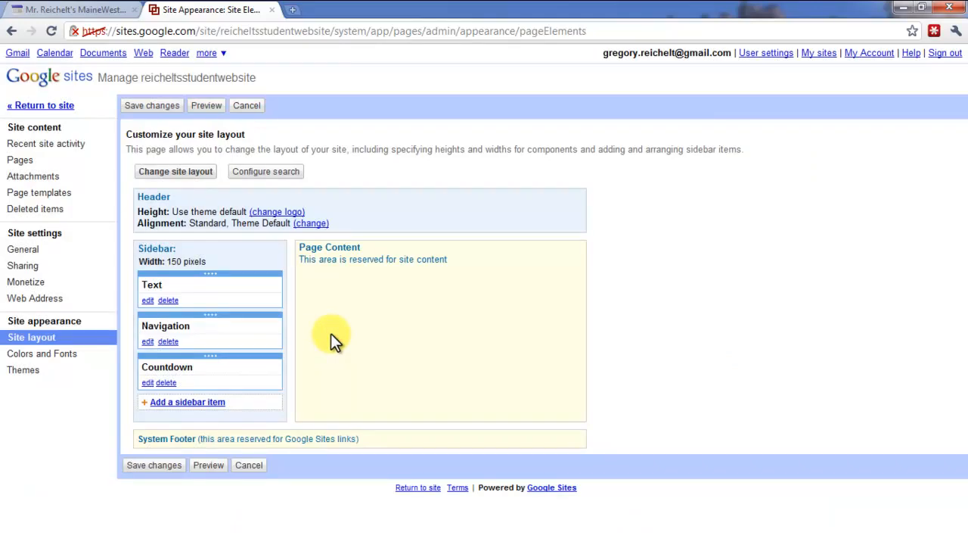
mouse_move(338, 338)
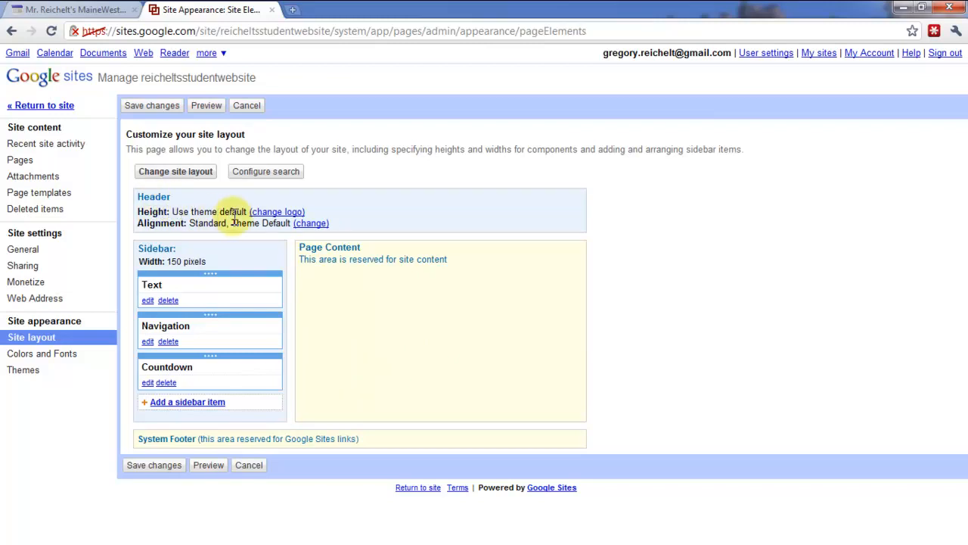
mouse_move(276, 212)
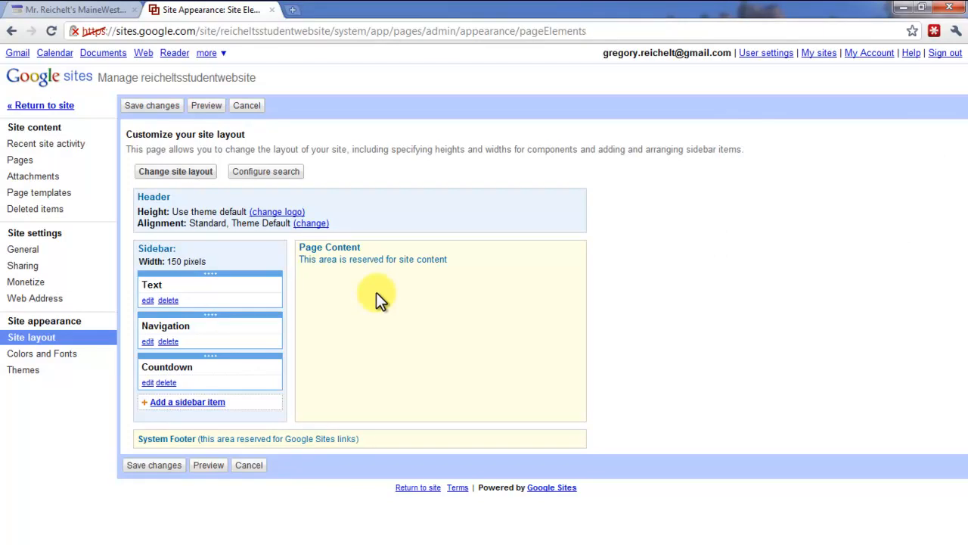
mouse_move(181, 444)
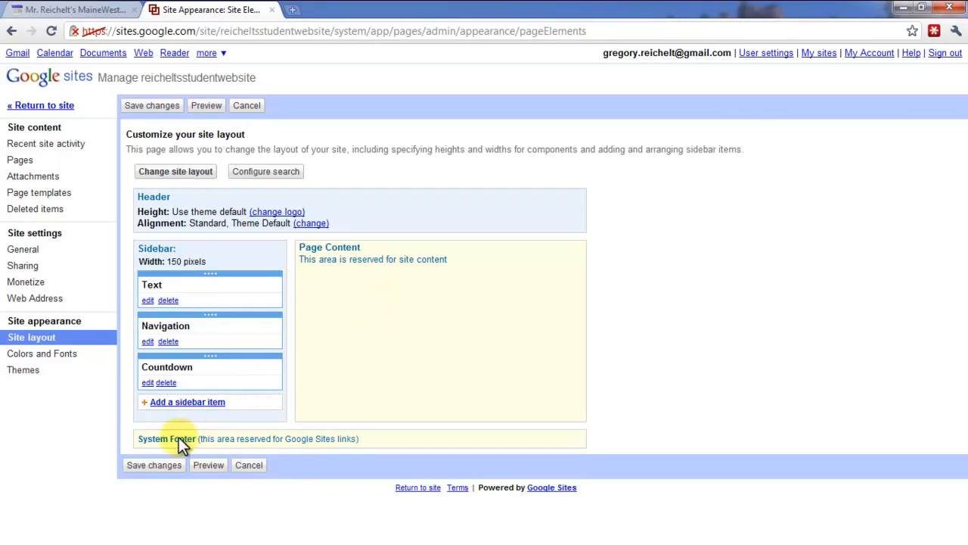
Save the layout with the Welcome text, Navigation and Countdown sidebar items
click(153, 465)
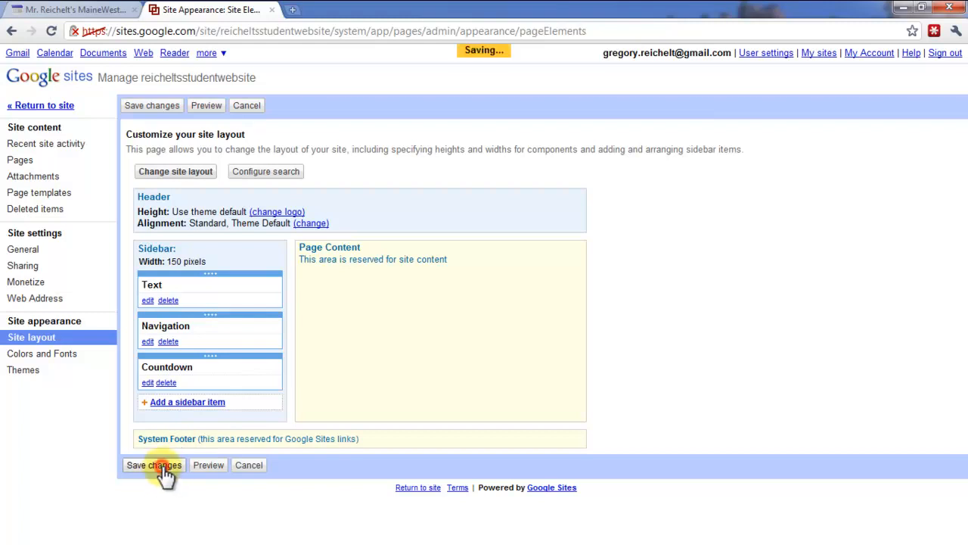
click(153, 465)
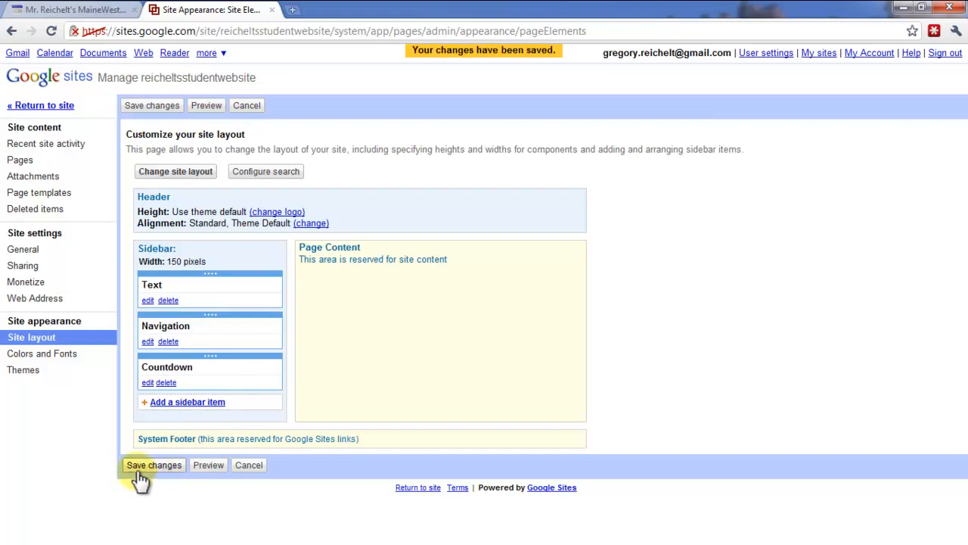
mouse_move(183, 173)
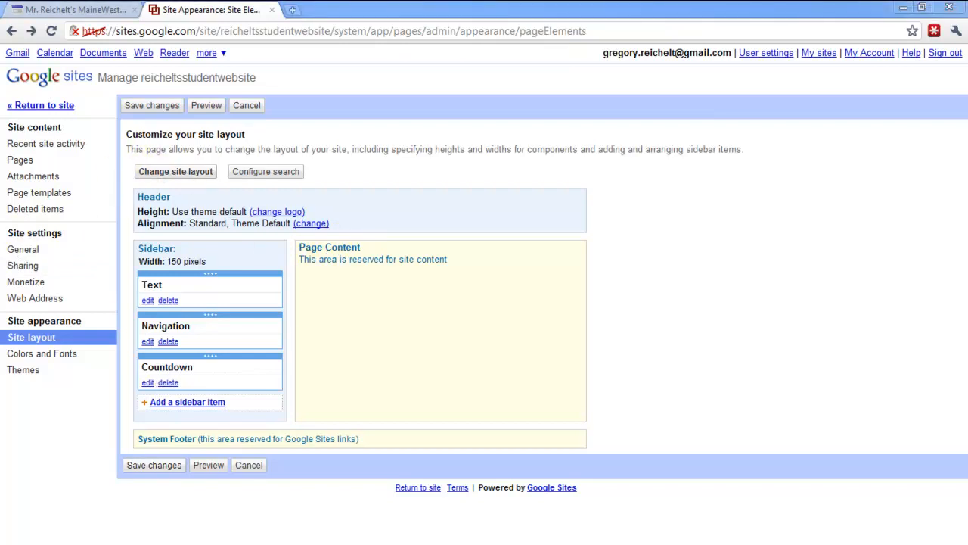
mouse_move(231, 166)
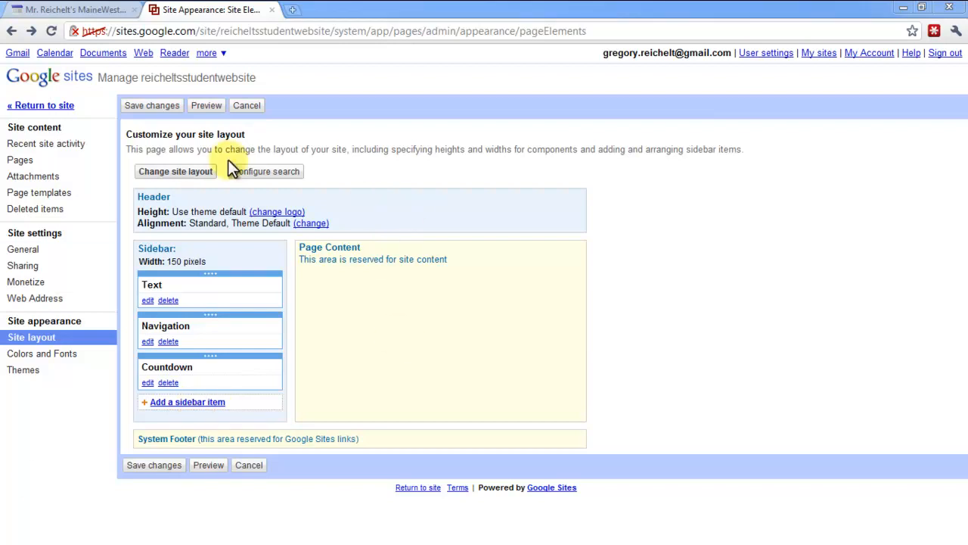
mouse_move(40, 105)
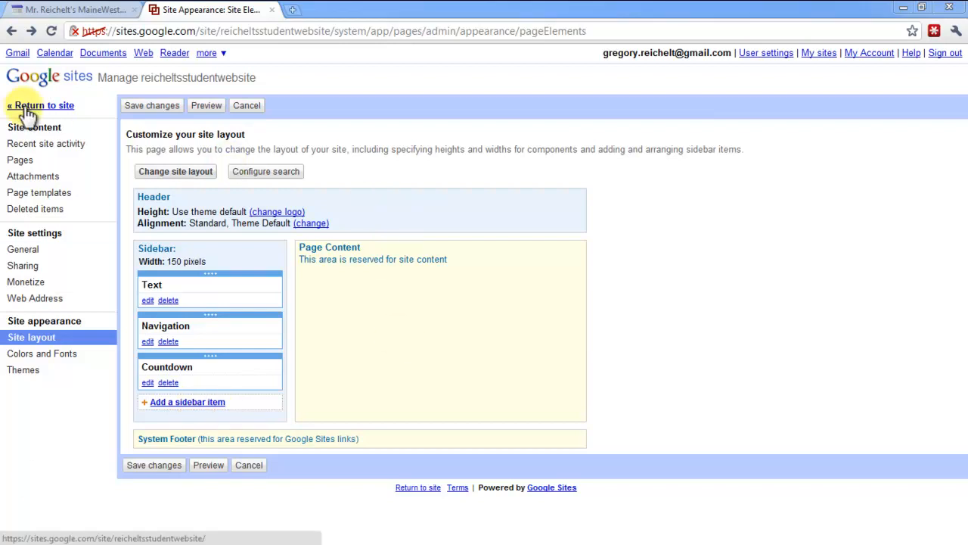
Return to the live site, check the 253-day countdown, and go to Family blog
click(40, 105)
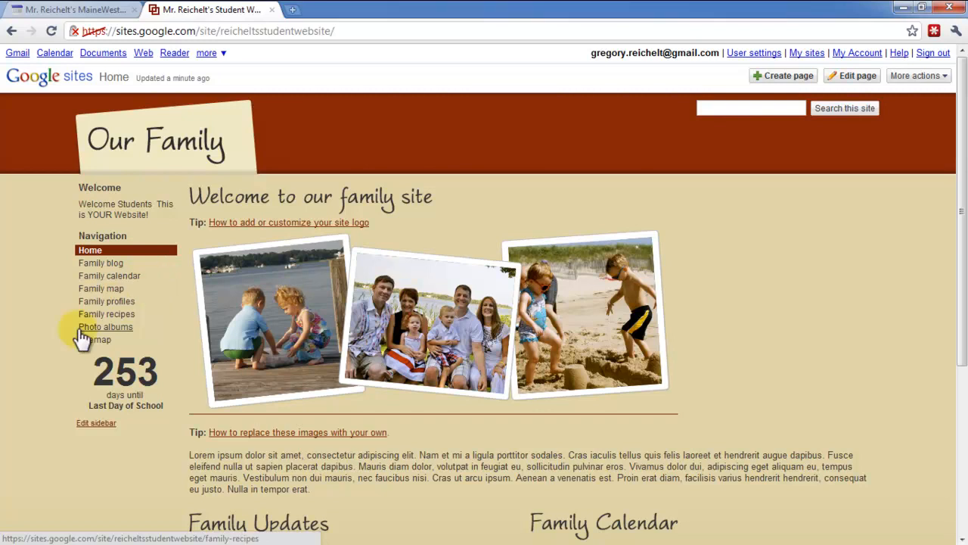
mouse_move(106, 345)
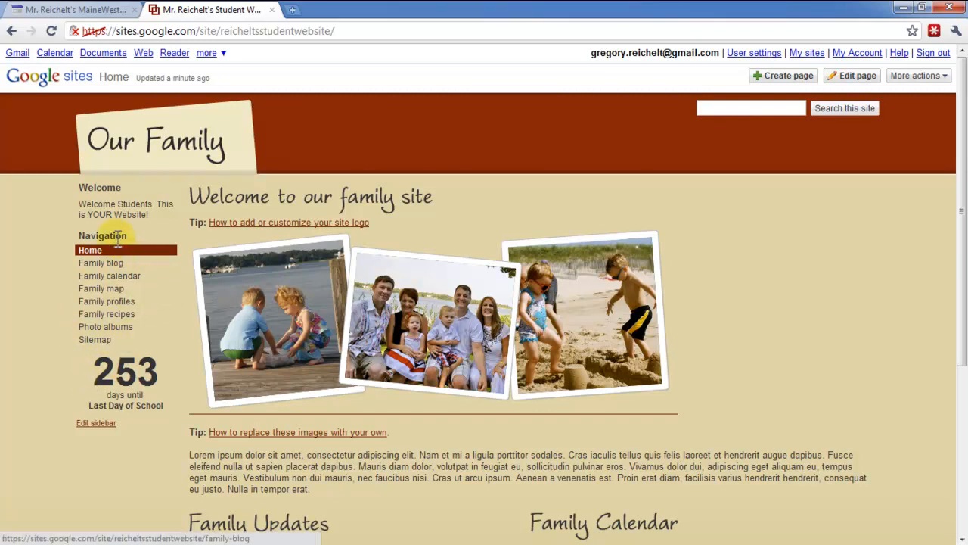
mouse_move(128, 262)
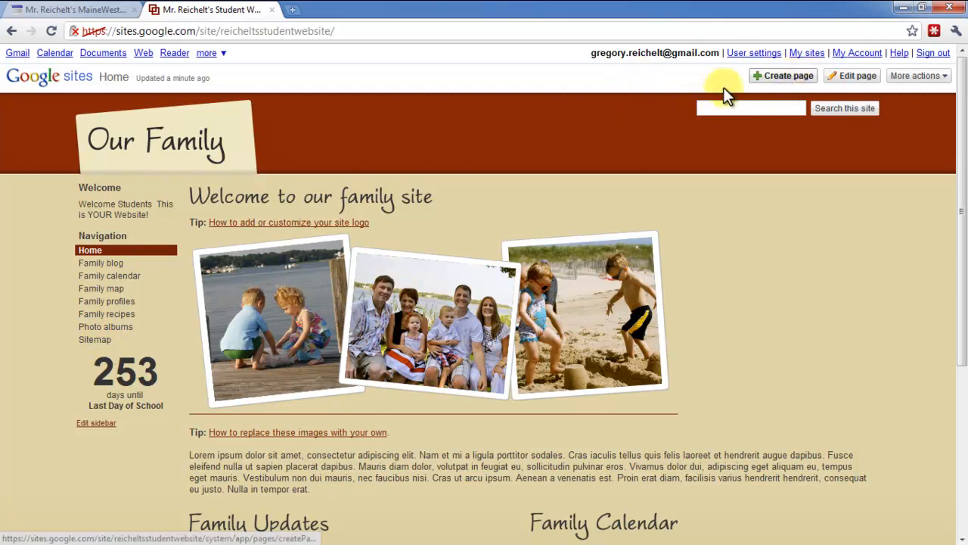
mouse_move(93, 344)
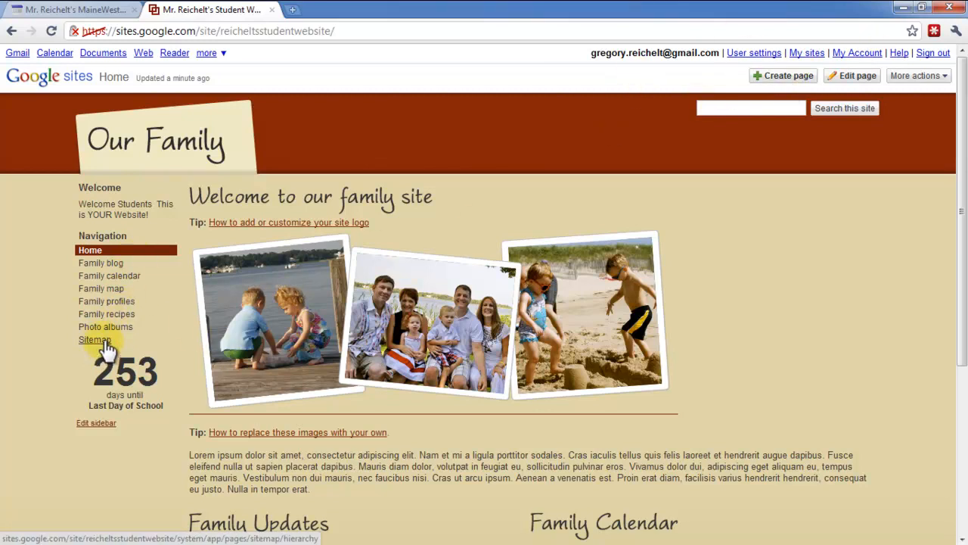
mouse_move(97, 262)
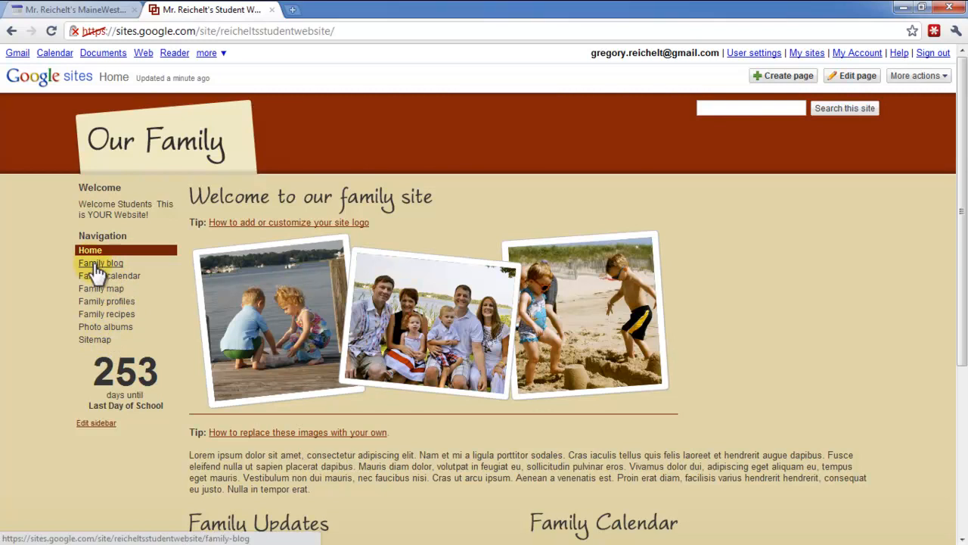
mouse_move(95, 310)
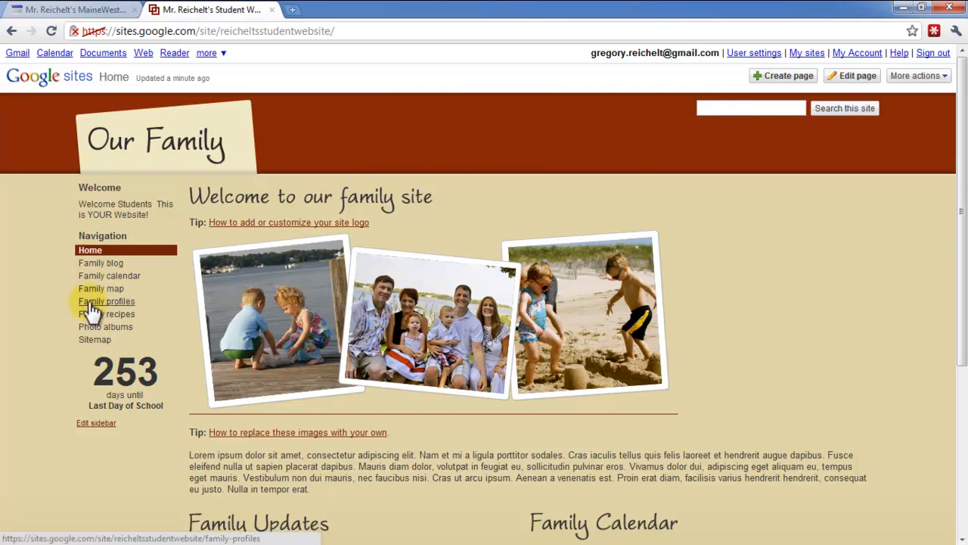
click(100, 263)
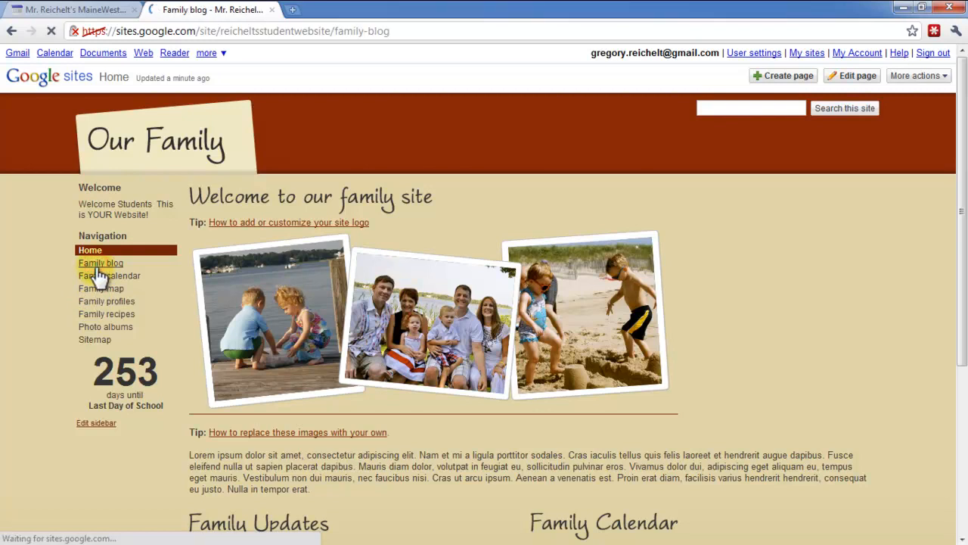
Delete the Family blog, Family calendar and Family map sample pages
click(100, 263)
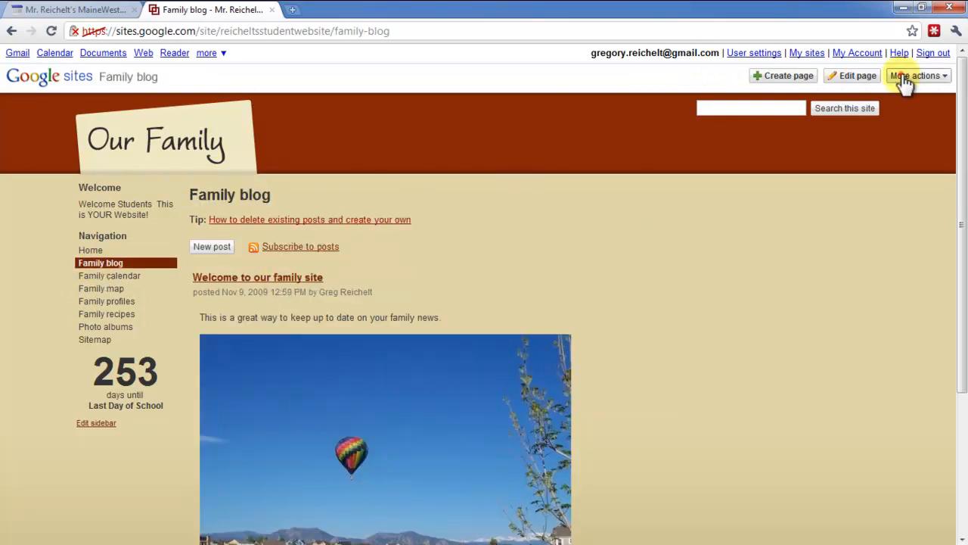
click(907, 75)
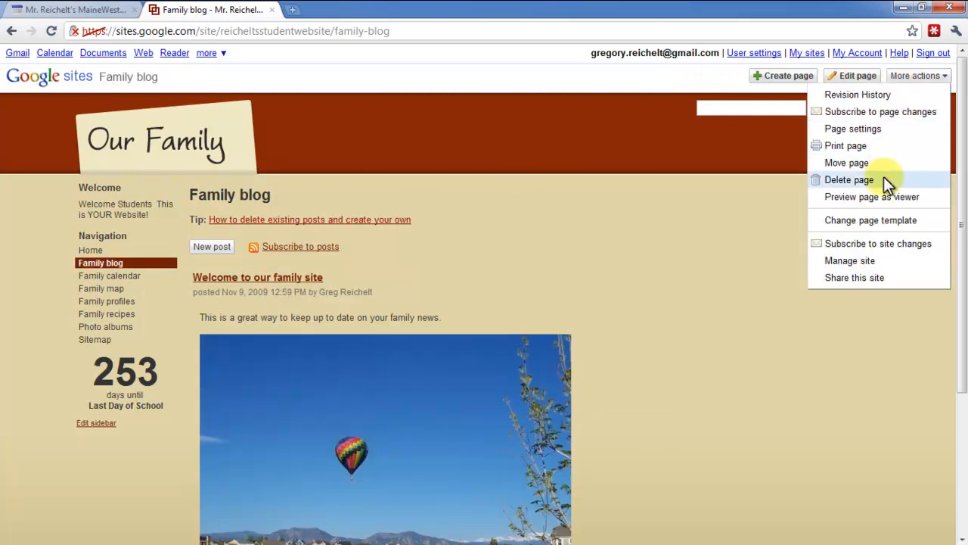
click(848, 179)
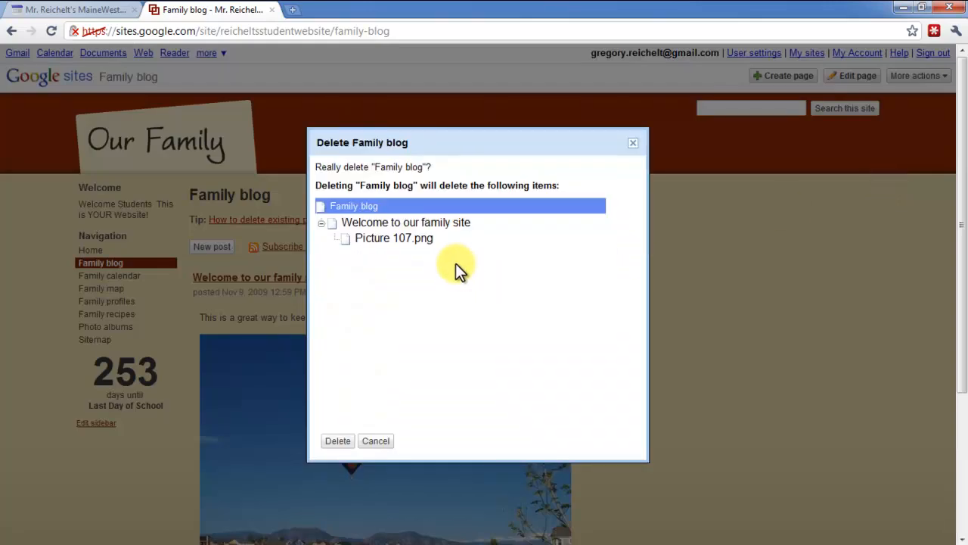
mouse_move(350, 231)
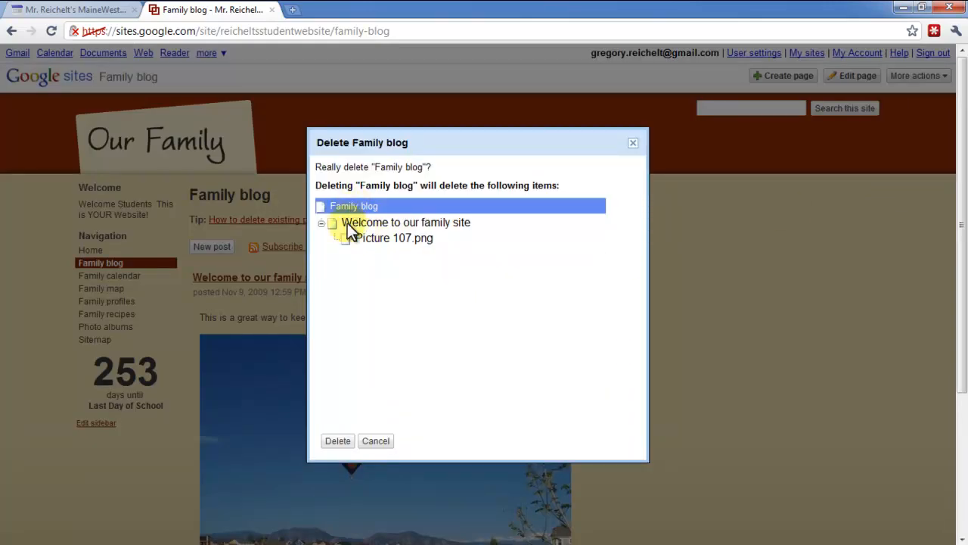
mouse_move(393, 242)
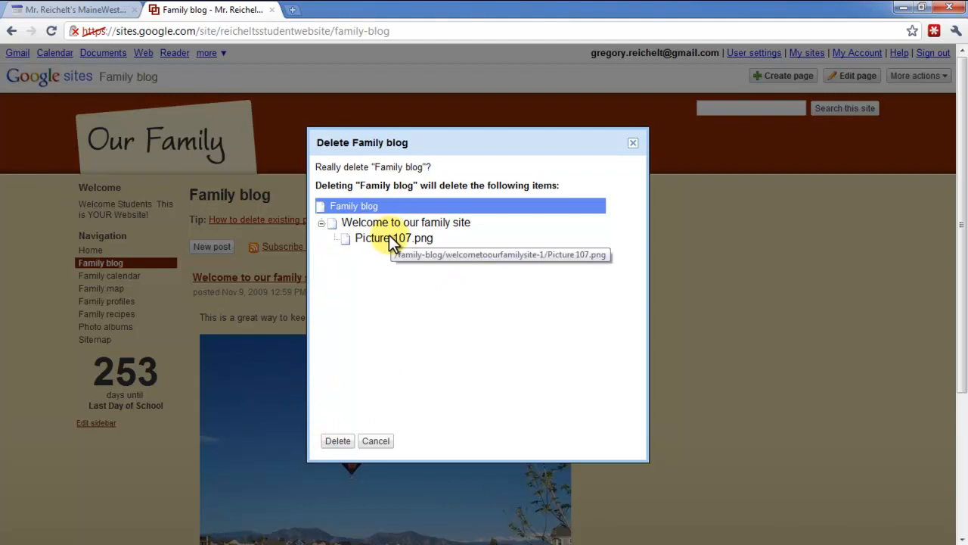
mouse_move(337, 441)
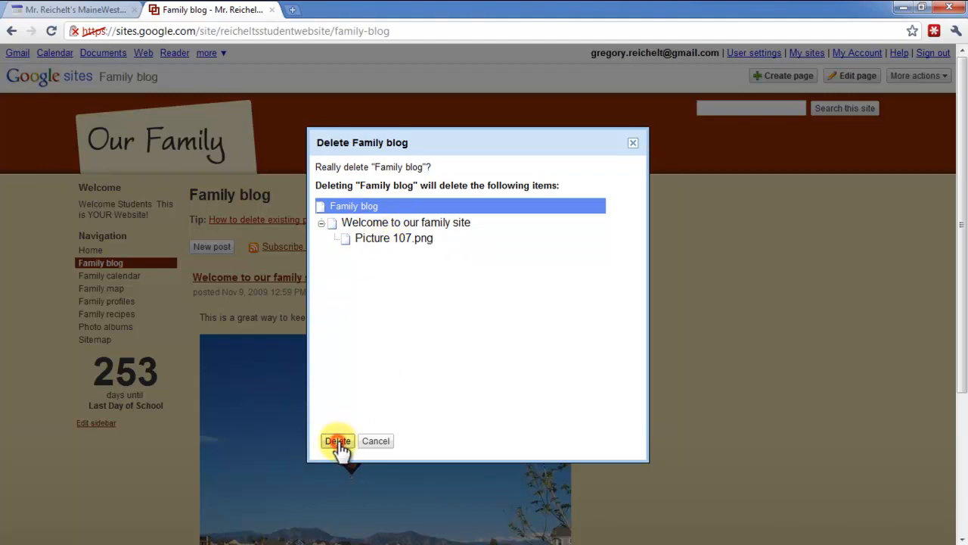
click(337, 440)
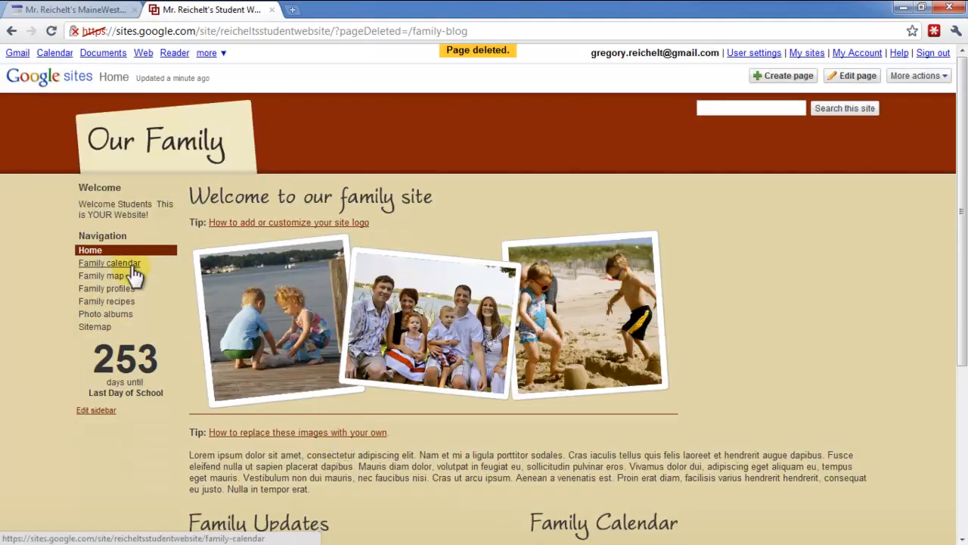
click(109, 262)
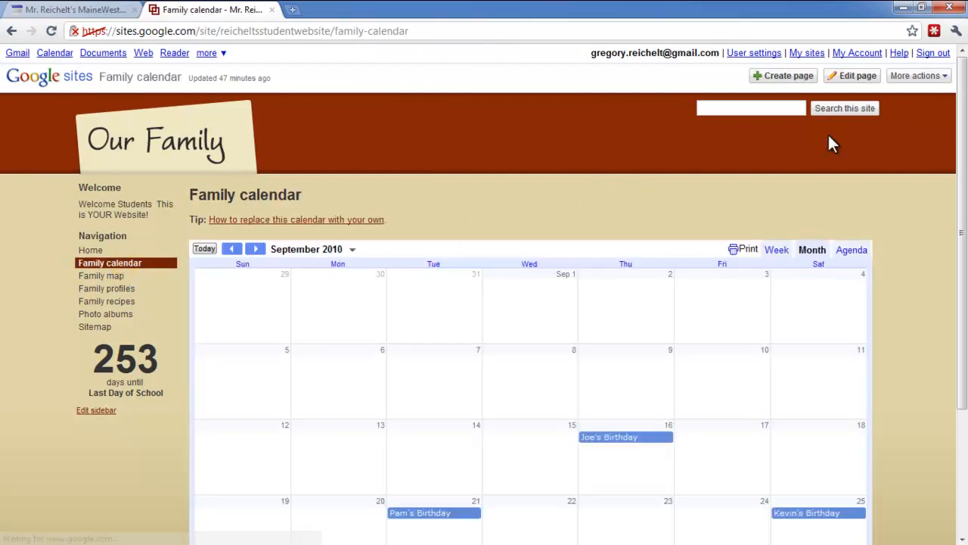
click(933, 76)
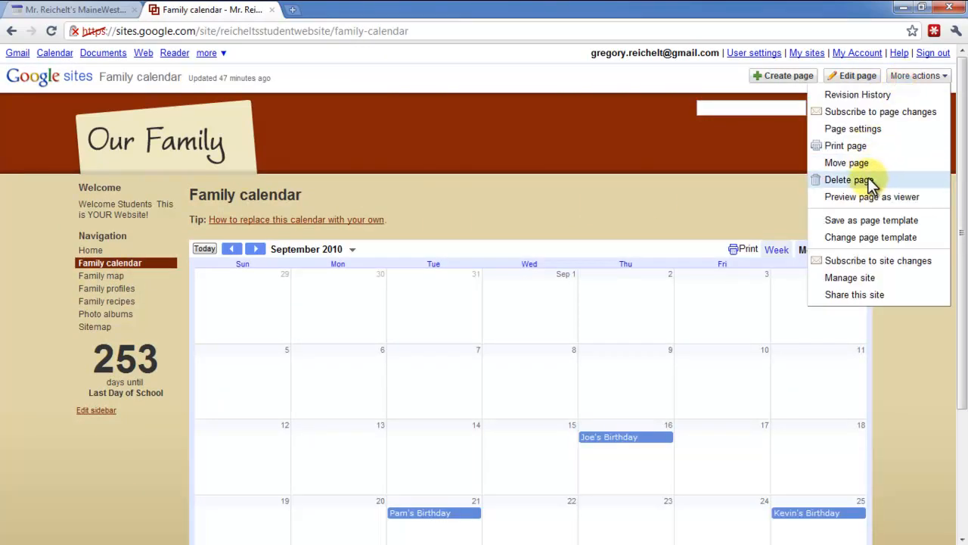
click(843, 179)
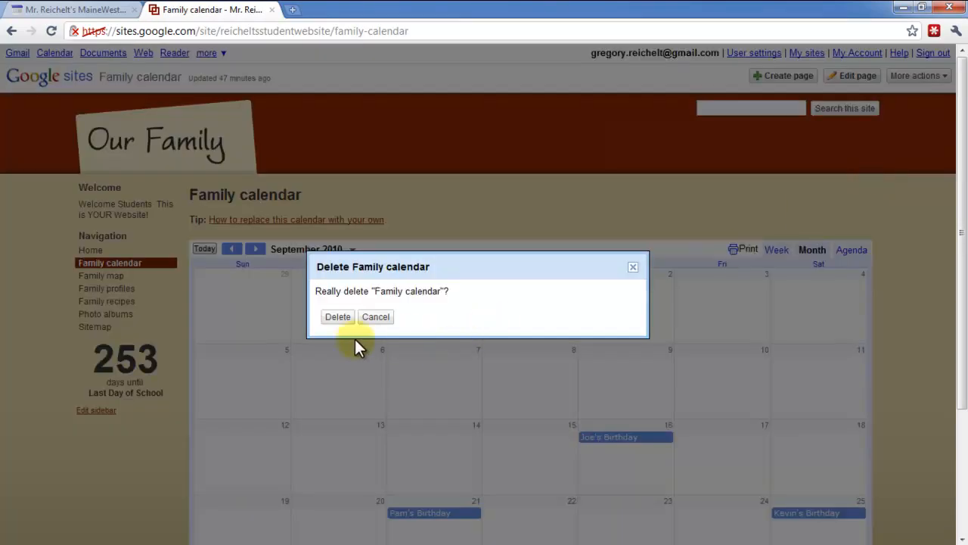
click(337, 316)
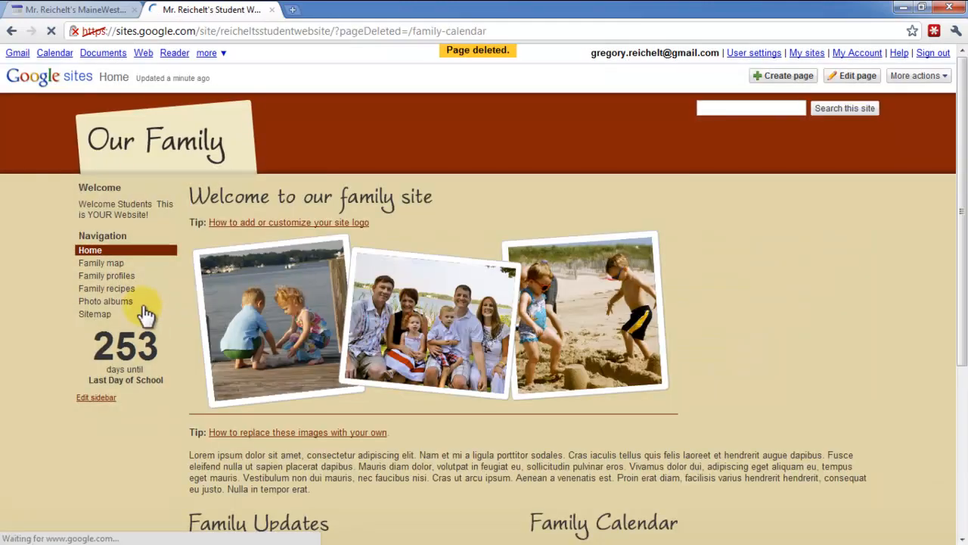
click(101, 262)
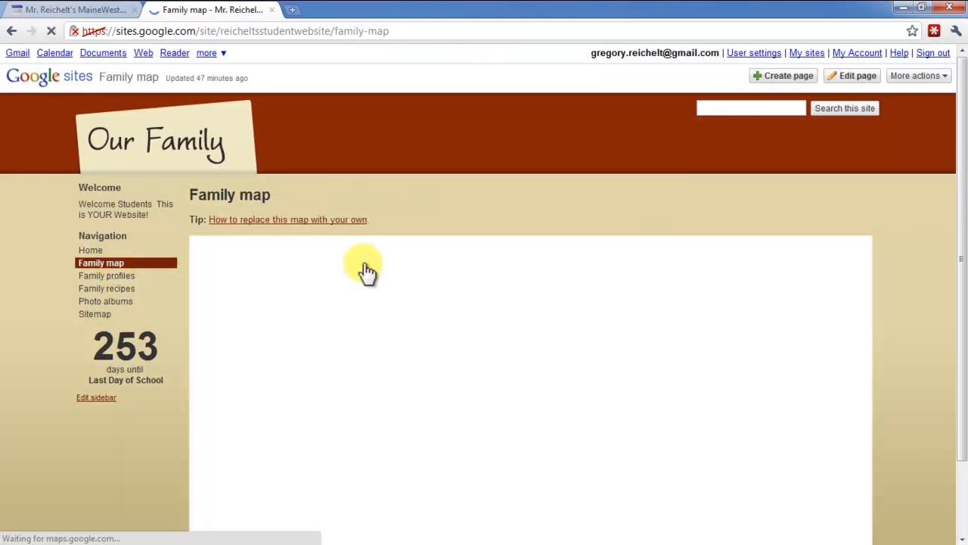
click(913, 75)
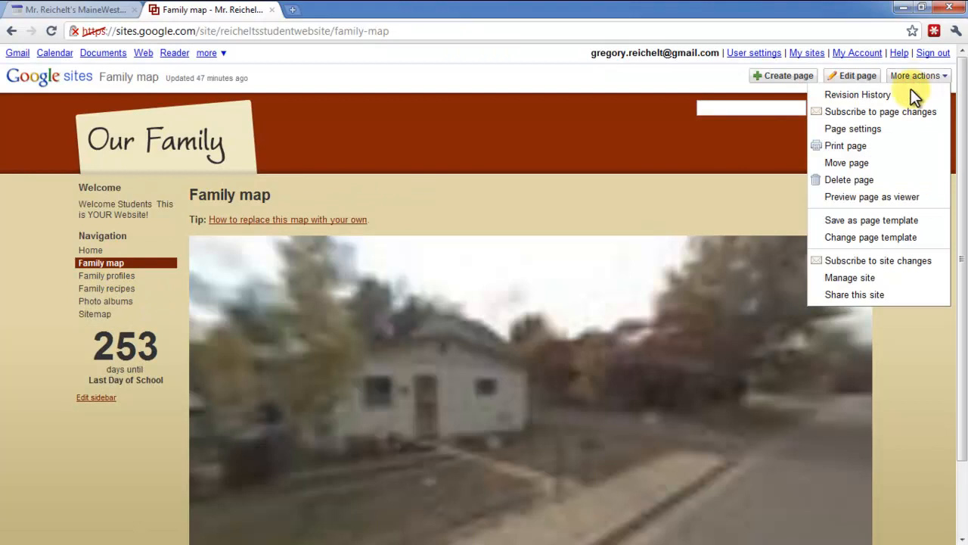
click(848, 180)
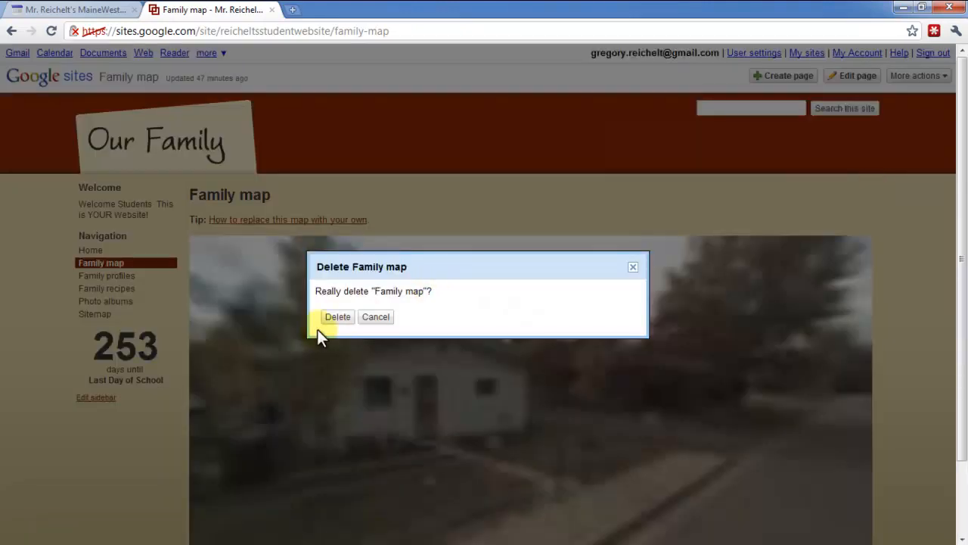
click(337, 317)
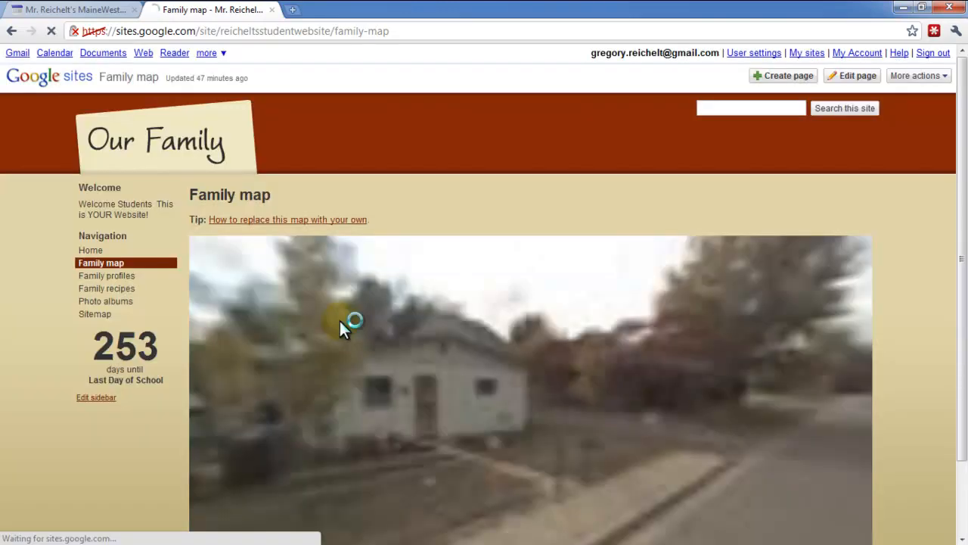
Delete the Family profiles, Family recipes and Photo albums sample pages
click(107, 275)
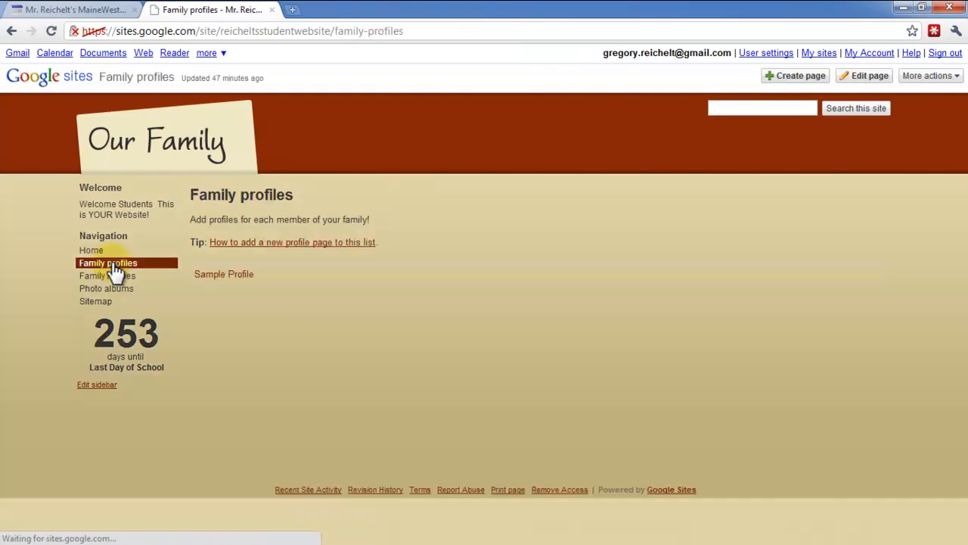
click(929, 75)
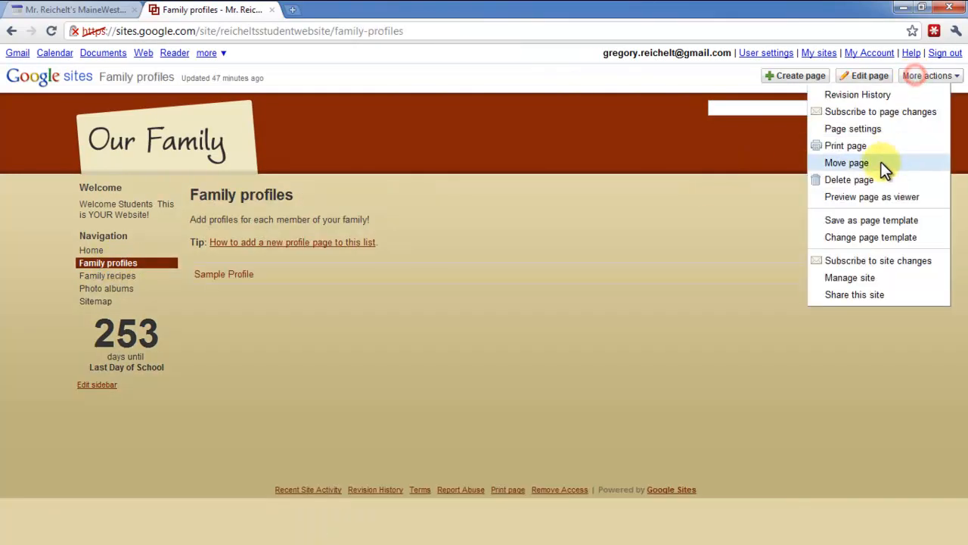
click(849, 179)
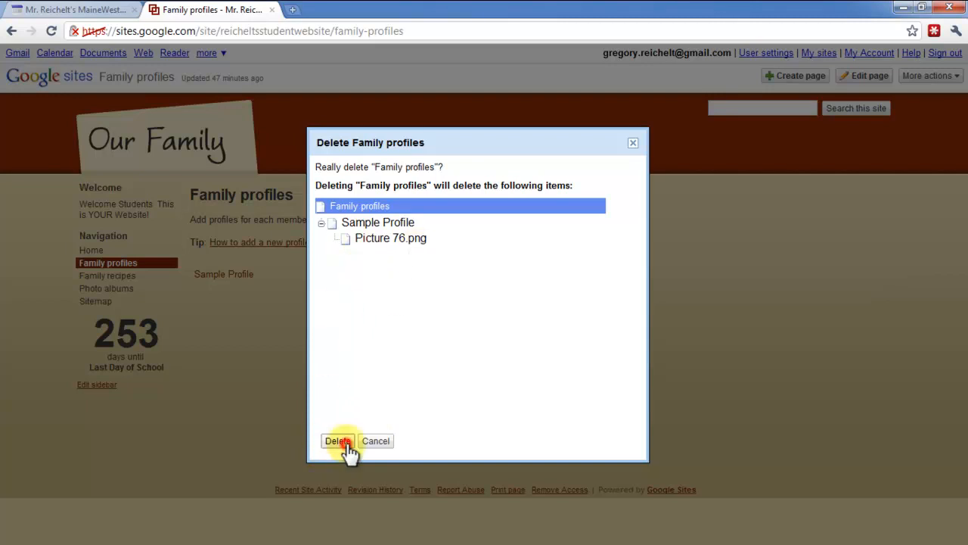
click(338, 441)
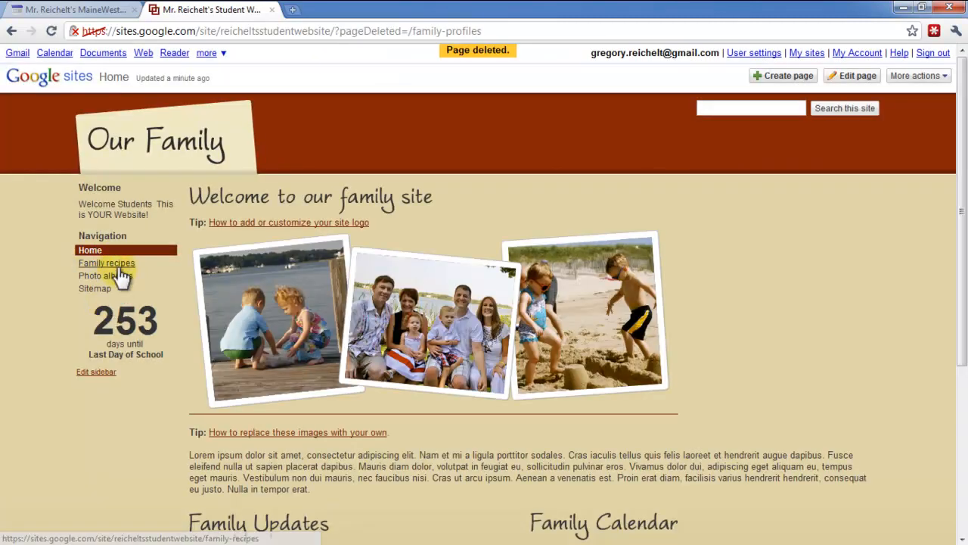
click(106, 262)
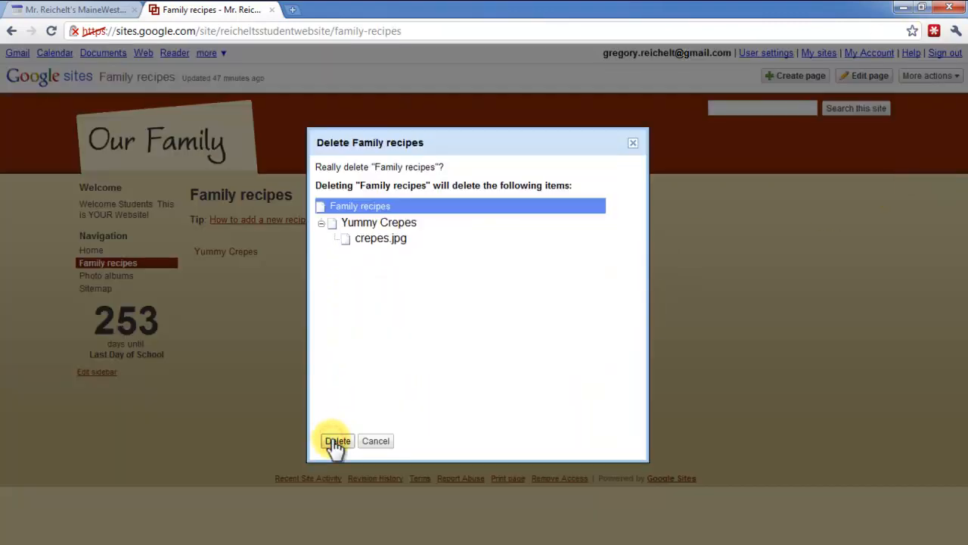
click(336, 440)
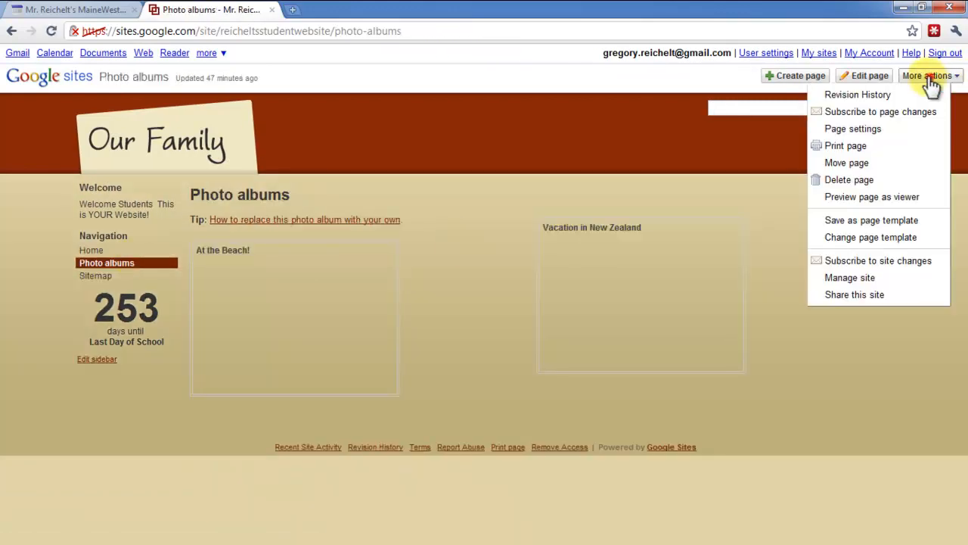
click(849, 179)
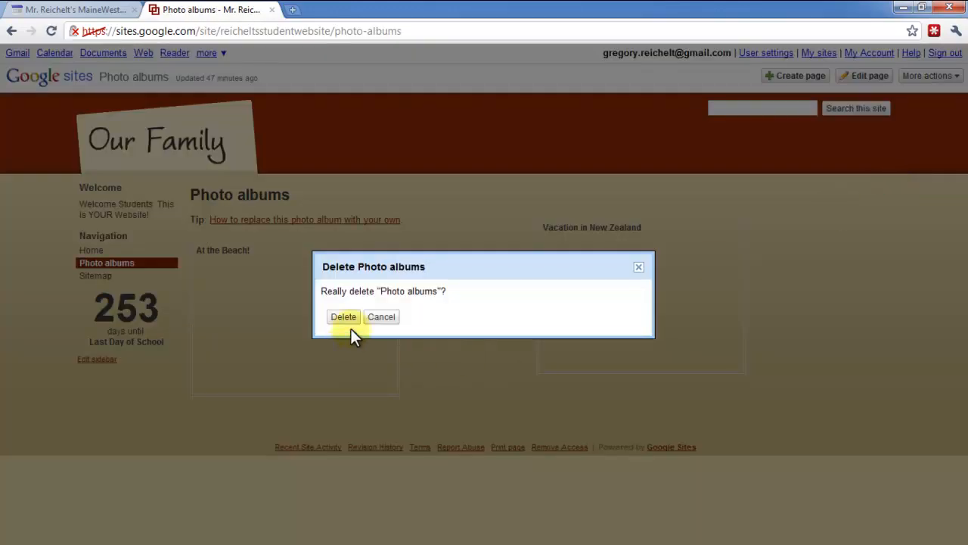
click(344, 316)
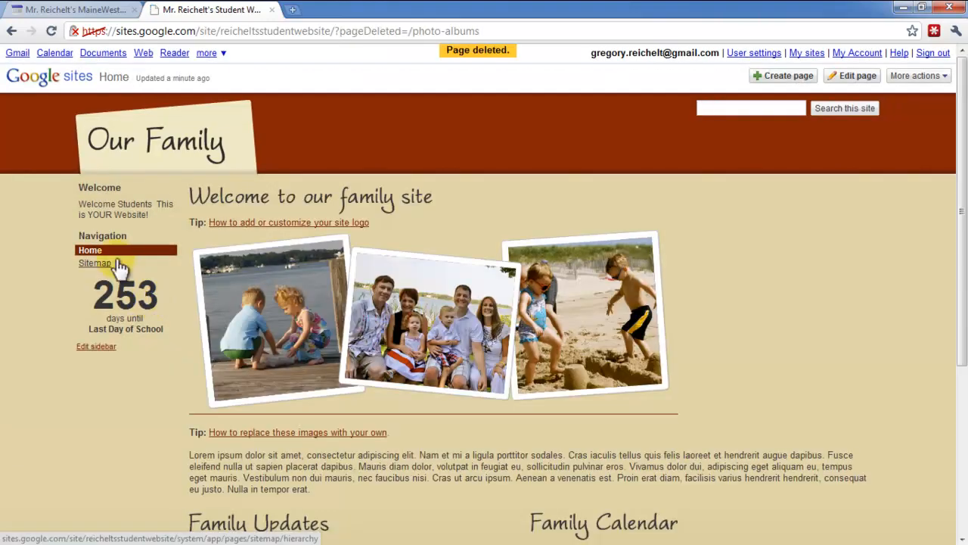
View the Sitemap showing only Home, then open Manage site's layout settings
click(95, 263)
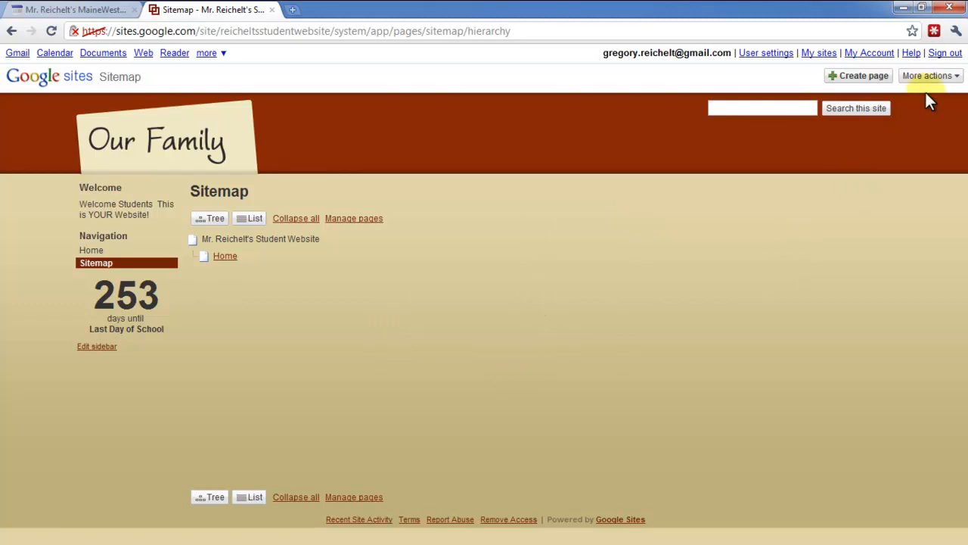
click(932, 76)
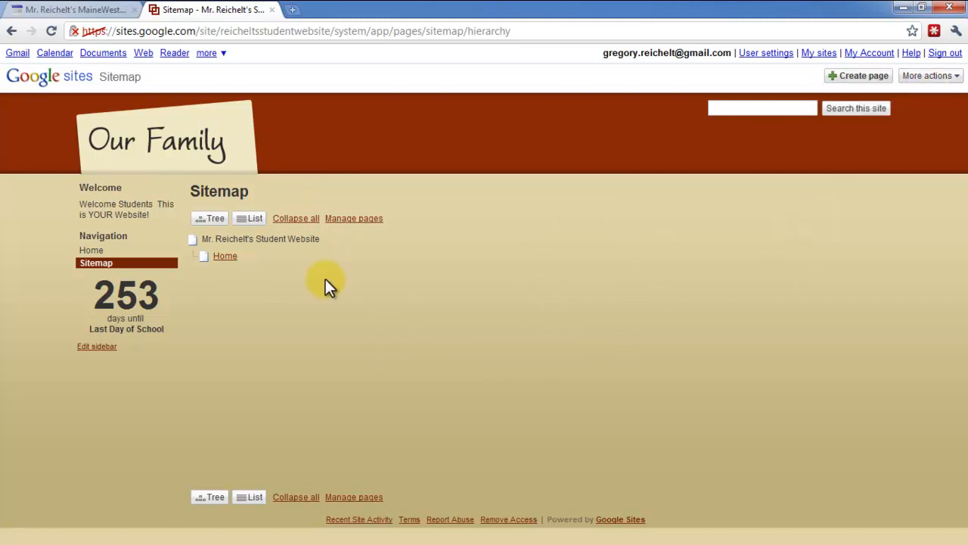
mouse_move(639, 268)
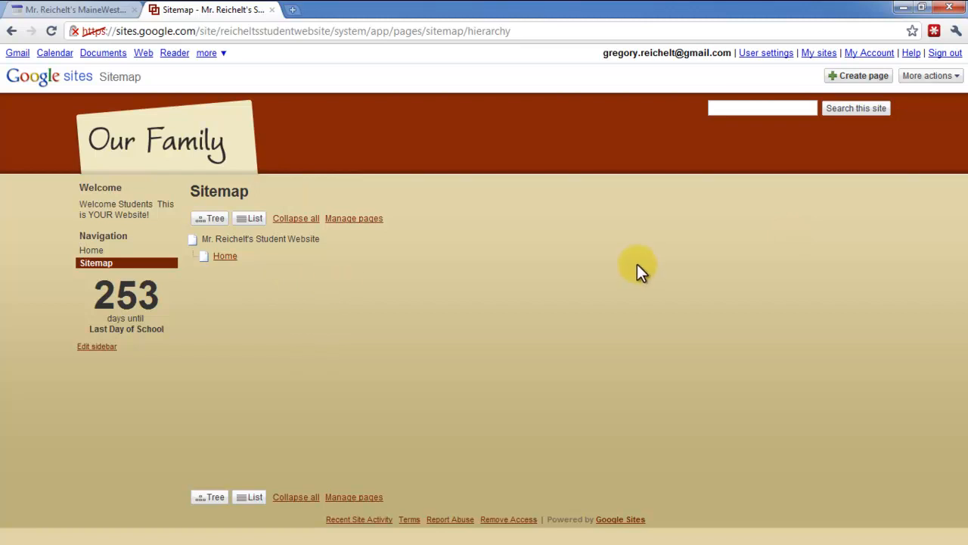
click(931, 75)
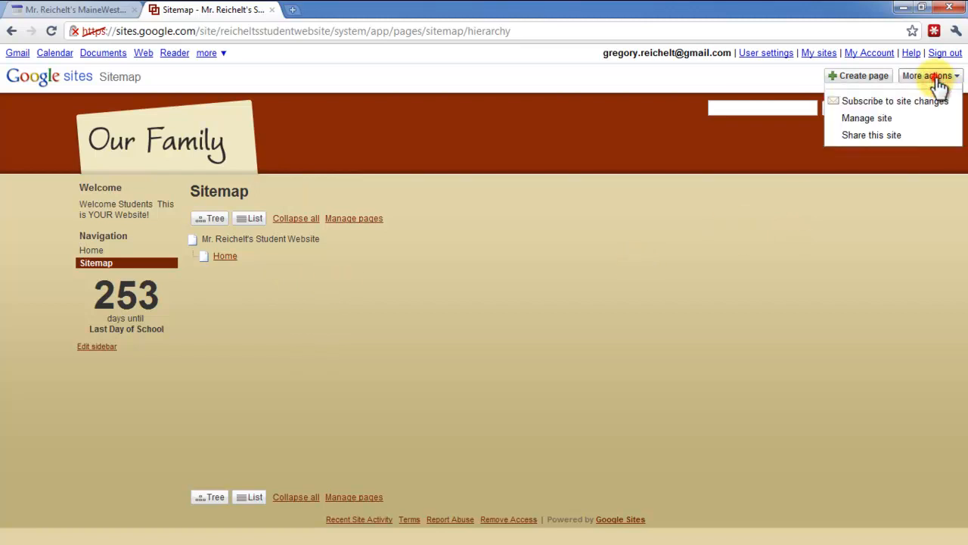
mouse_move(519, 372)
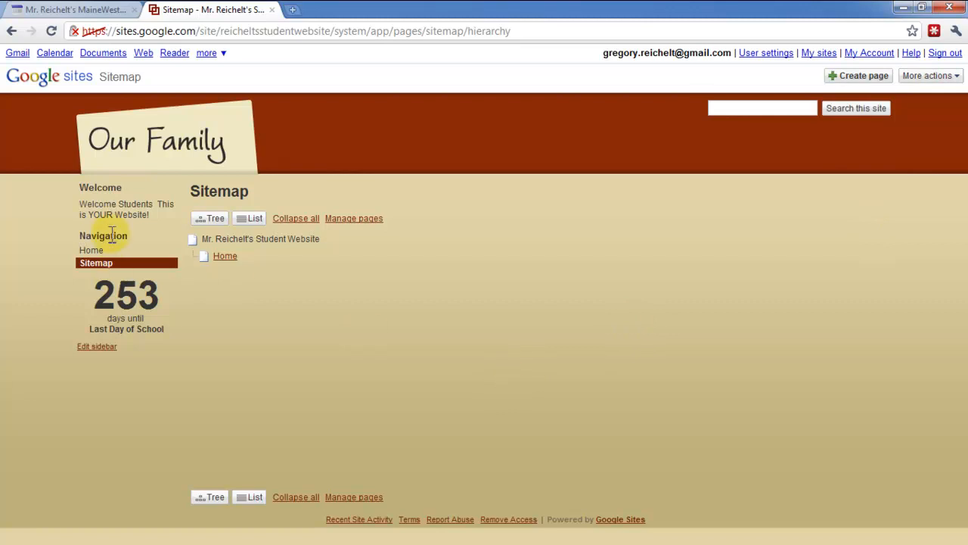
click(96, 348)
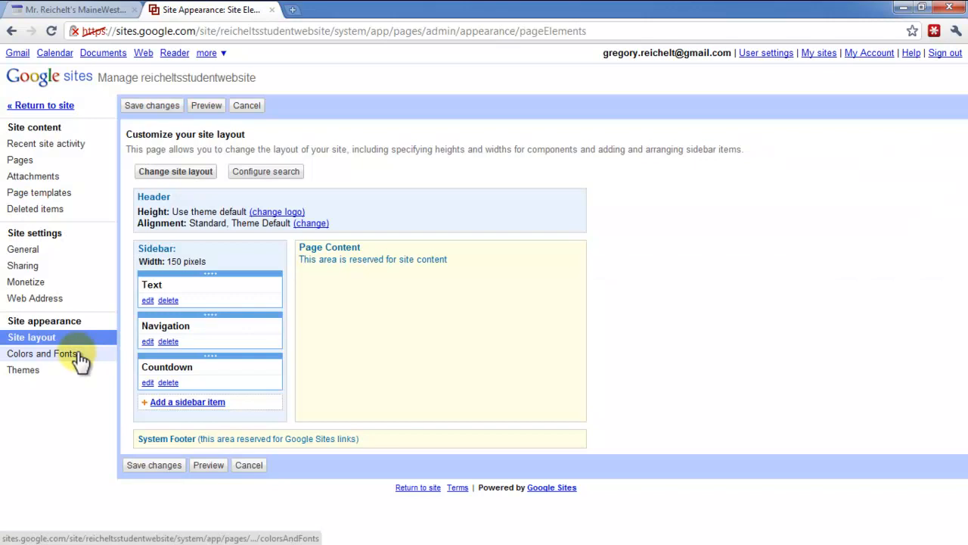
mouse_move(147, 341)
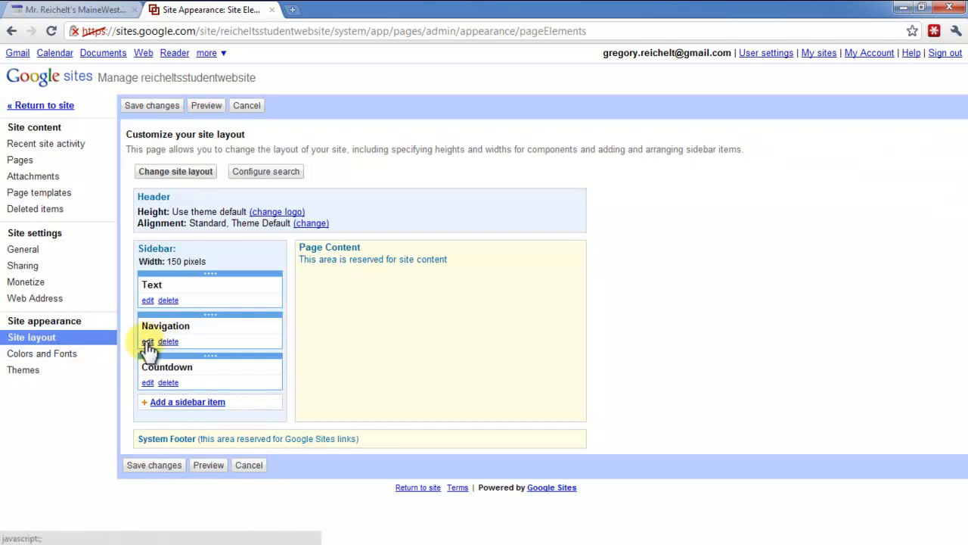
Remove Sitemap from the sidebar Navigation, save the layout, and return to the site
click(148, 341)
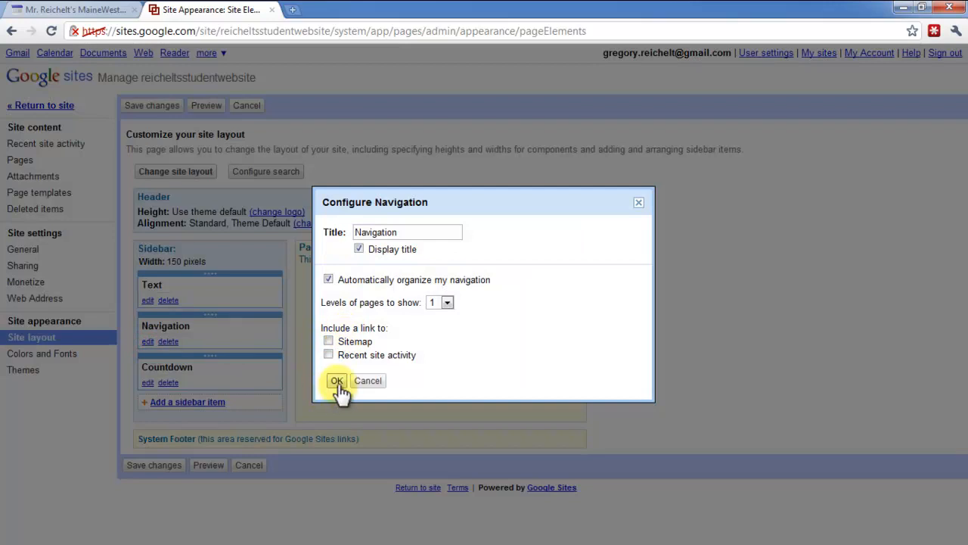
click(337, 380)
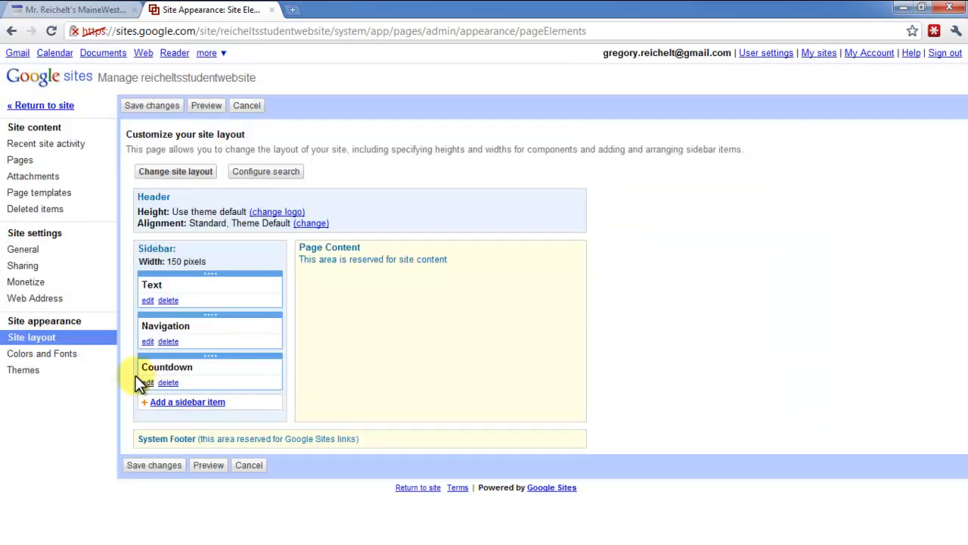
mouse_move(40, 105)
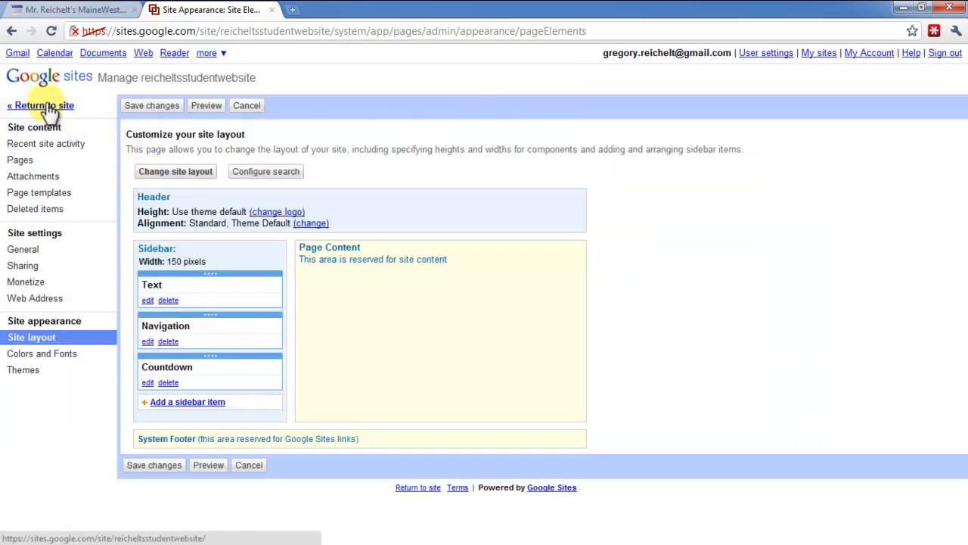
click(40, 105)
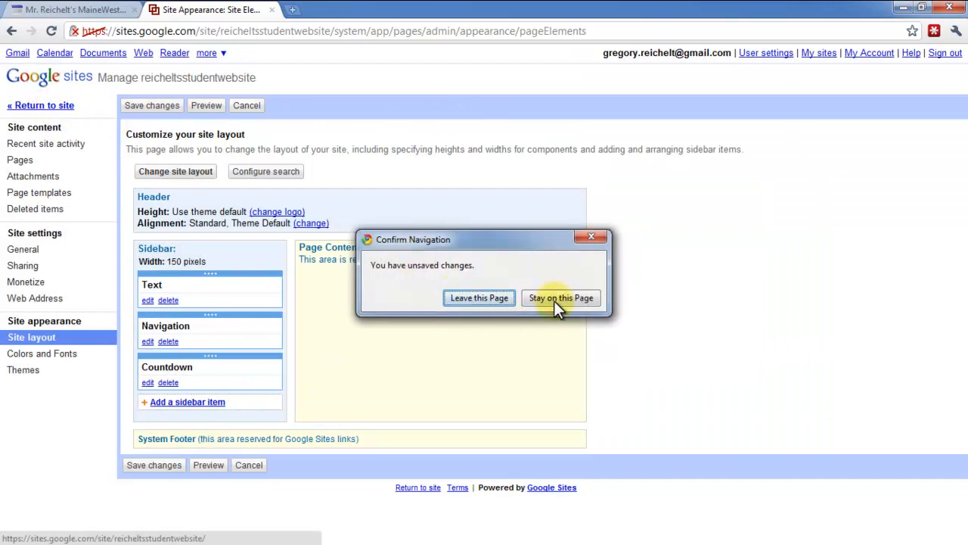
click(559, 297)
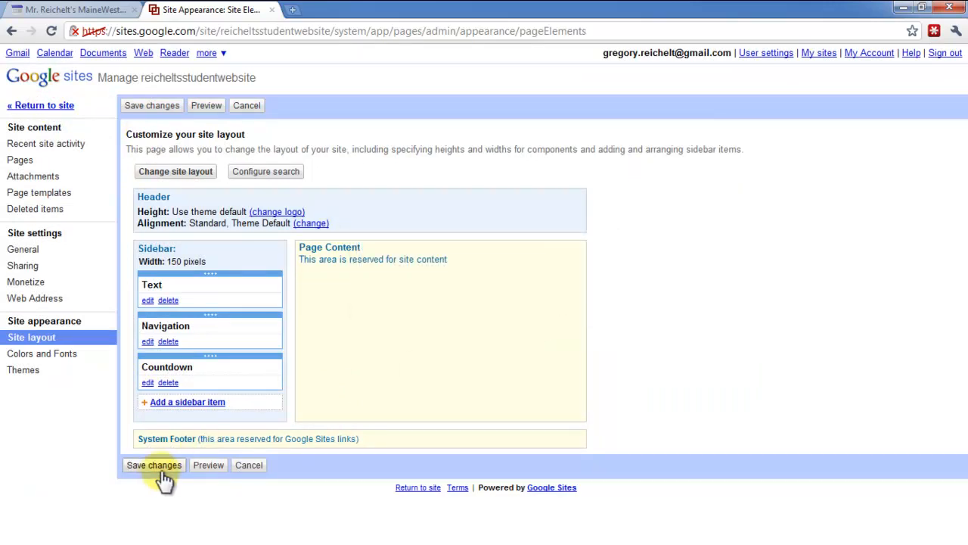
click(154, 465)
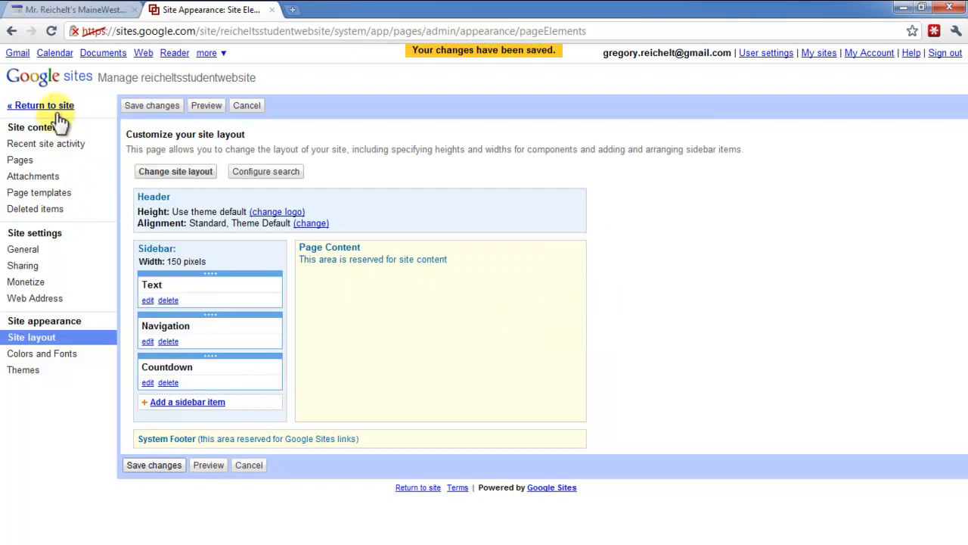
click(41, 105)
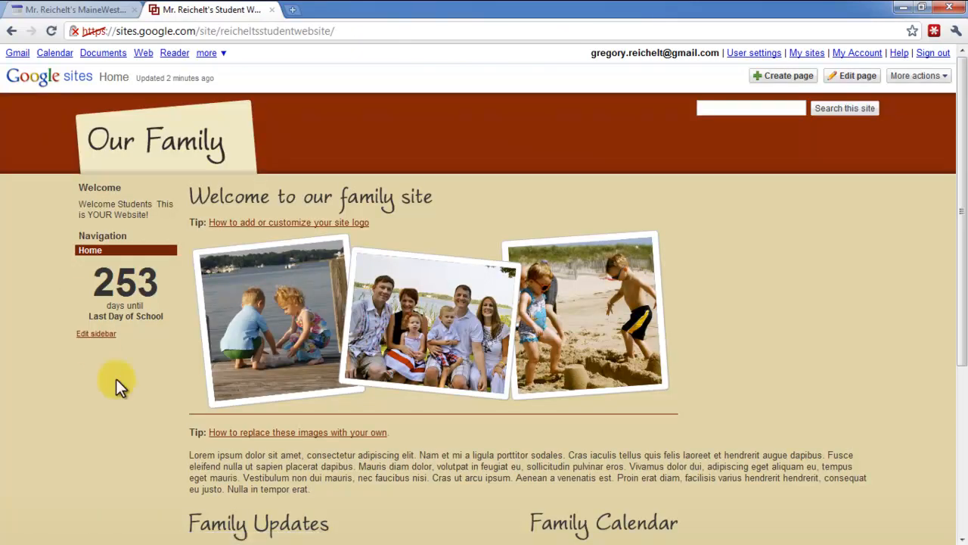
mouse_move(101, 238)
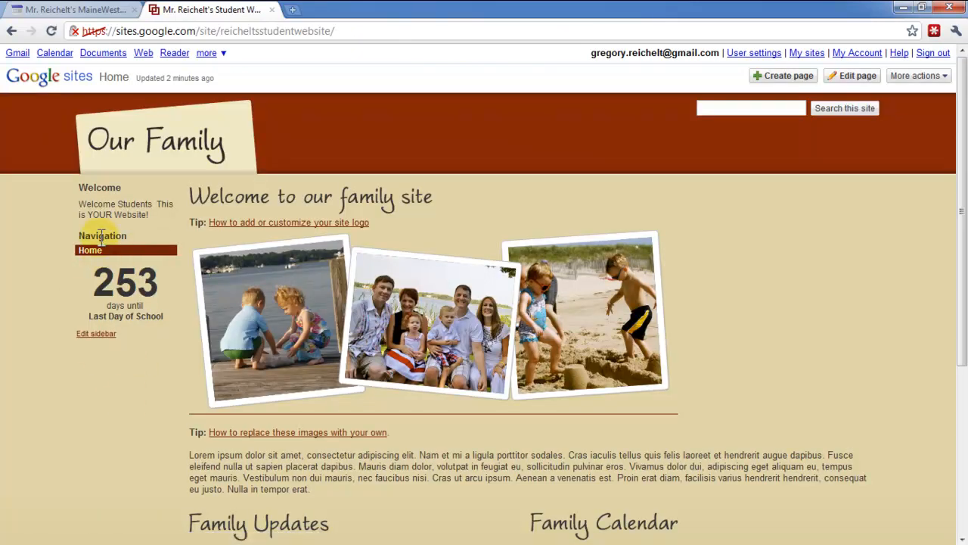
mouse_move(253, 380)
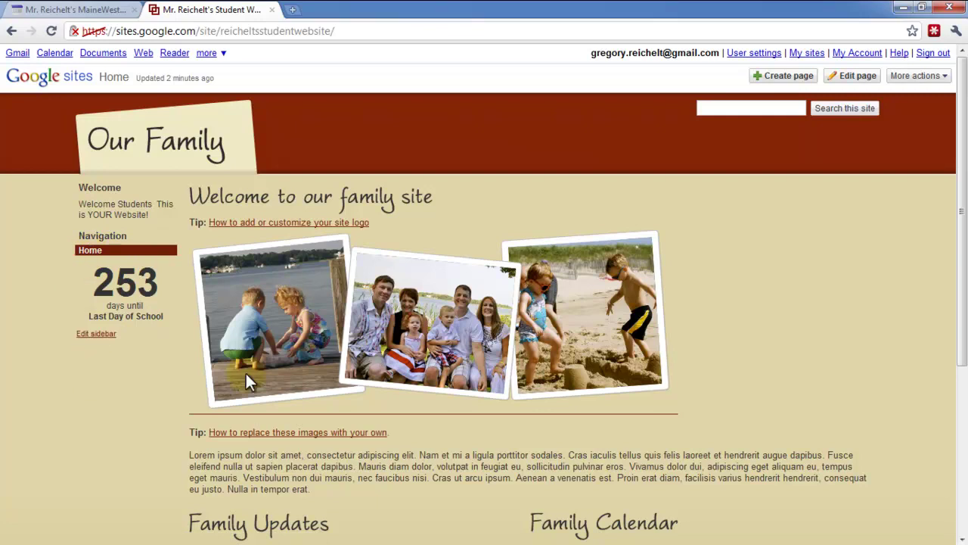
mouse_move(907, 134)
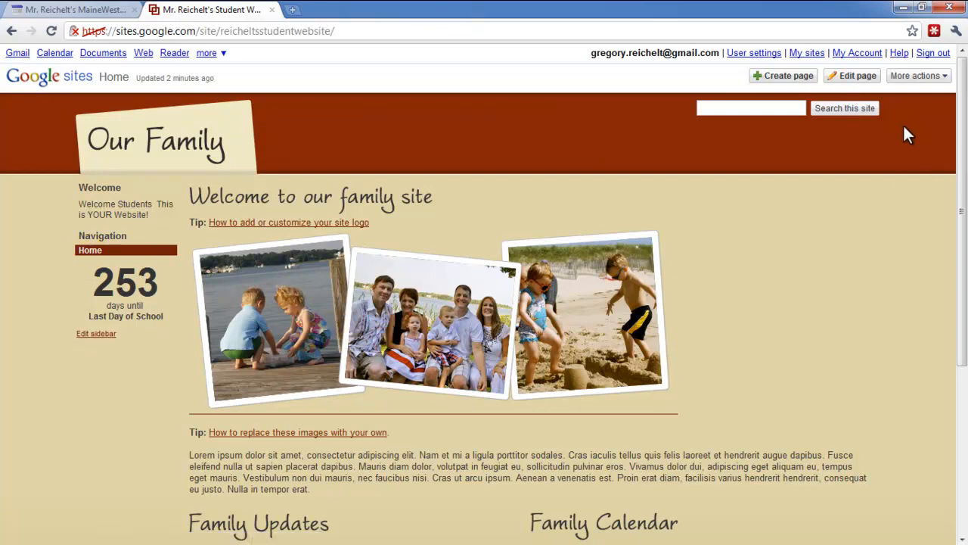
mouse_move(798, 77)
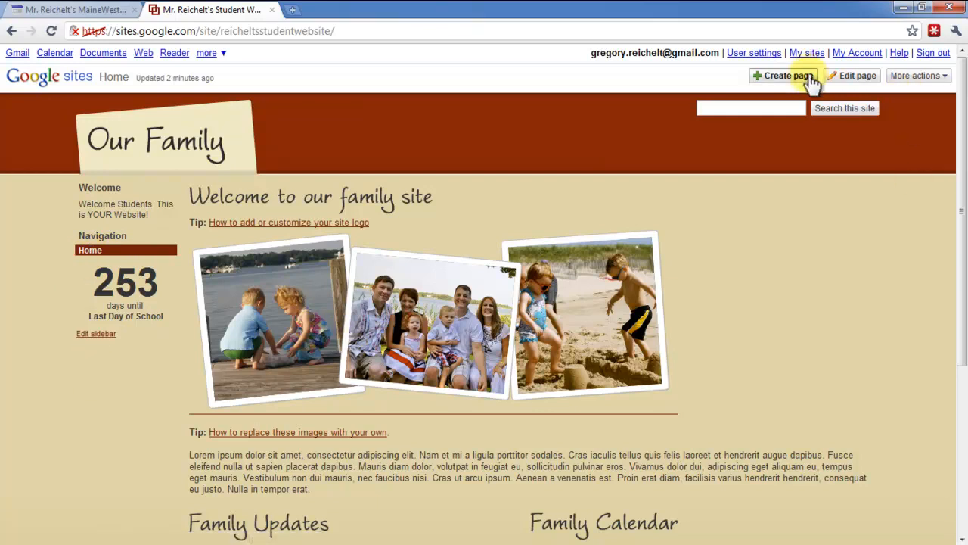
Create and save a top-level web page named 'Class 1'
click(785, 74)
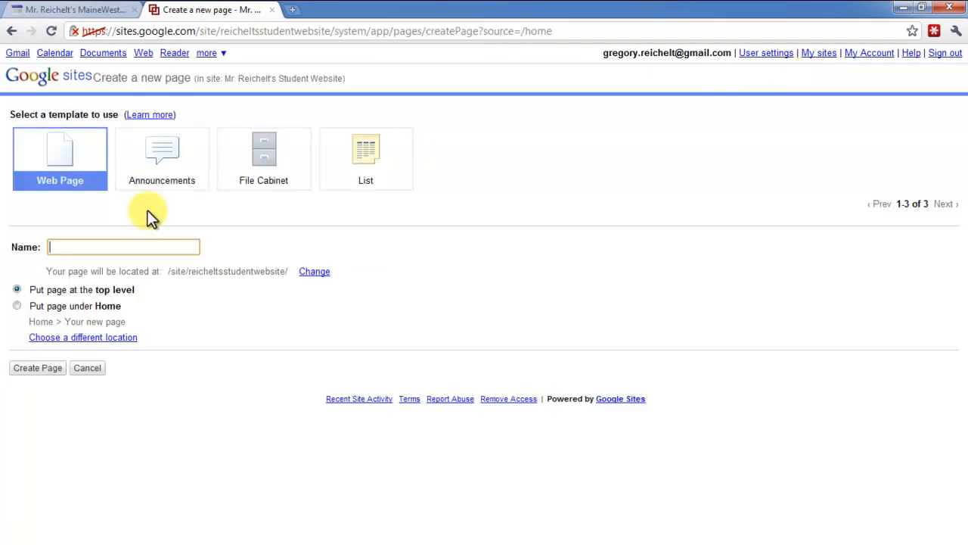
click(101, 247)
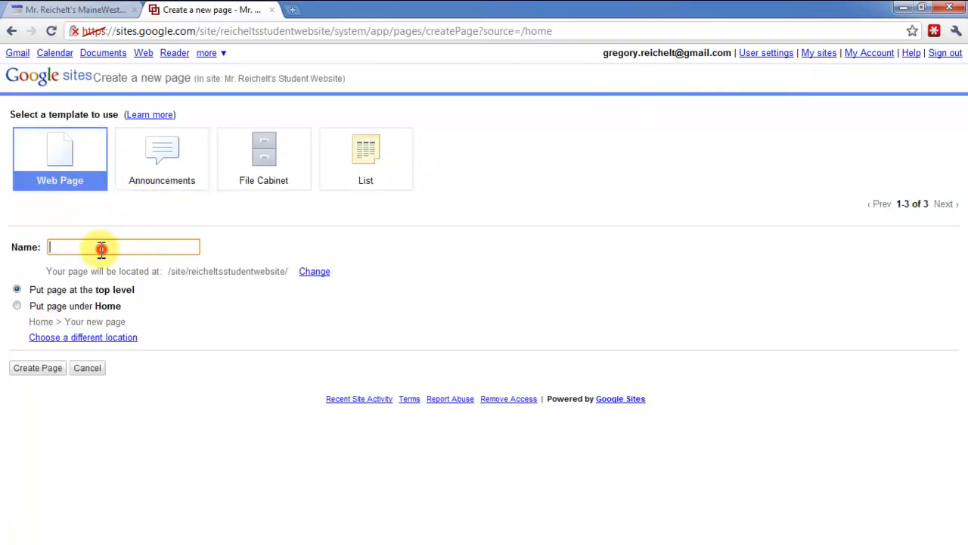
text(Class 1)
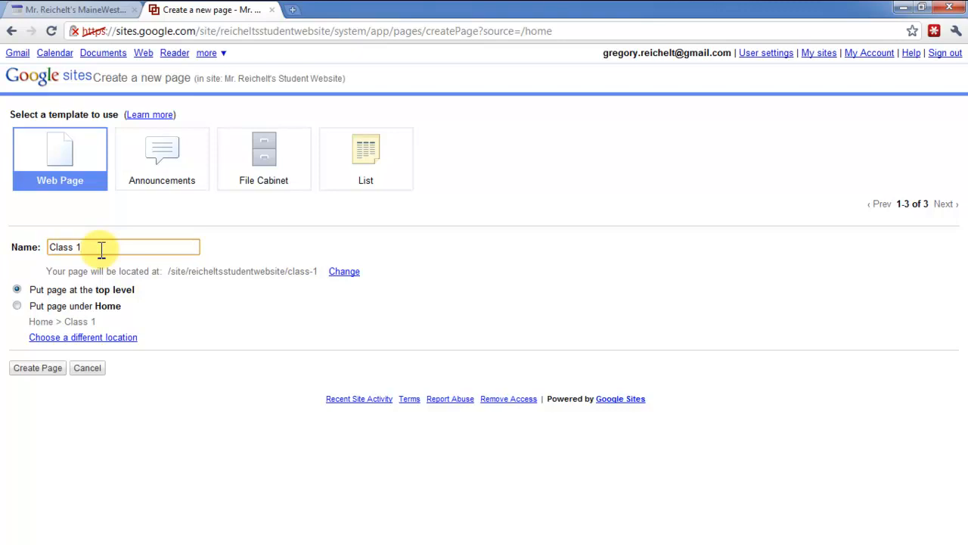
mouse_move(75, 288)
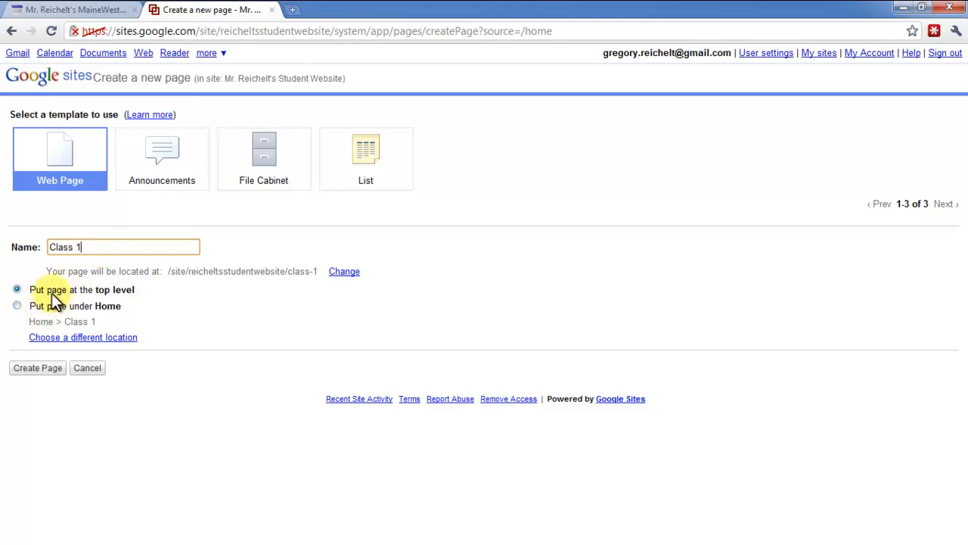
mouse_move(102, 318)
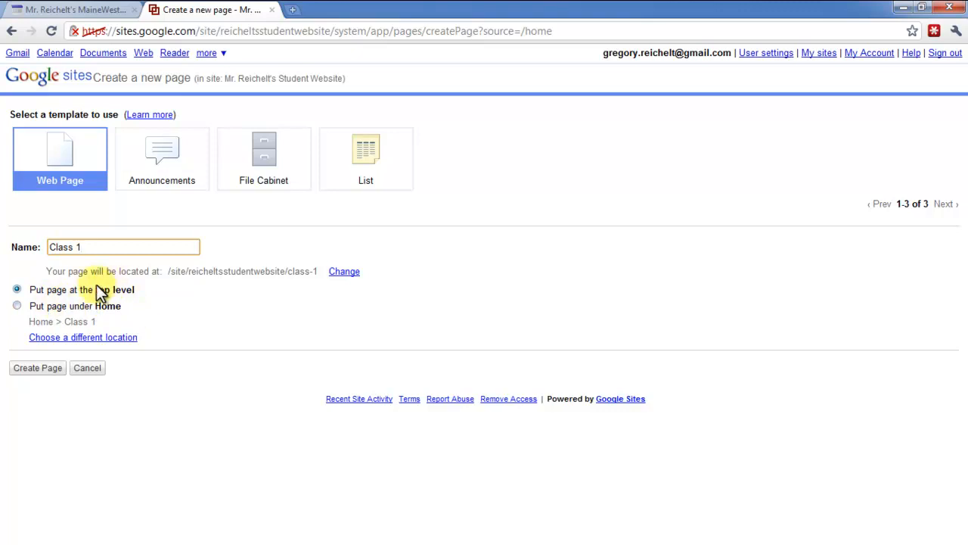
click(38, 368)
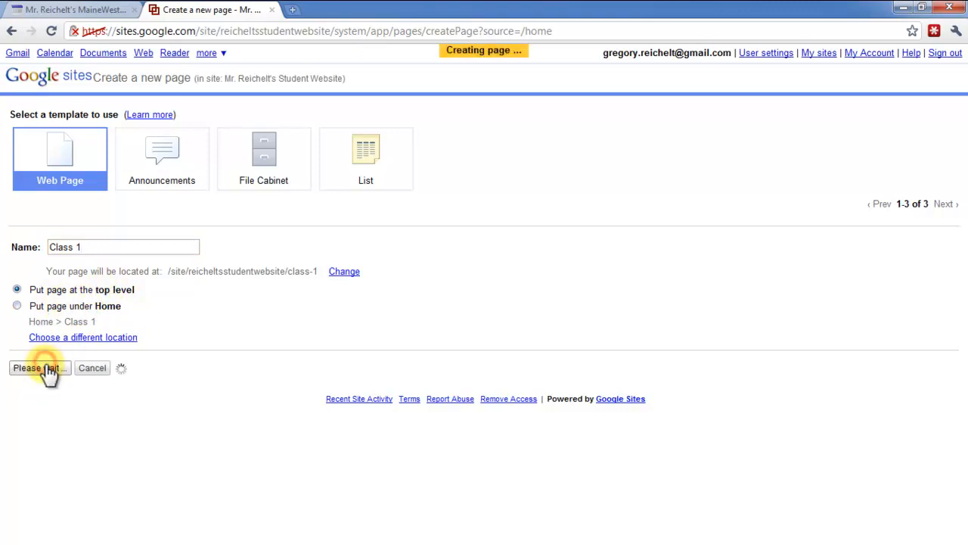
click(40, 367)
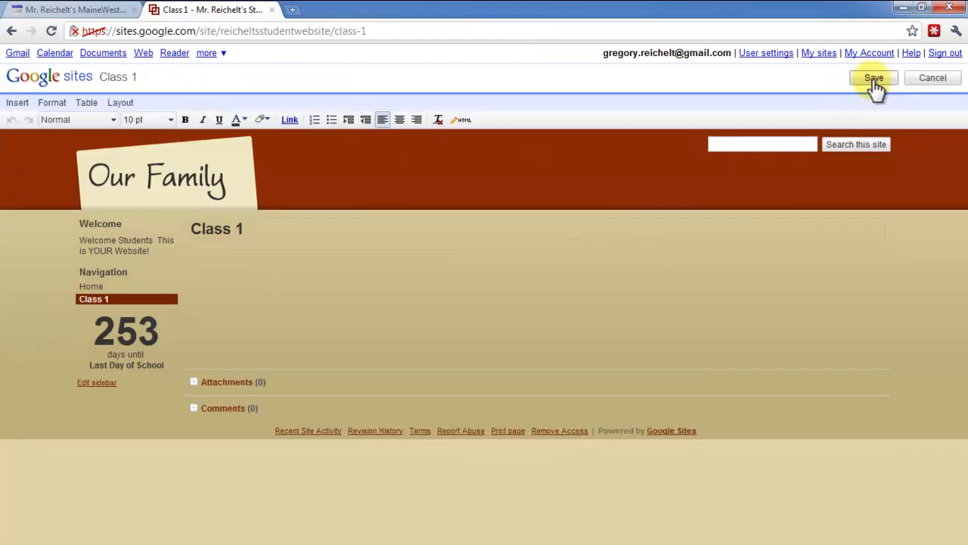
click(875, 78)
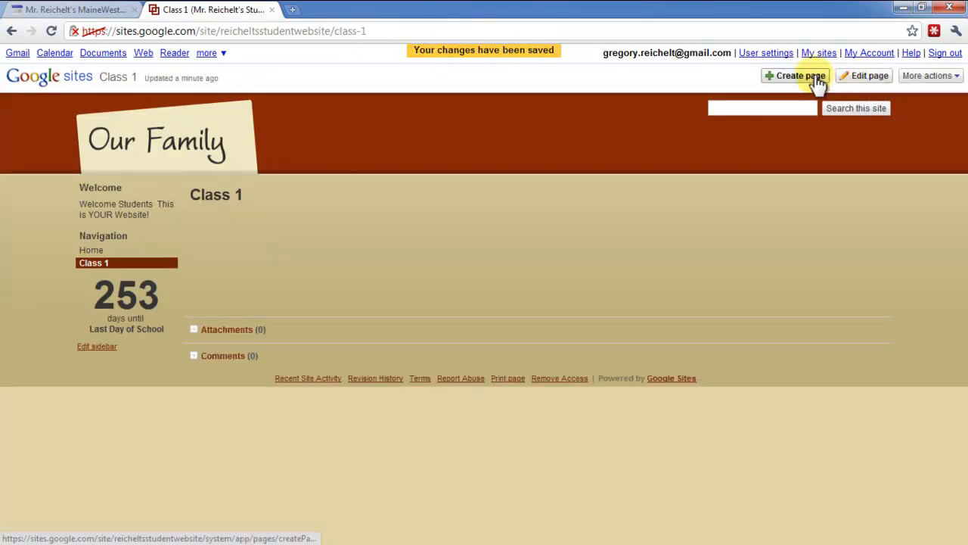
Create and save a top-level 'Class 2' page using the Web Page template
click(801, 75)
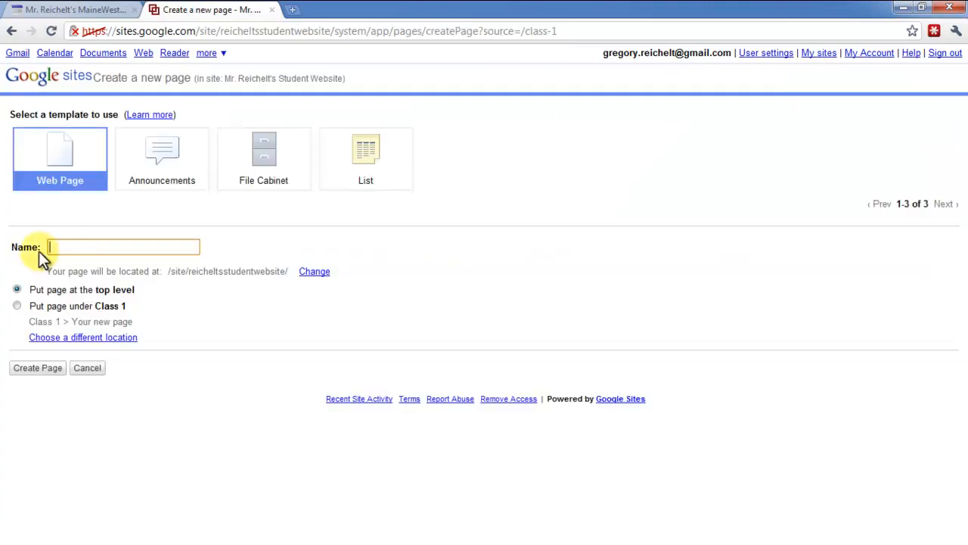
text(Class 2)
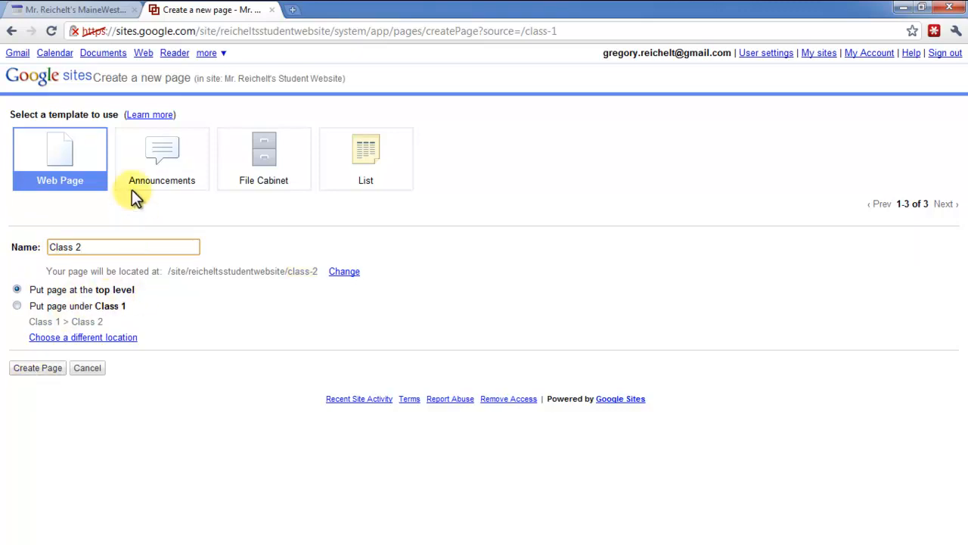
mouse_move(284, 156)
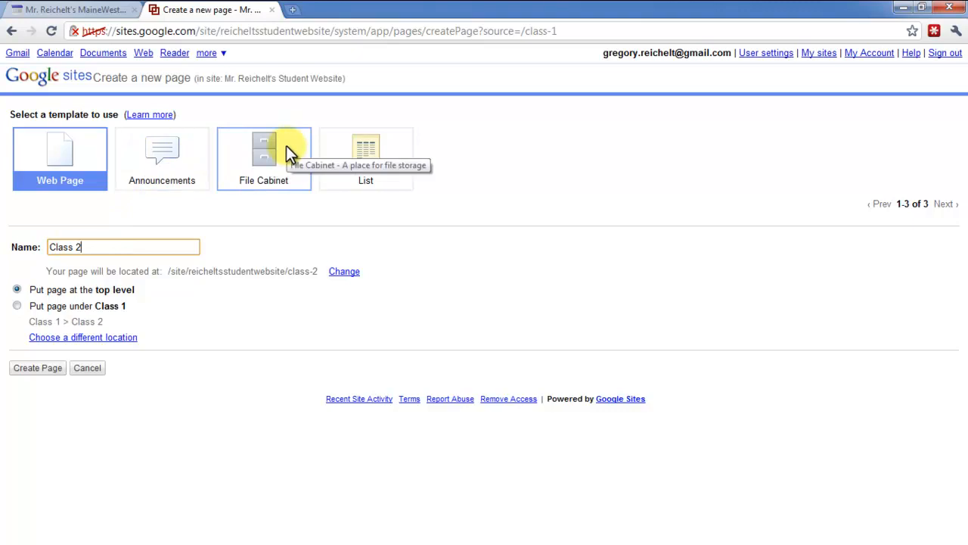
mouse_move(3, 148)
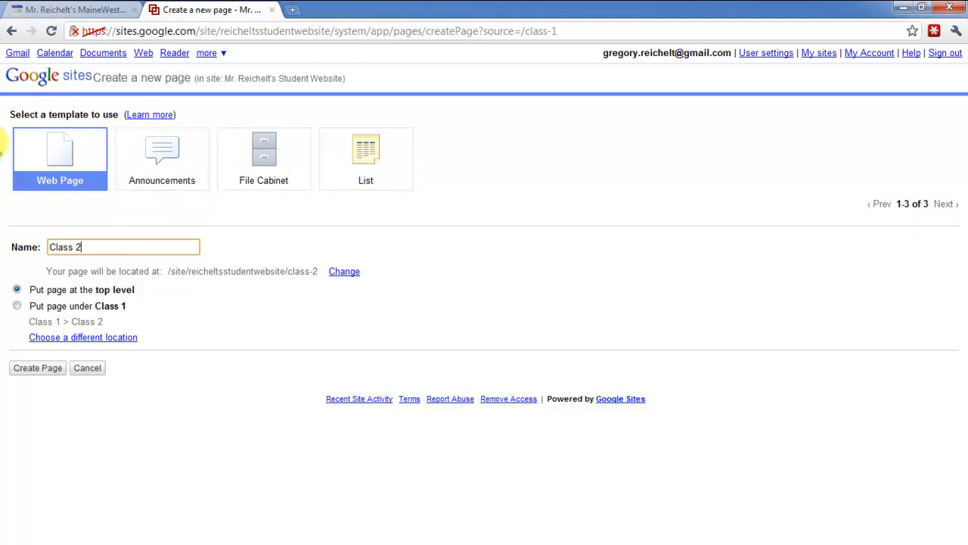
mouse_move(277, 157)
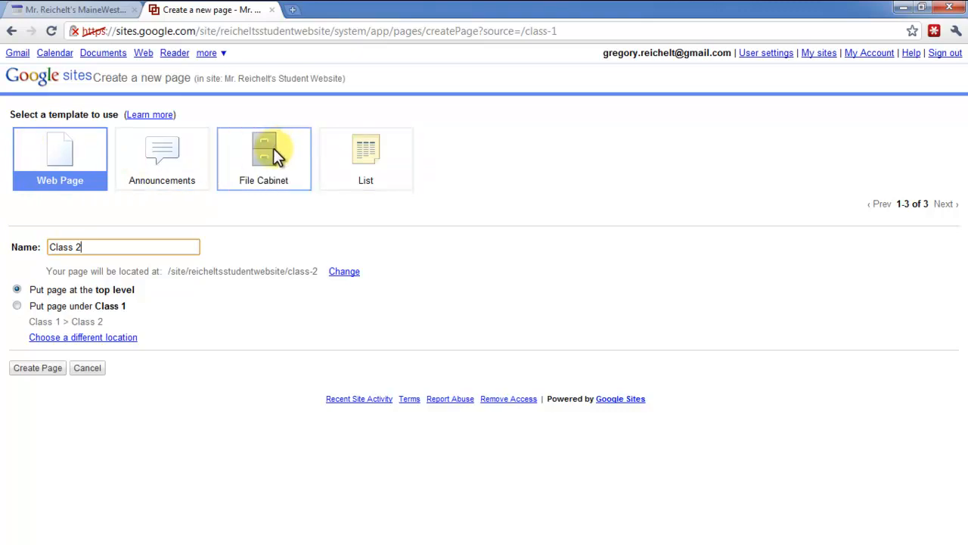
mouse_move(393, 167)
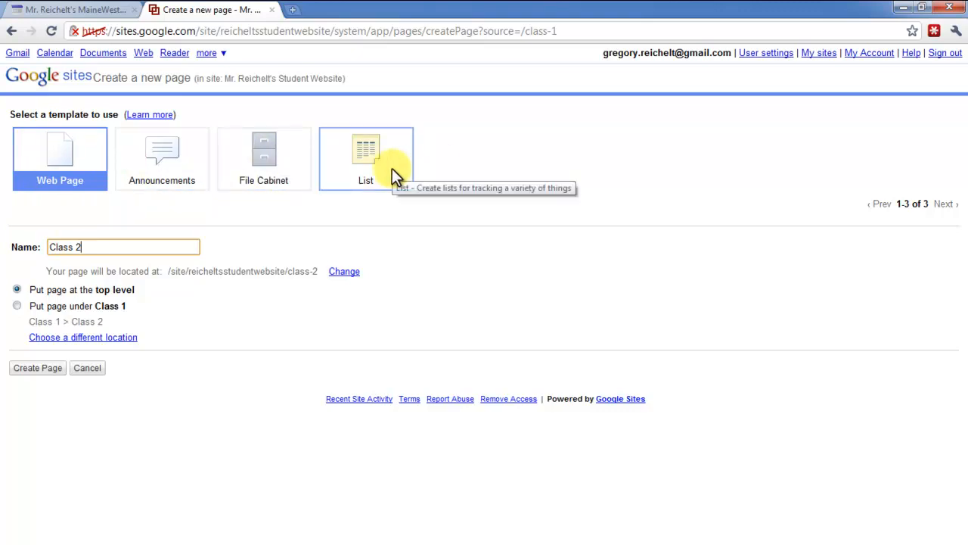
mouse_move(158, 159)
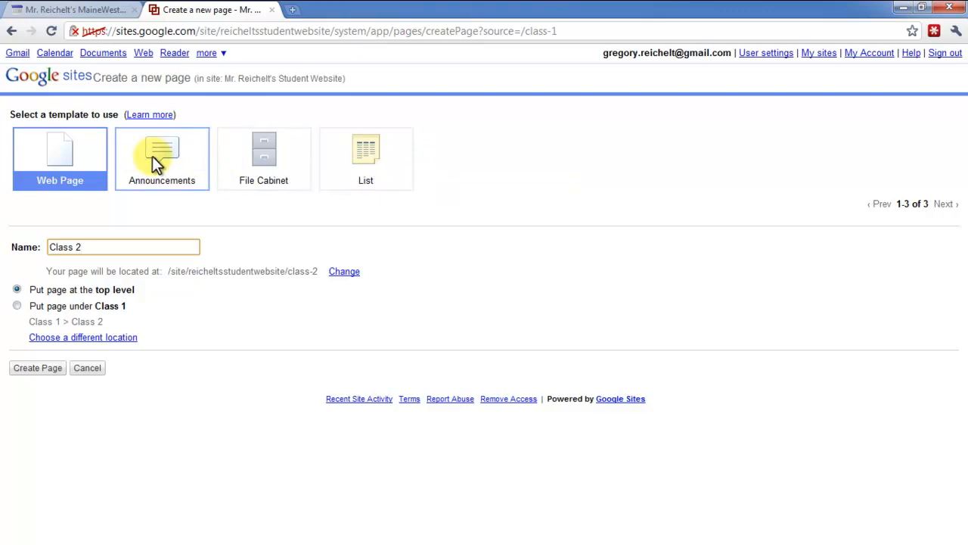
mouse_move(159, 163)
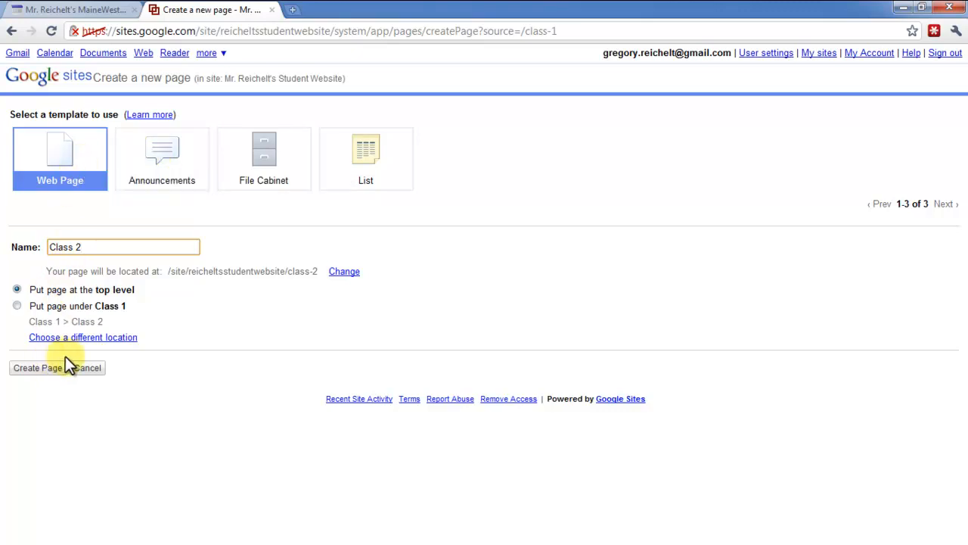
click(38, 367)
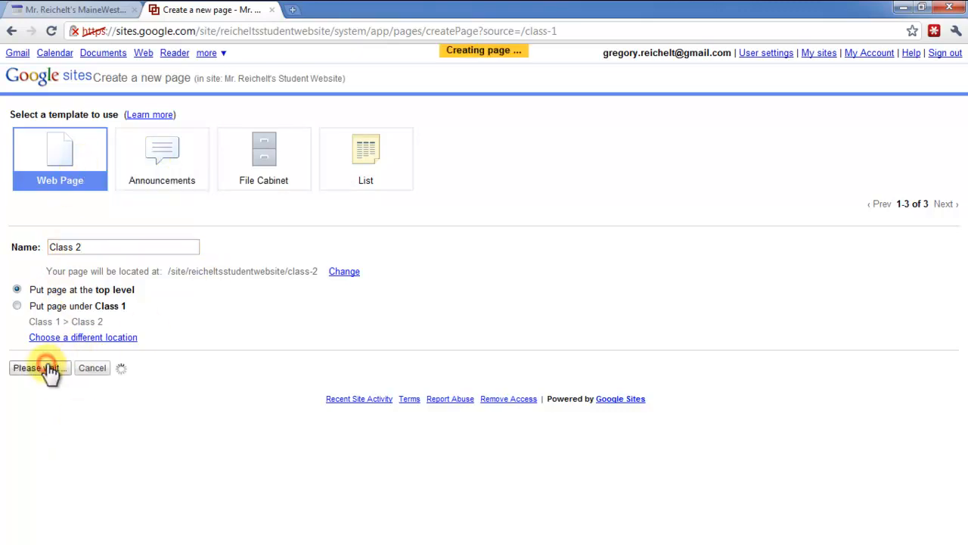
click(39, 367)
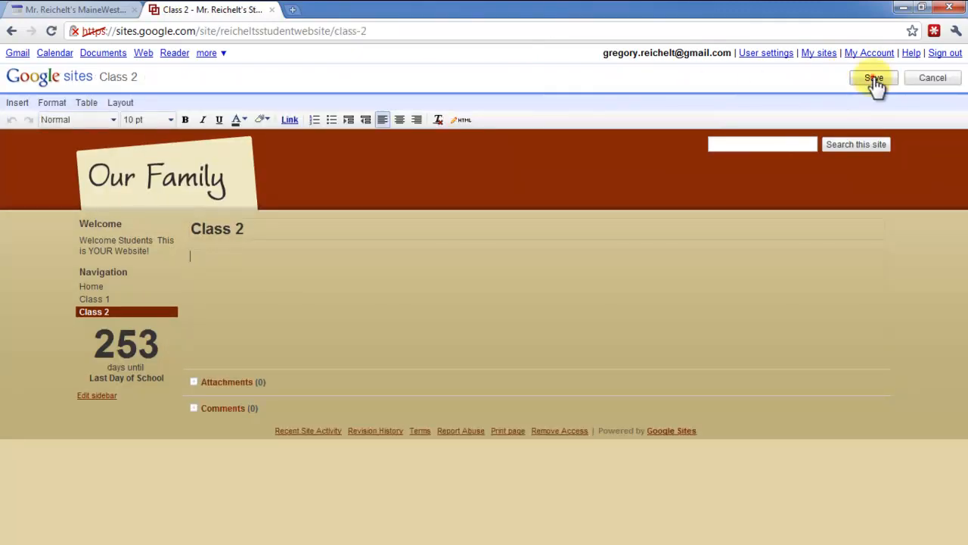
click(871, 78)
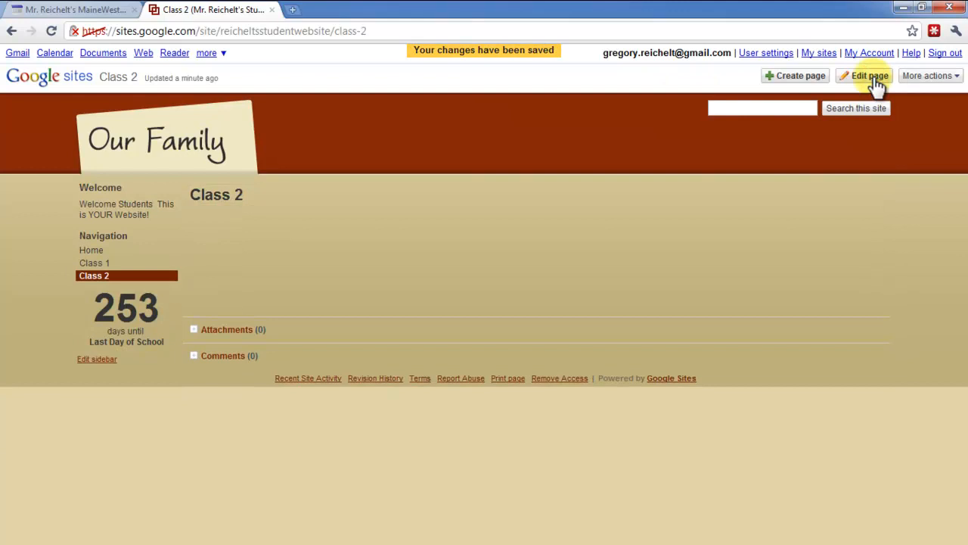
Create and save a top-level web page named 'Class 3'
click(795, 76)
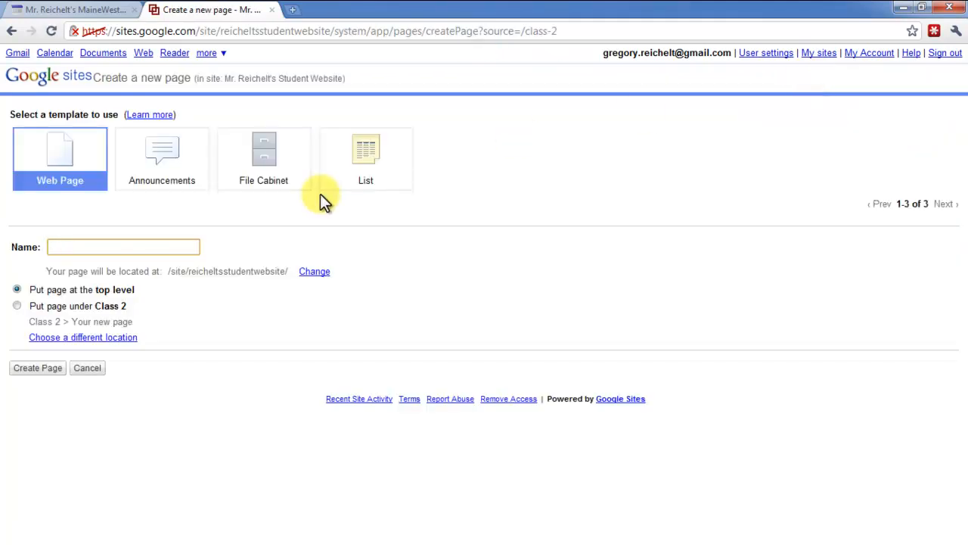
text(Class 3)
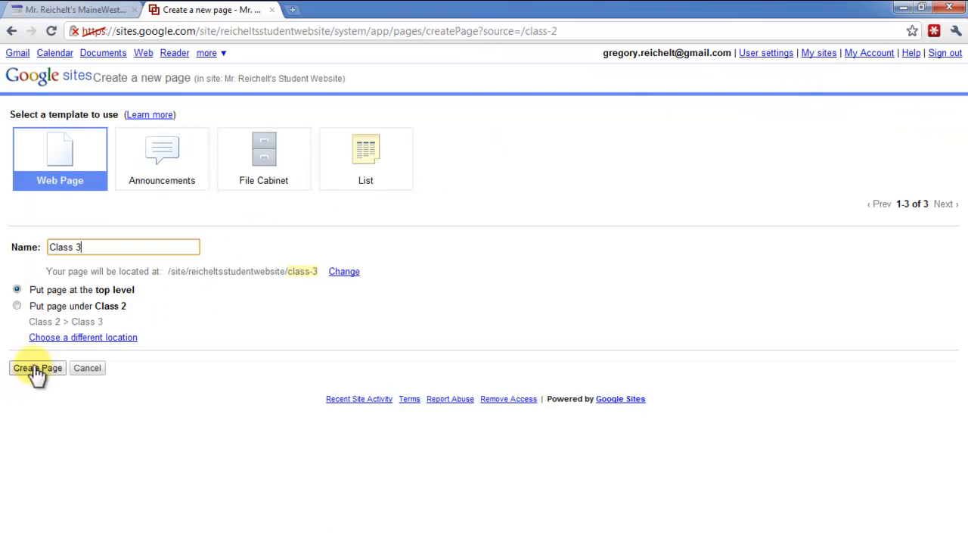
click(37, 368)
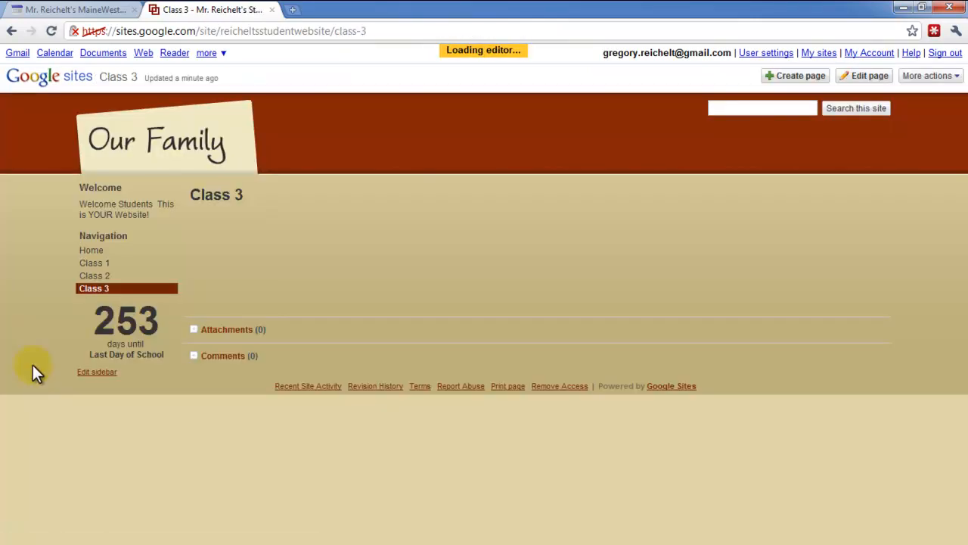
click(865, 76)
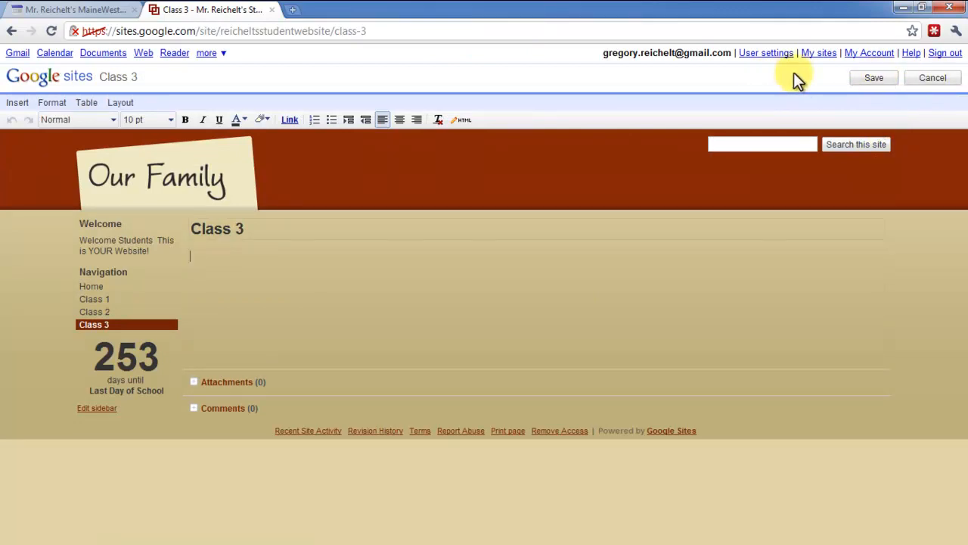
click(874, 77)
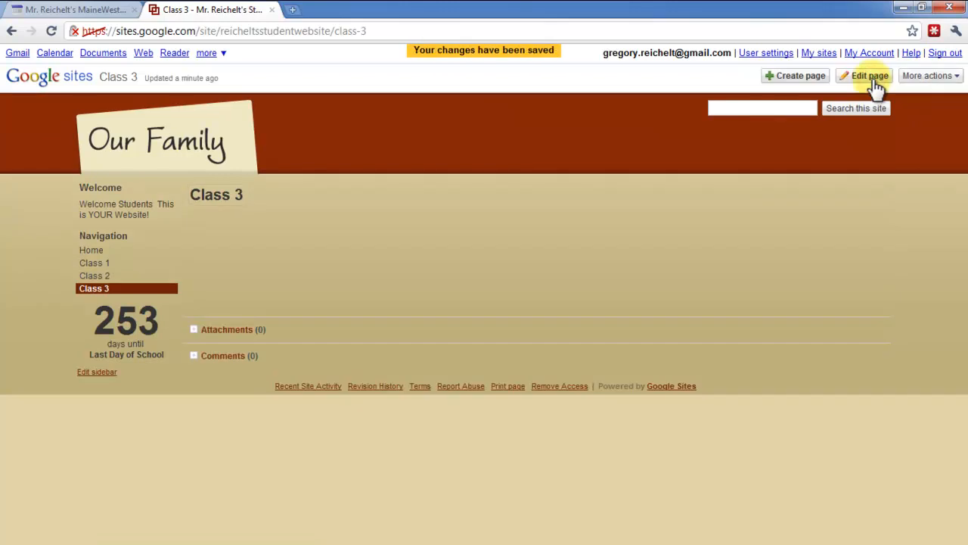
Create a top-level page named 'Classroom Rules' and save it
click(795, 75)
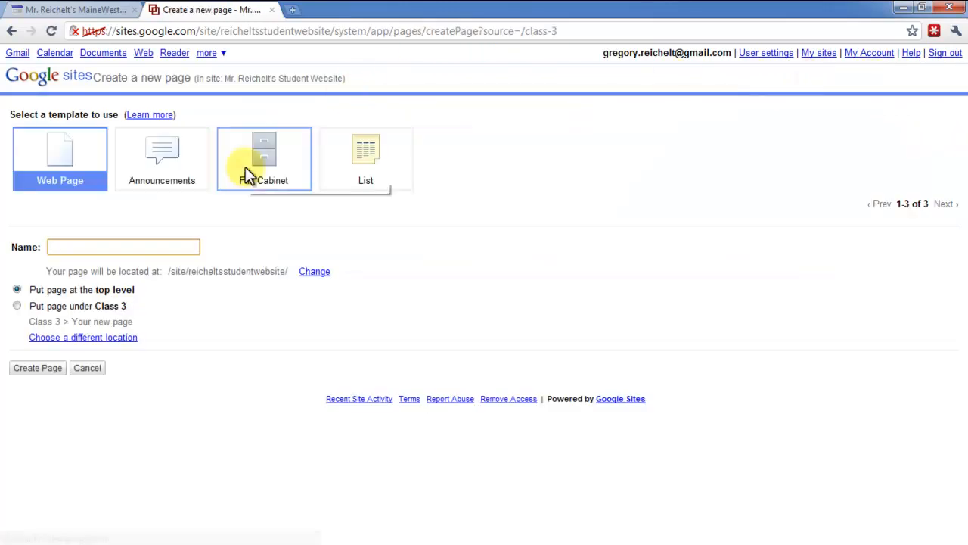
text(Classroom Rules)
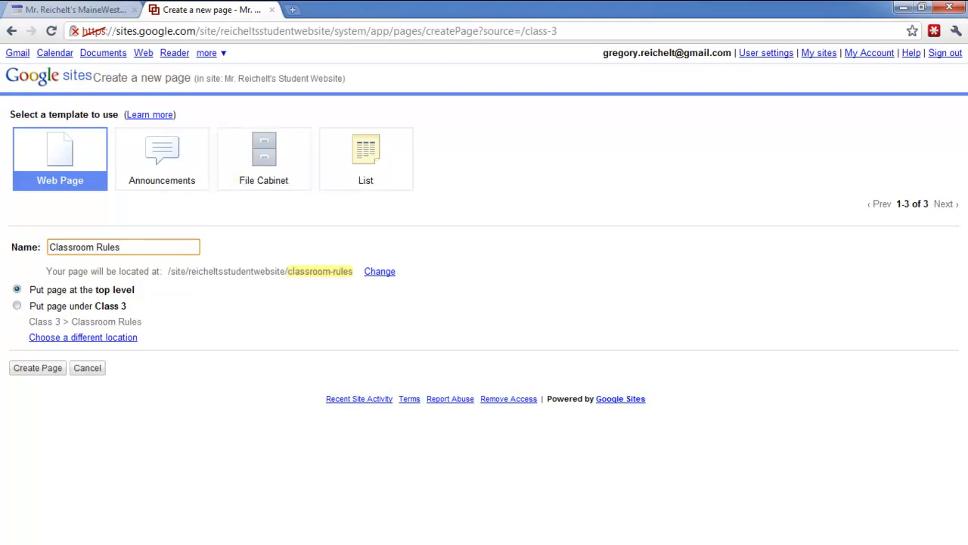
click(37, 368)
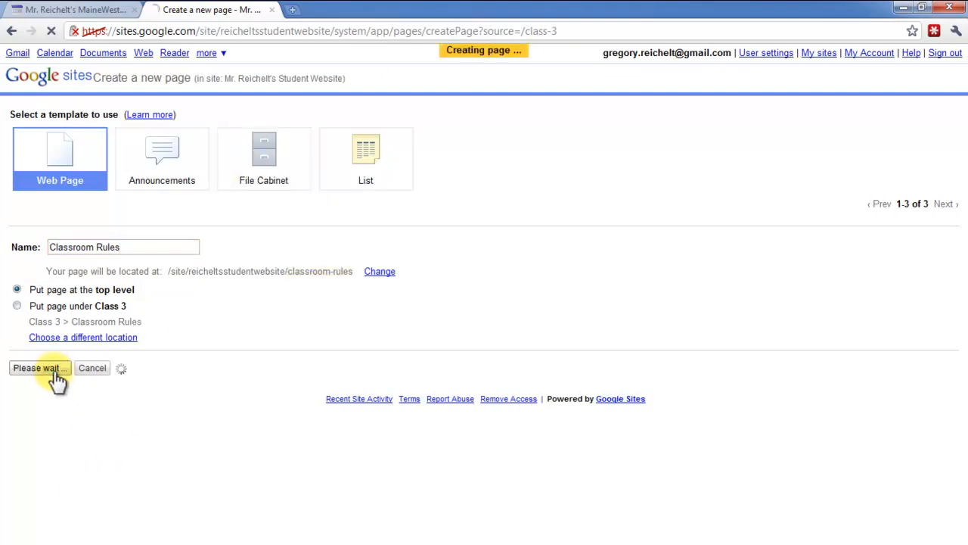
click(39, 368)
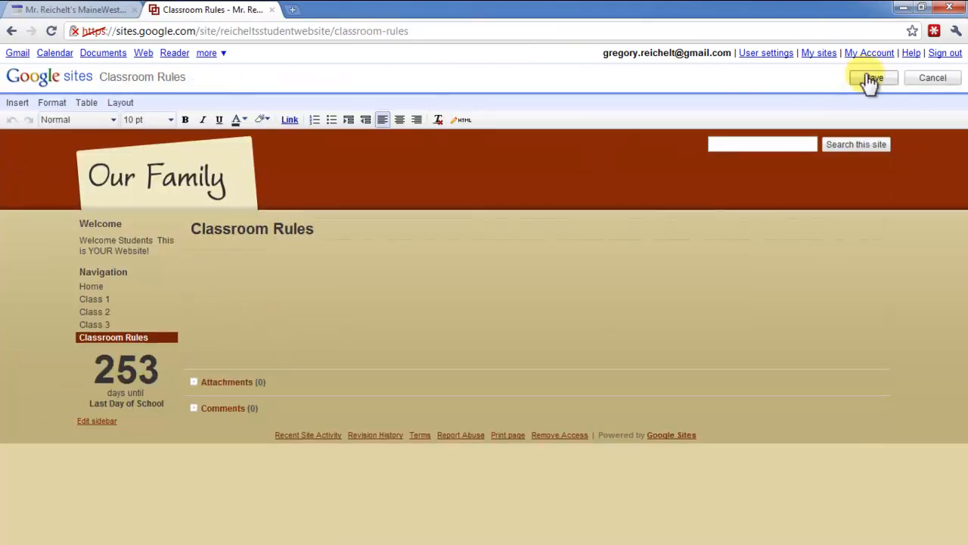
click(866, 78)
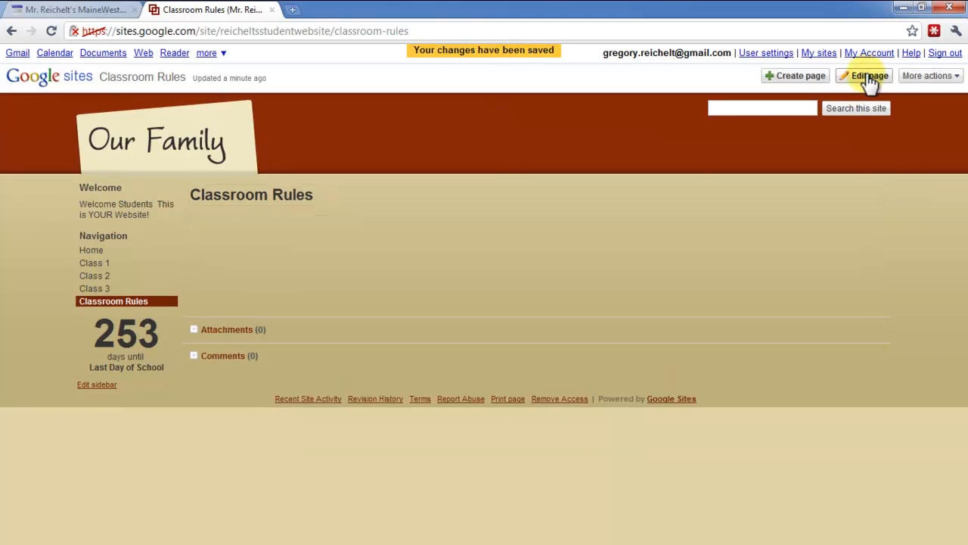
mouse_move(872, 91)
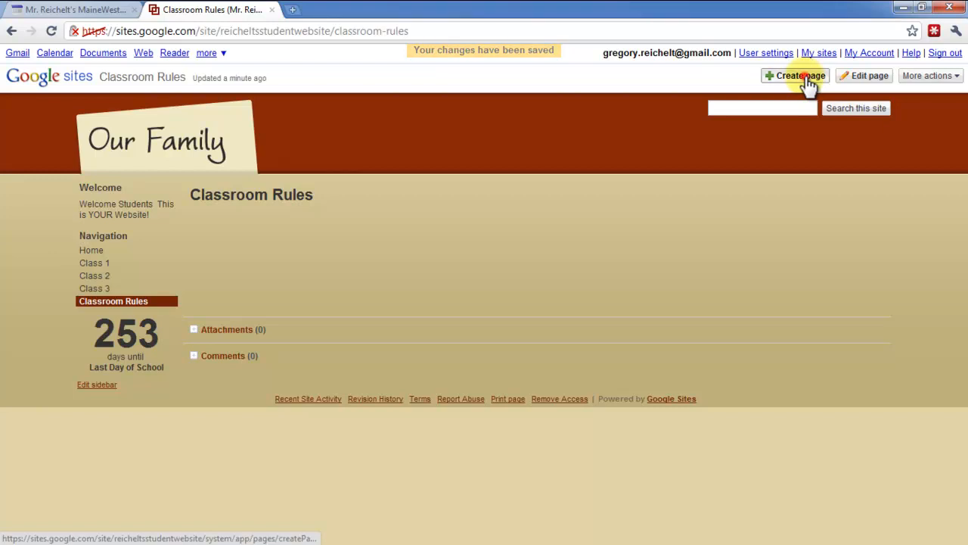
Create and save a top-level 'Contact' page, then return to the Home page
click(798, 75)
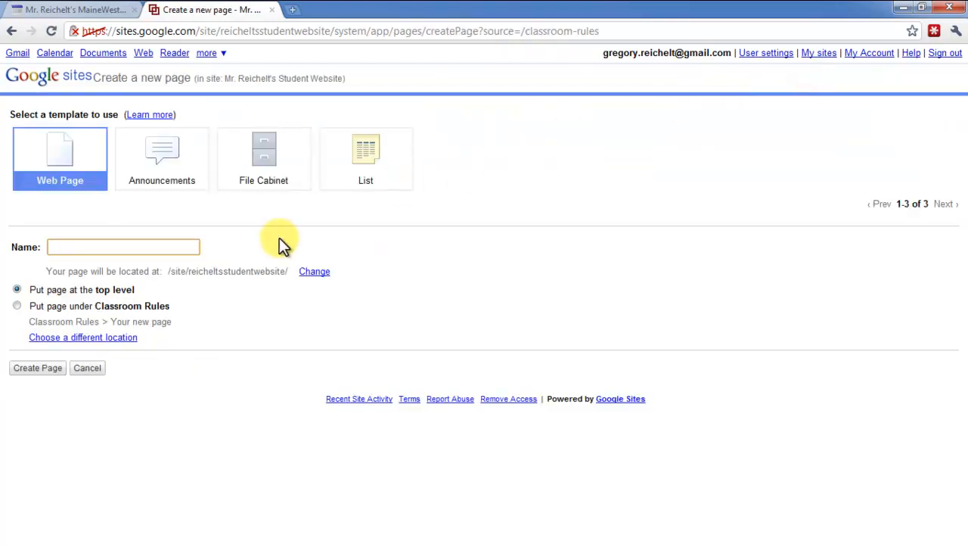
text(Contact)
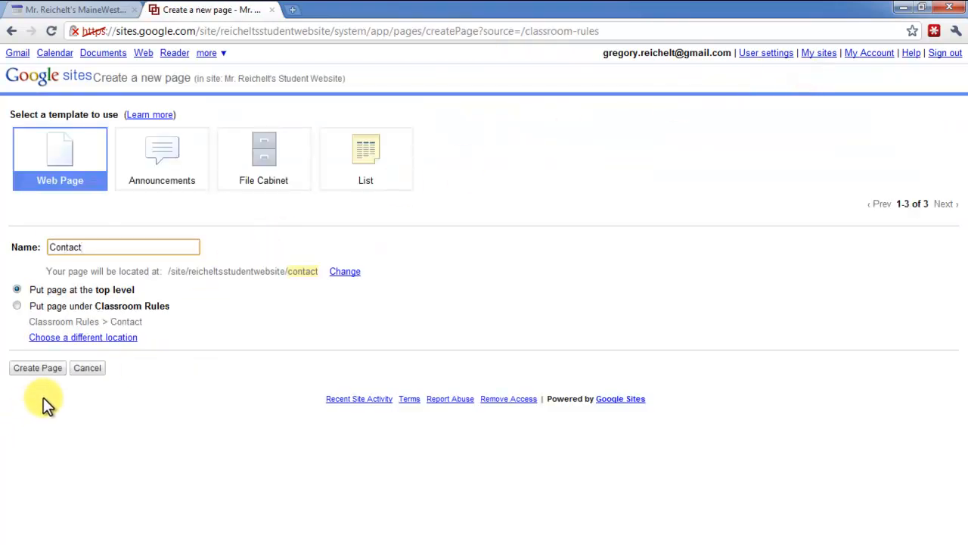
click(37, 368)
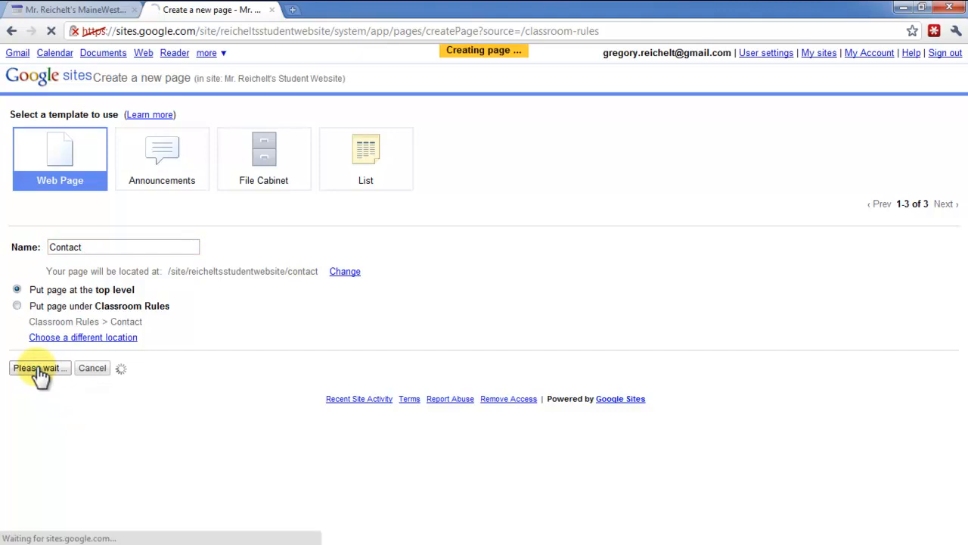
click(39, 368)
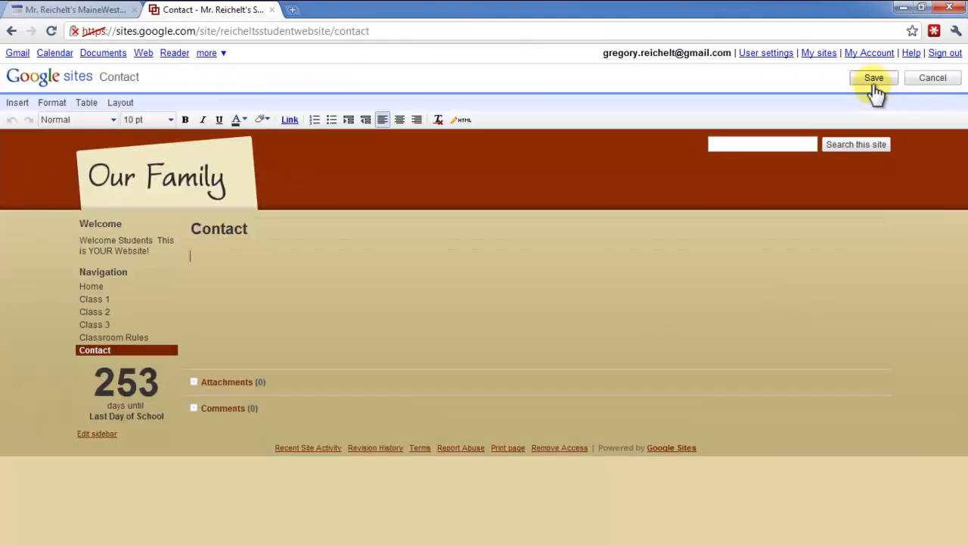
click(872, 78)
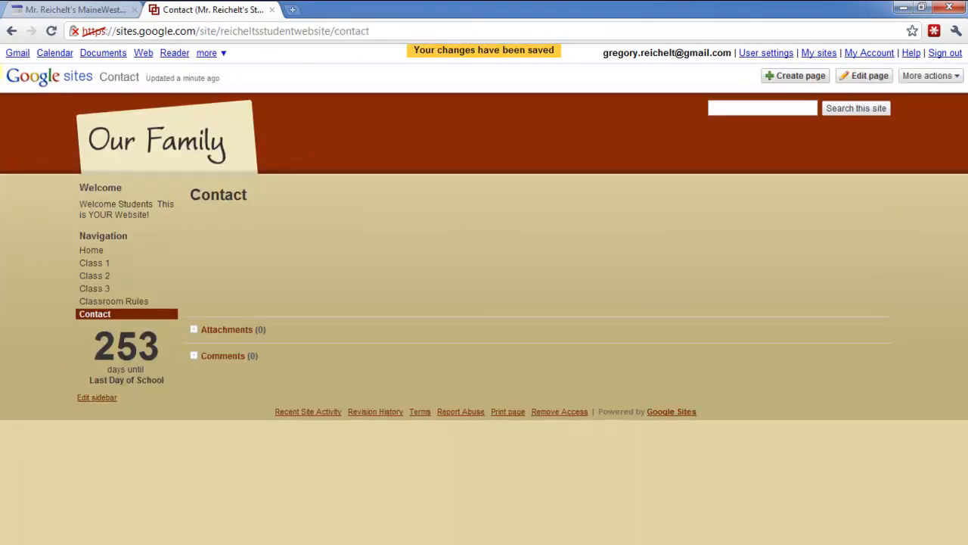
click(90, 250)
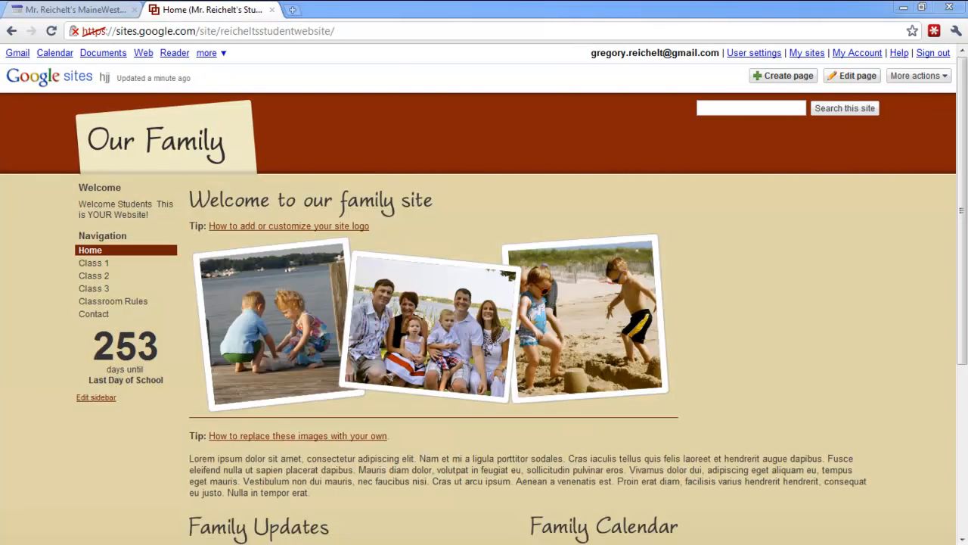
mouse_move(182, 264)
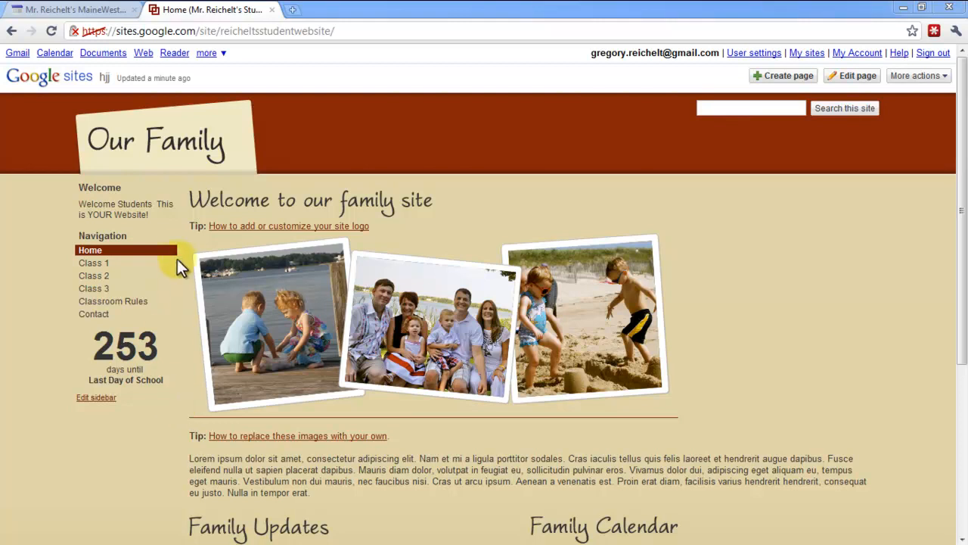
mouse_move(129, 322)
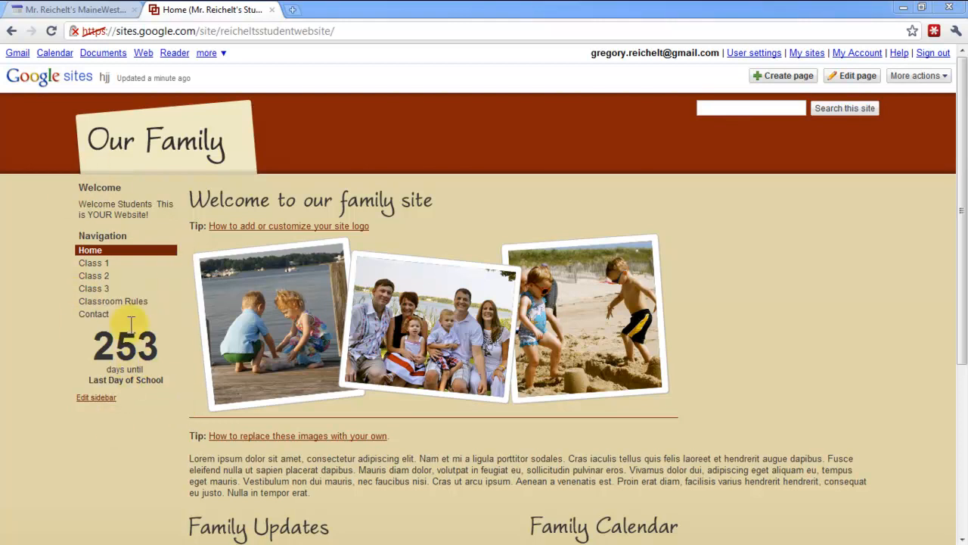
mouse_move(626, 263)
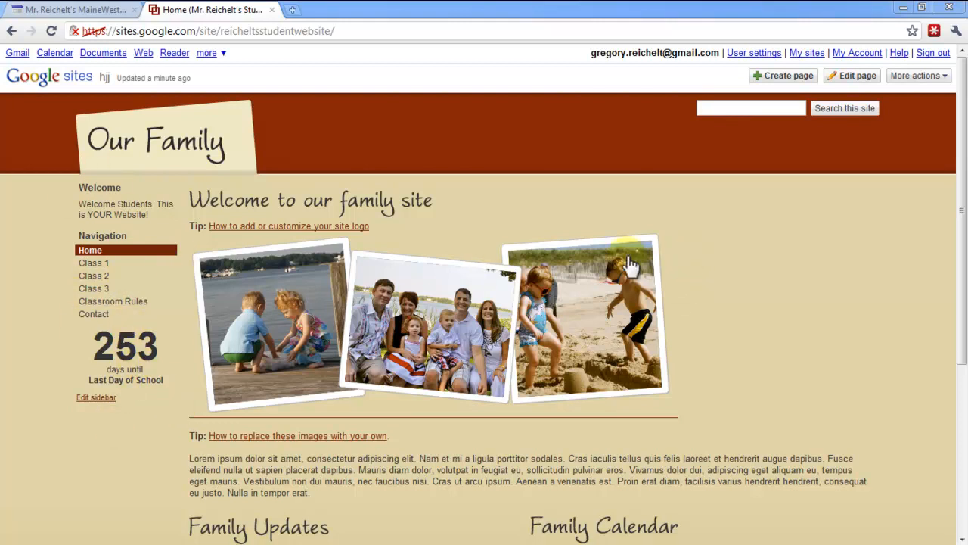
mouse_move(90, 250)
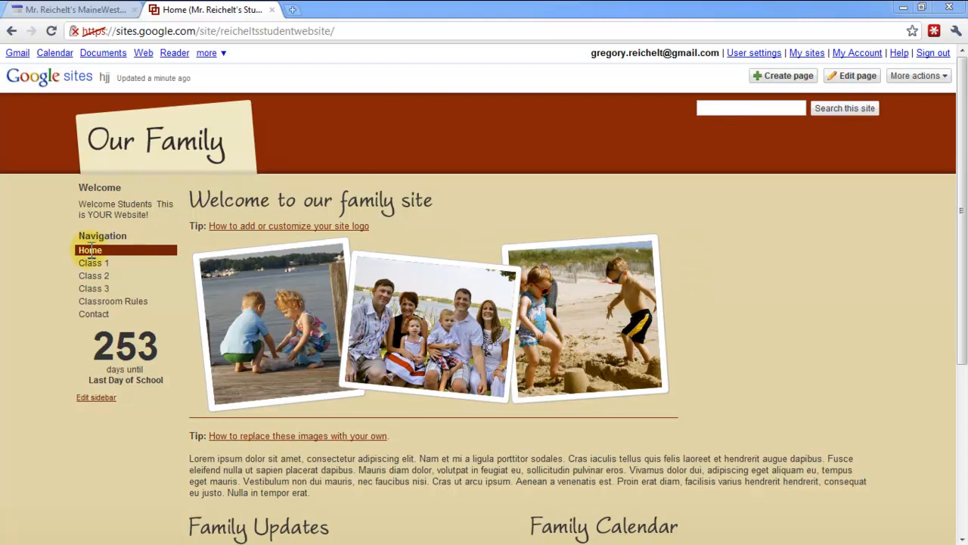
mouse_move(761, 168)
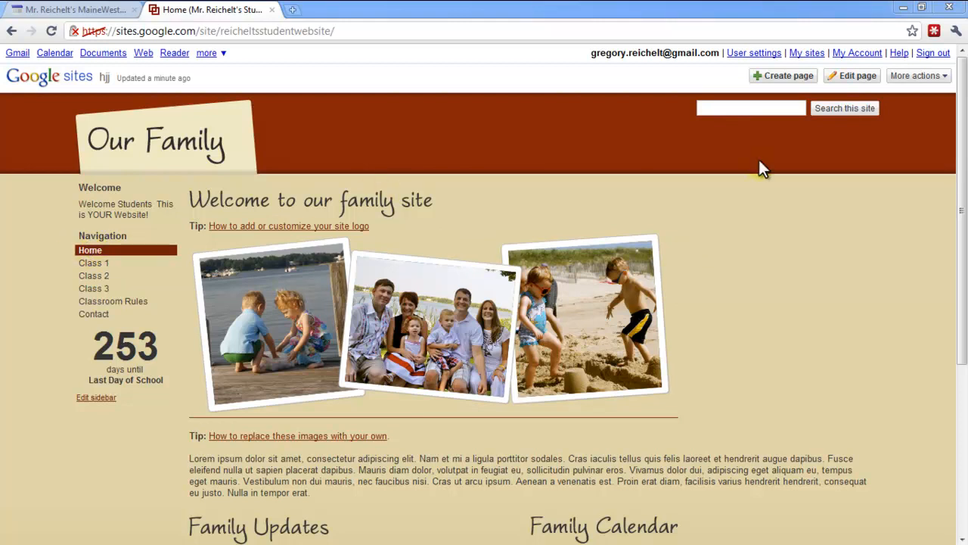
Edit the home page, replace the 'Home' title with 'Welcome', and save
click(857, 74)
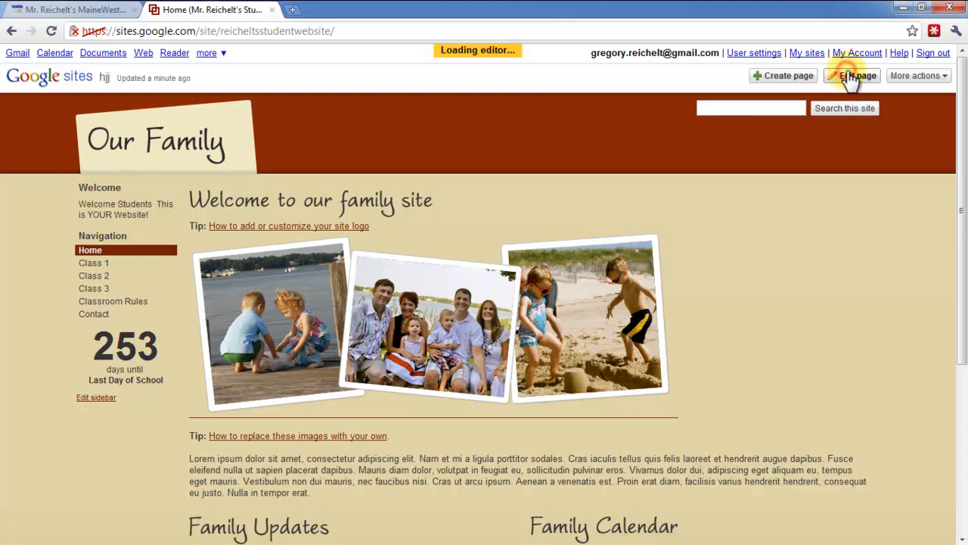
click(851, 75)
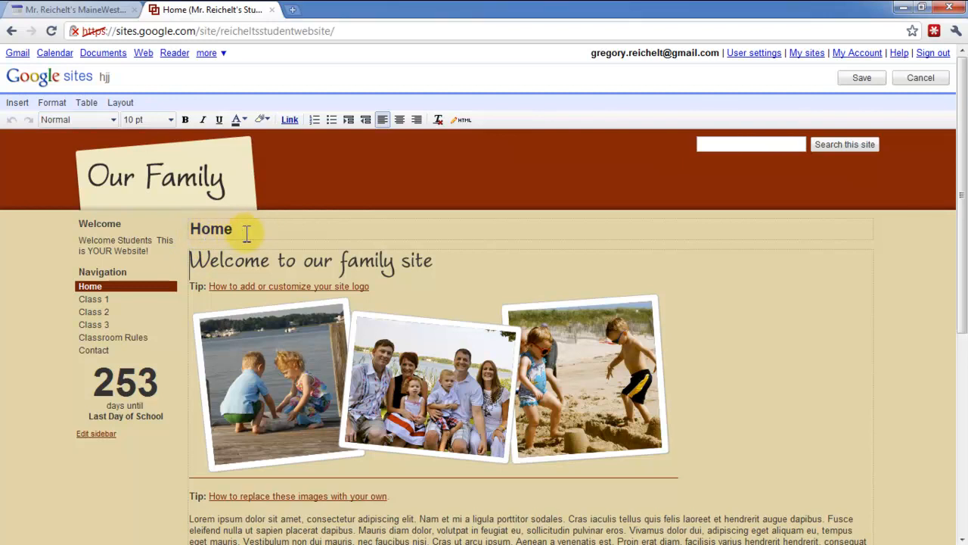
double_click(211, 228)
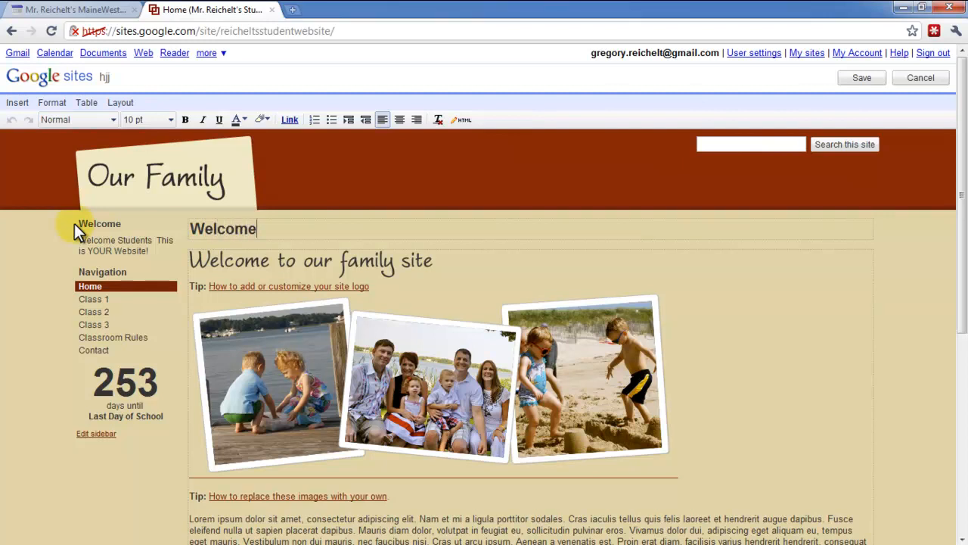
click(861, 78)
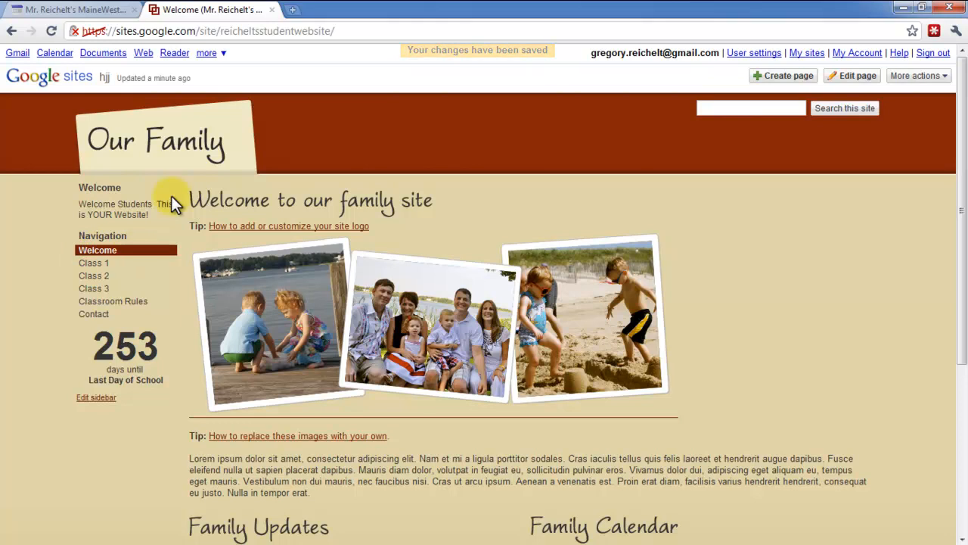
mouse_move(933, 54)
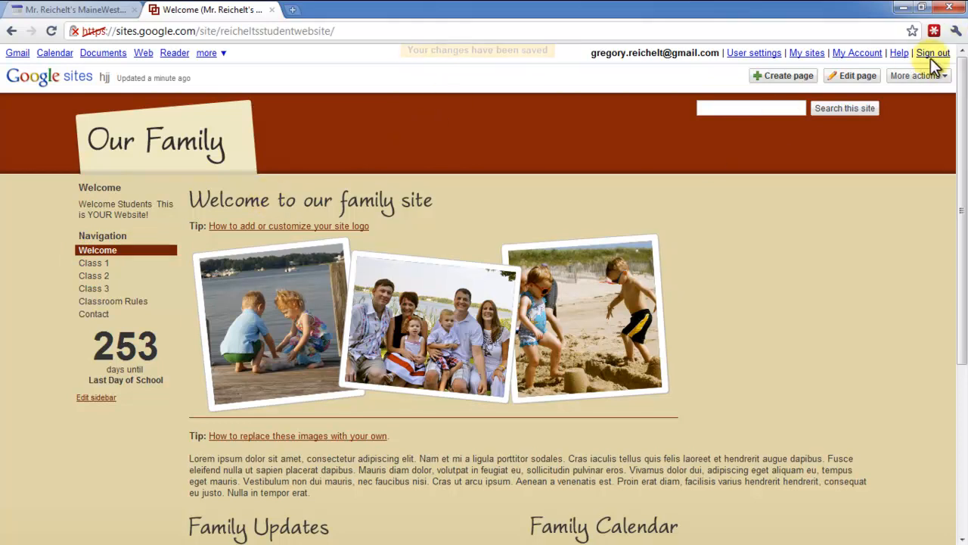
In the Welcome page's settings, turn on Show page title
click(915, 75)
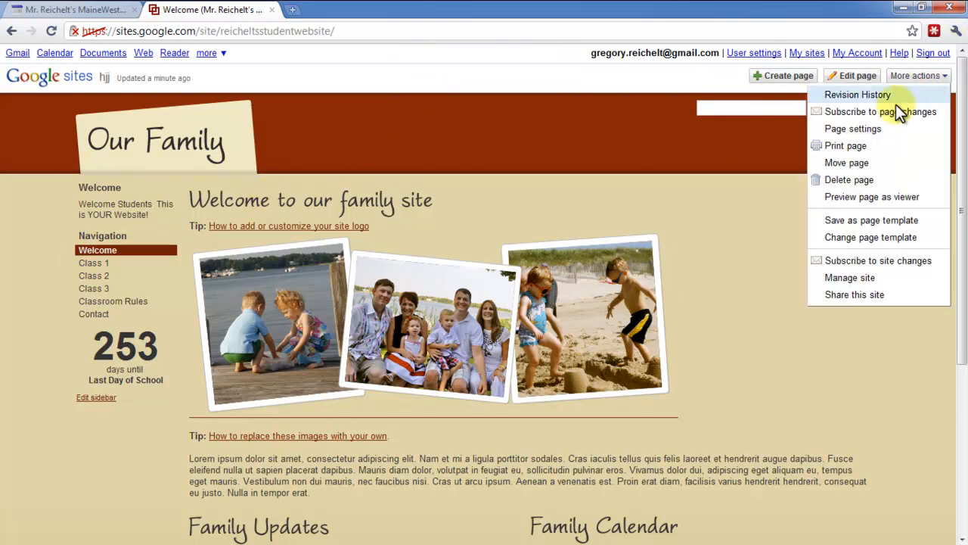
click(853, 128)
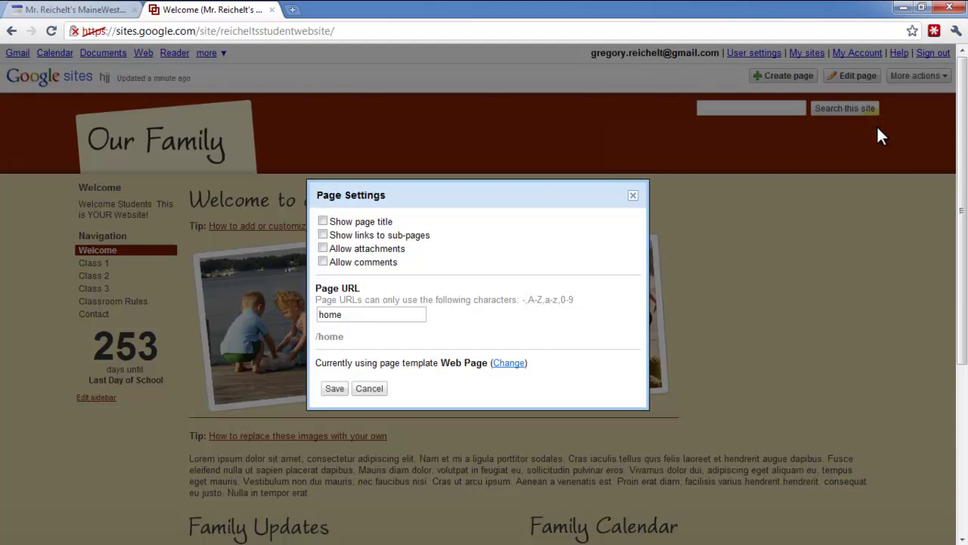
mouse_move(614, 165)
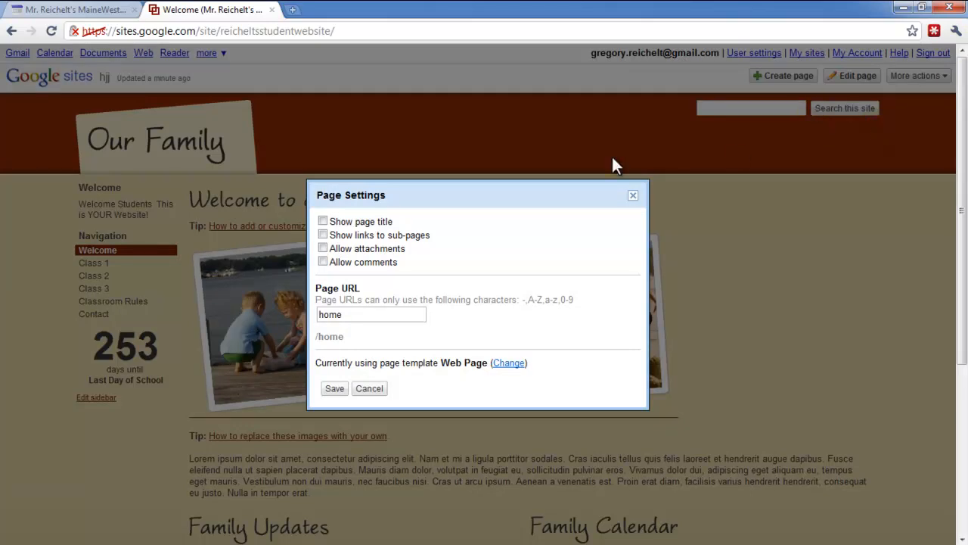
click(322, 221)
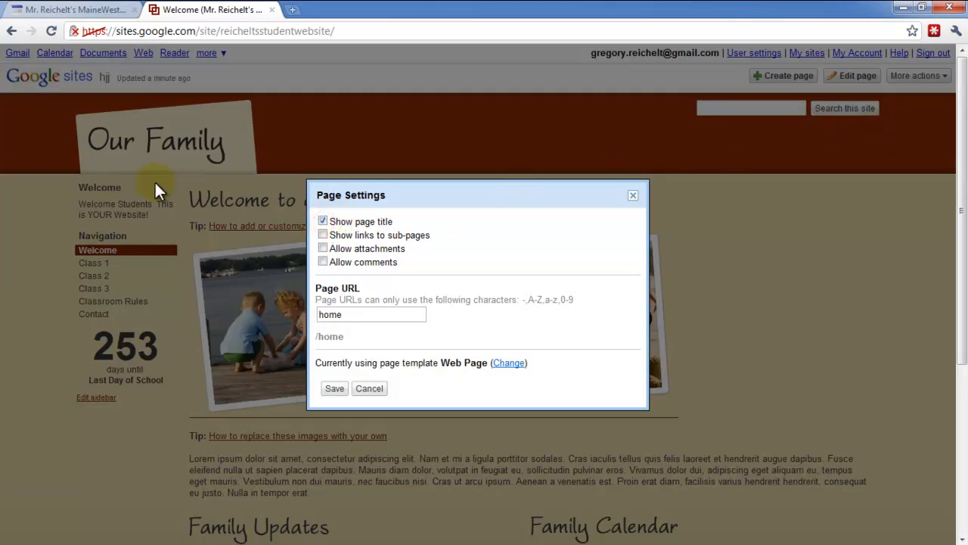
click(322, 220)
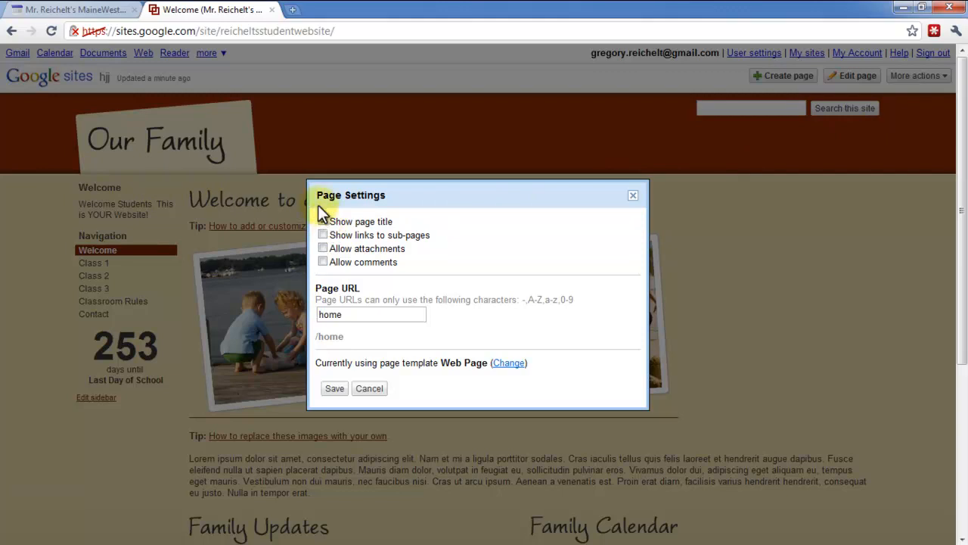
click(322, 221)
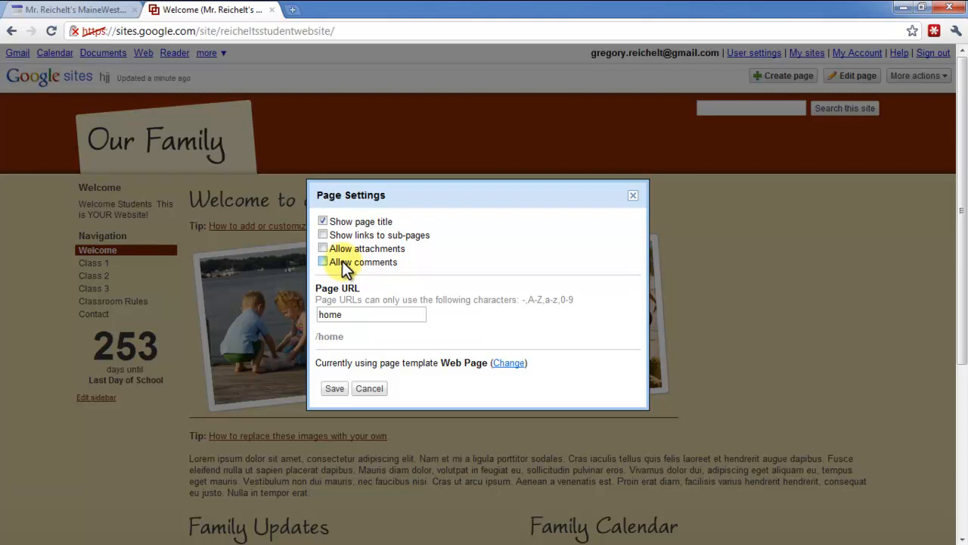
Change the page URL to 'welcome' and save the settings
click(323, 248)
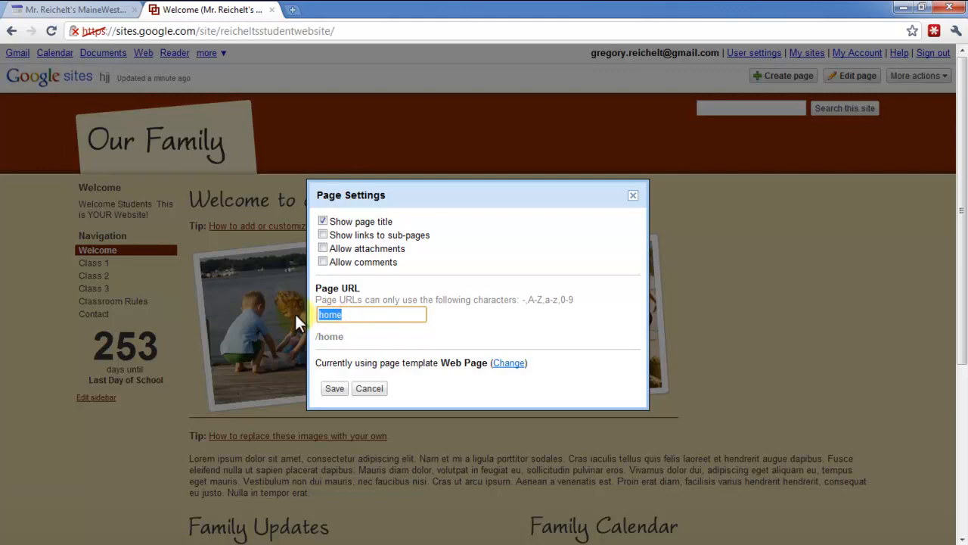
text(w)
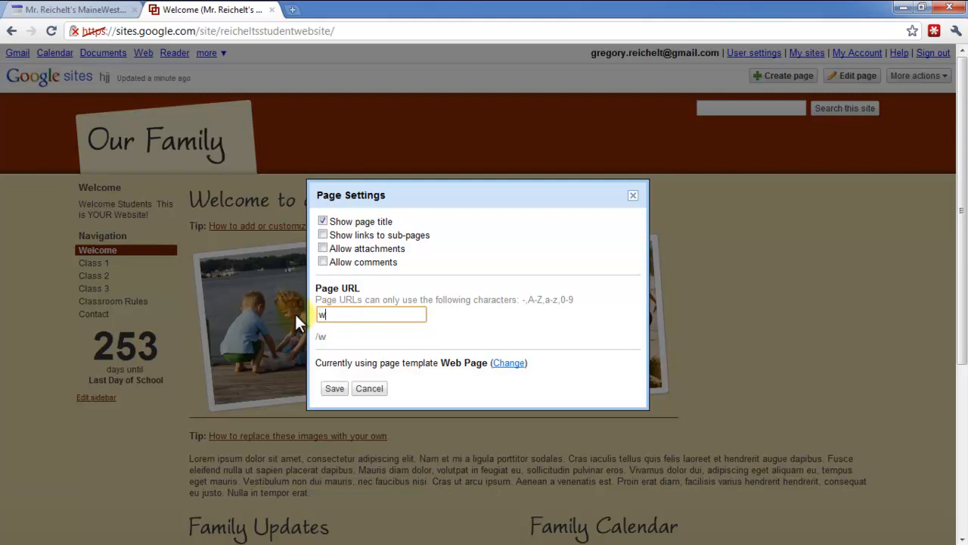
text(elcome)
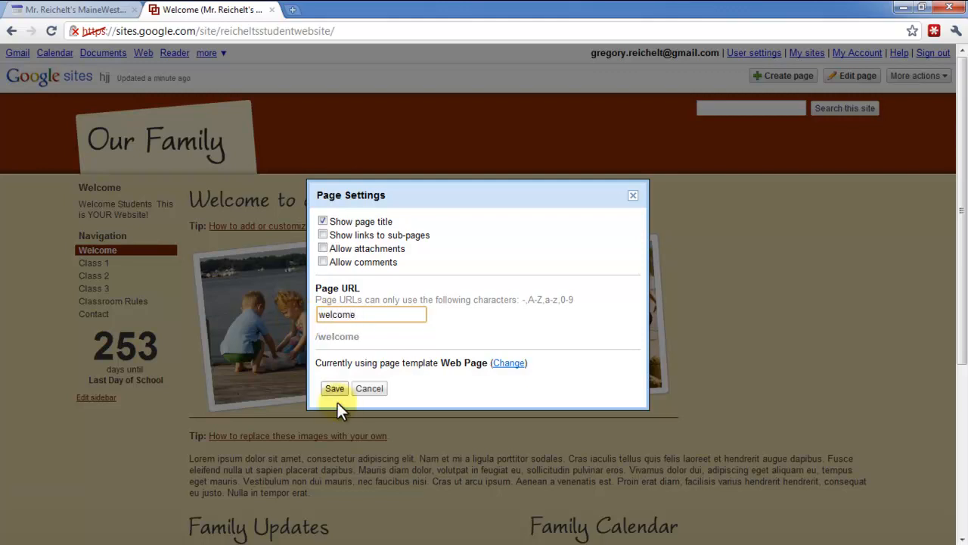
click(334, 388)
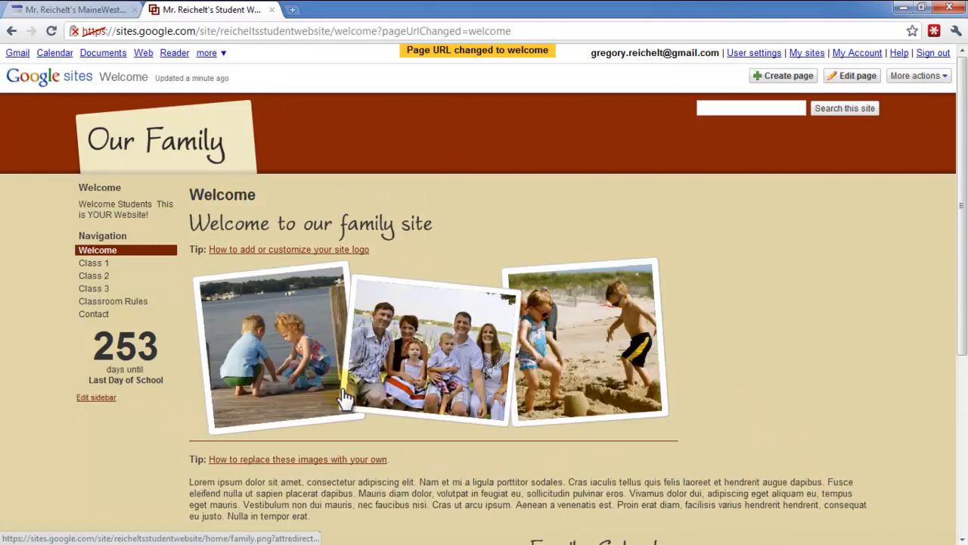
mouse_move(105, 232)
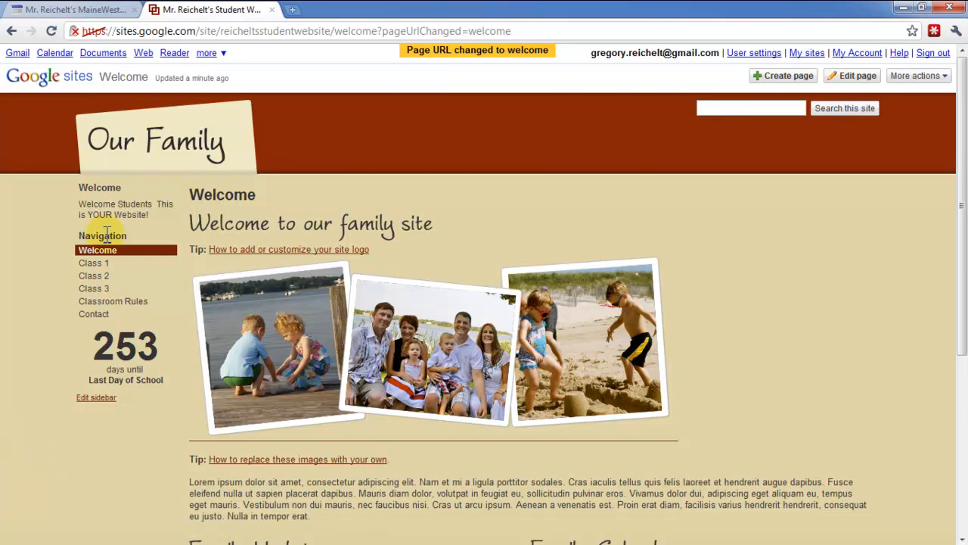
mouse_move(112, 253)
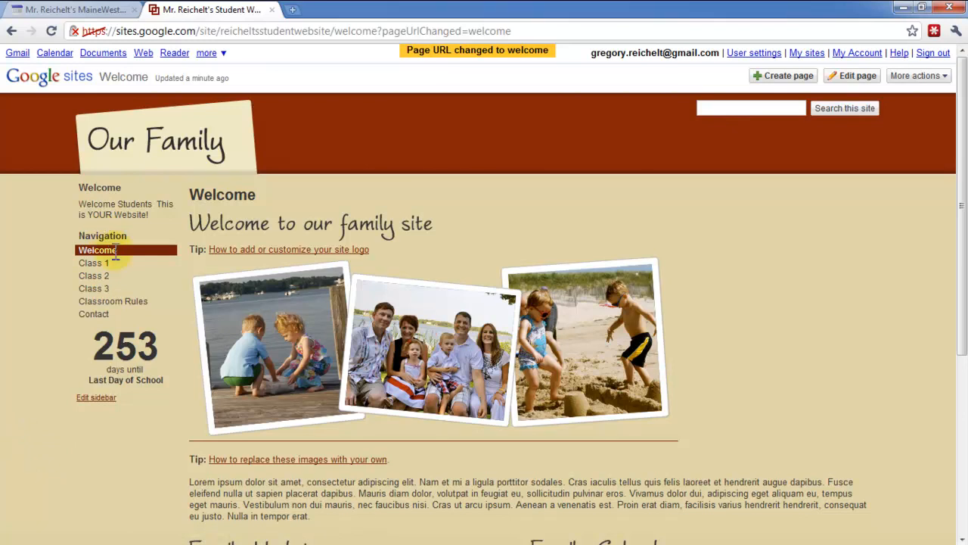